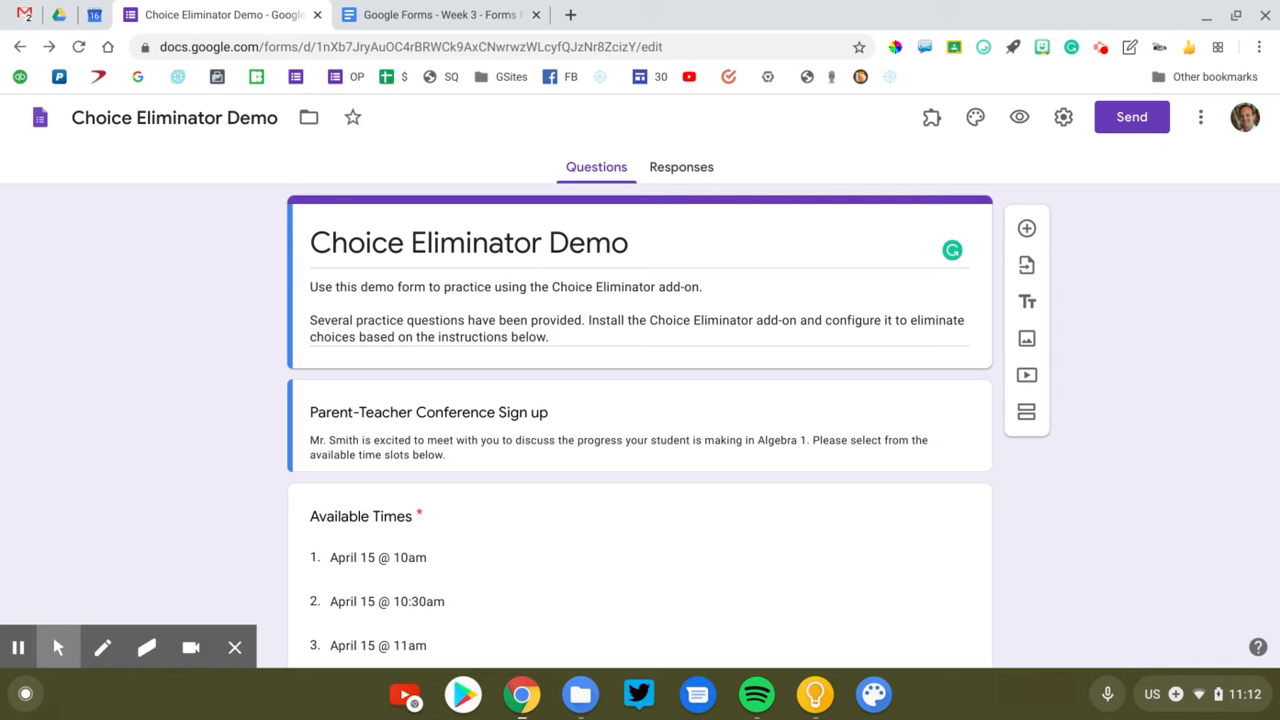
# Step: Open the G Suite Marketplace add-on catalog from the form's More menu
pyautogui.scroll(-3)
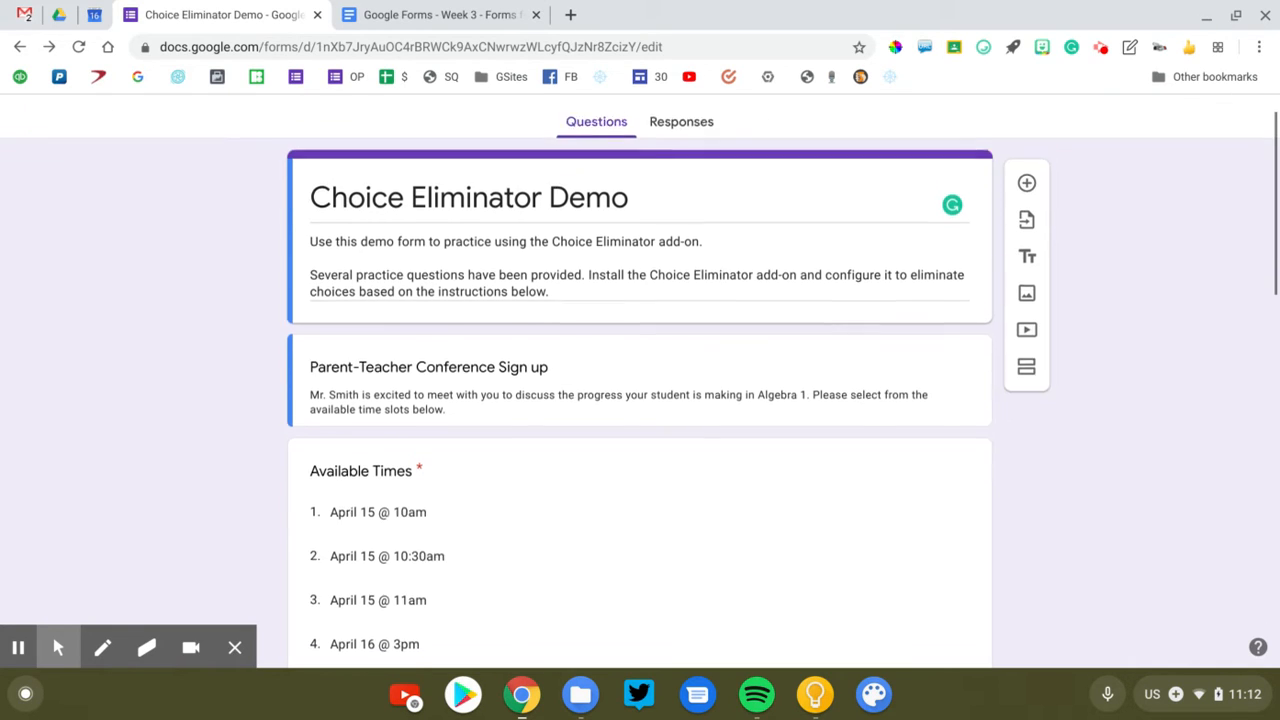
pyautogui.scroll(-3)
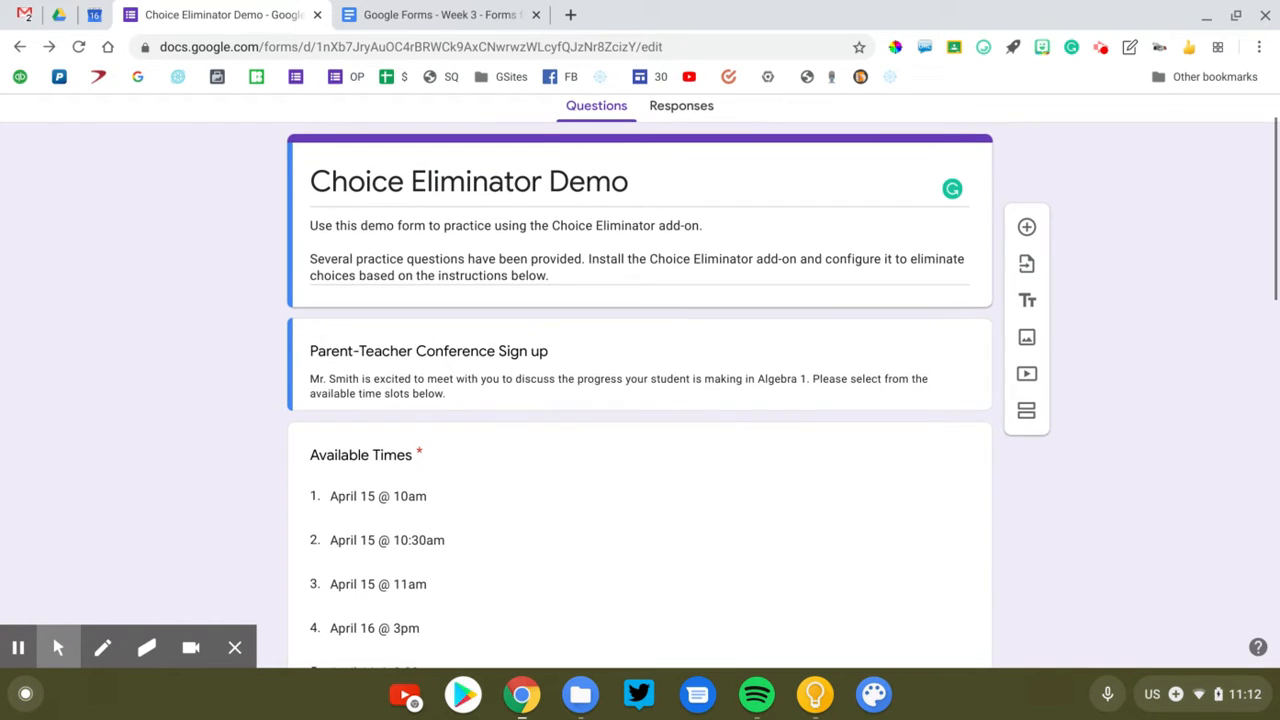
pyautogui.scroll(-3)
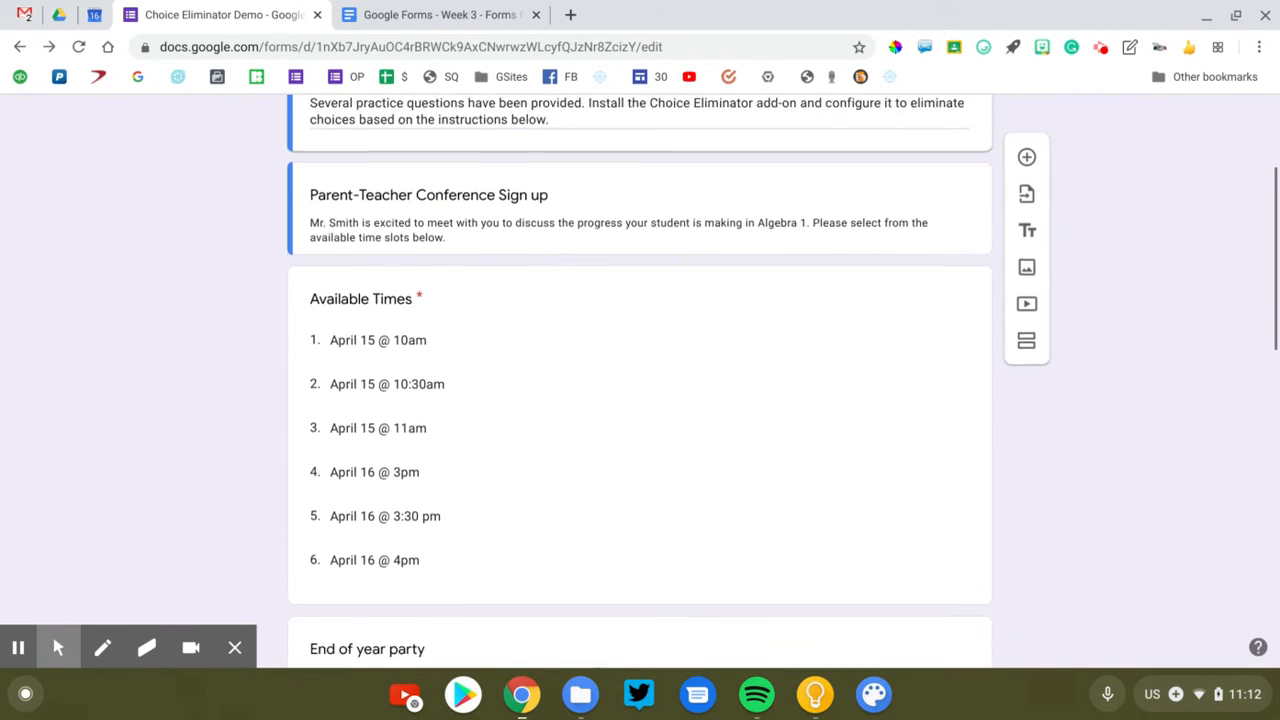
pyautogui.scroll(-3)
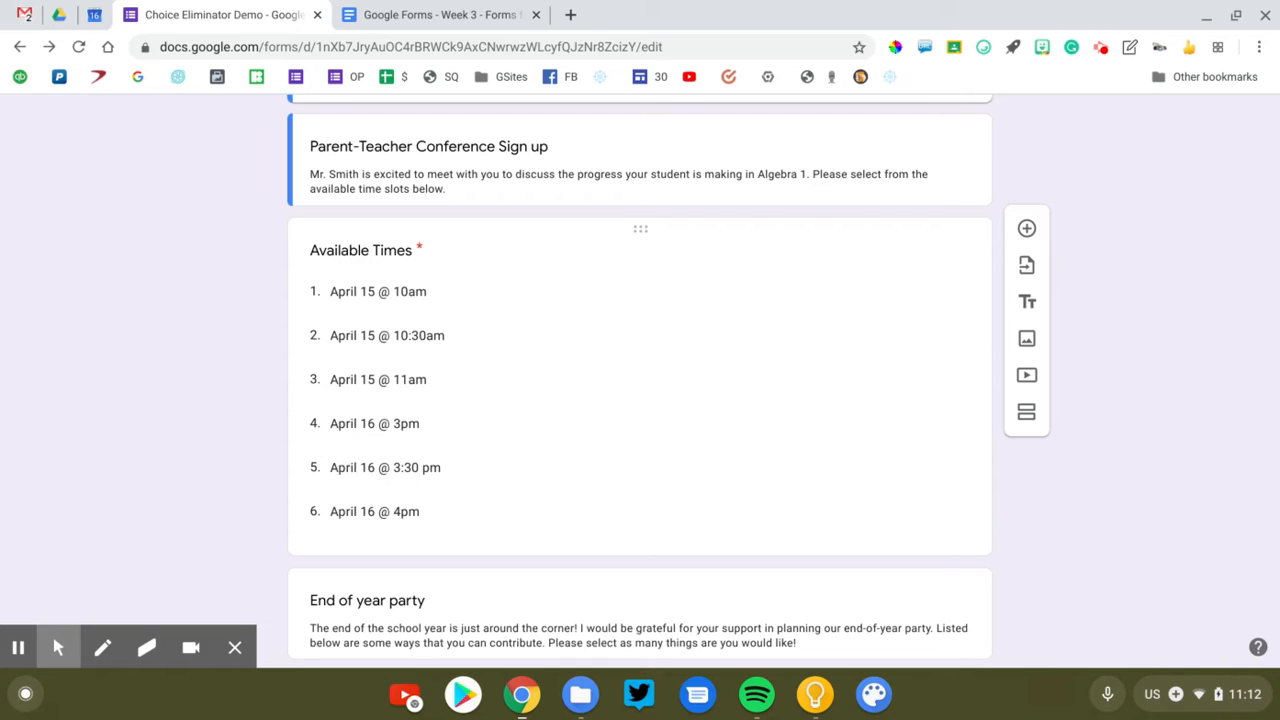
pyautogui.moveTo(180, 266)
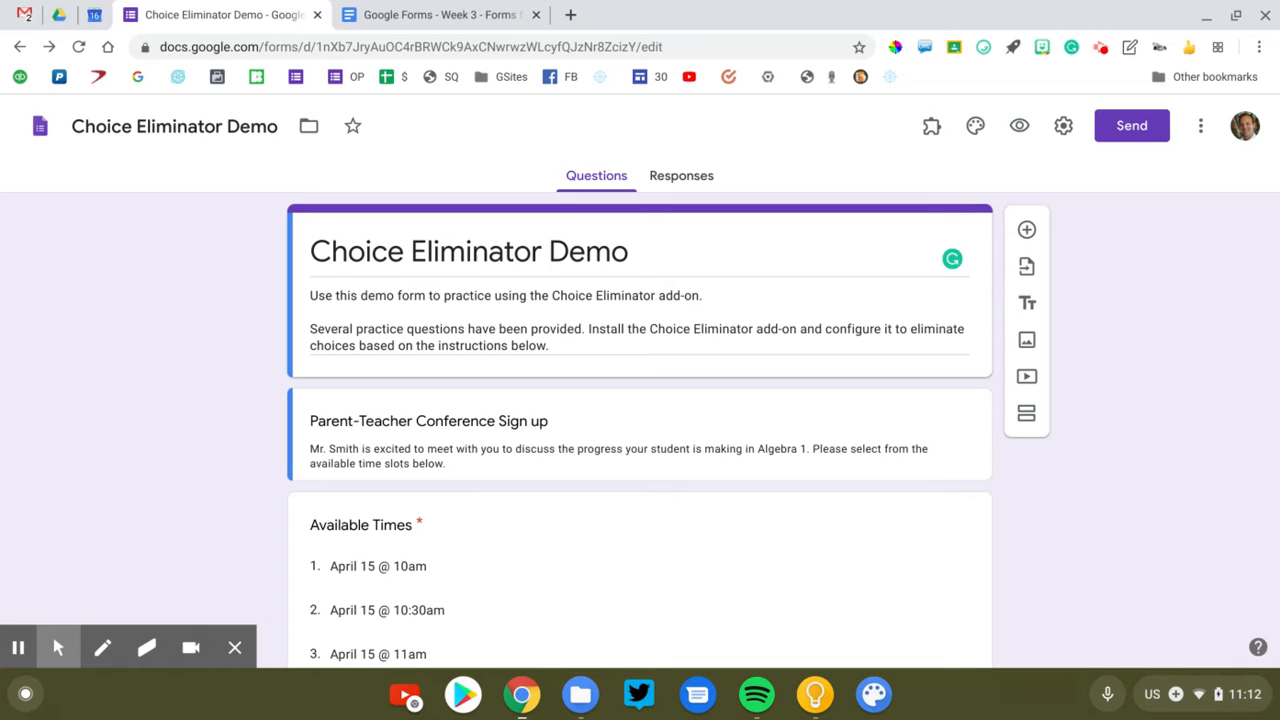
pyautogui.moveTo(181, 267)
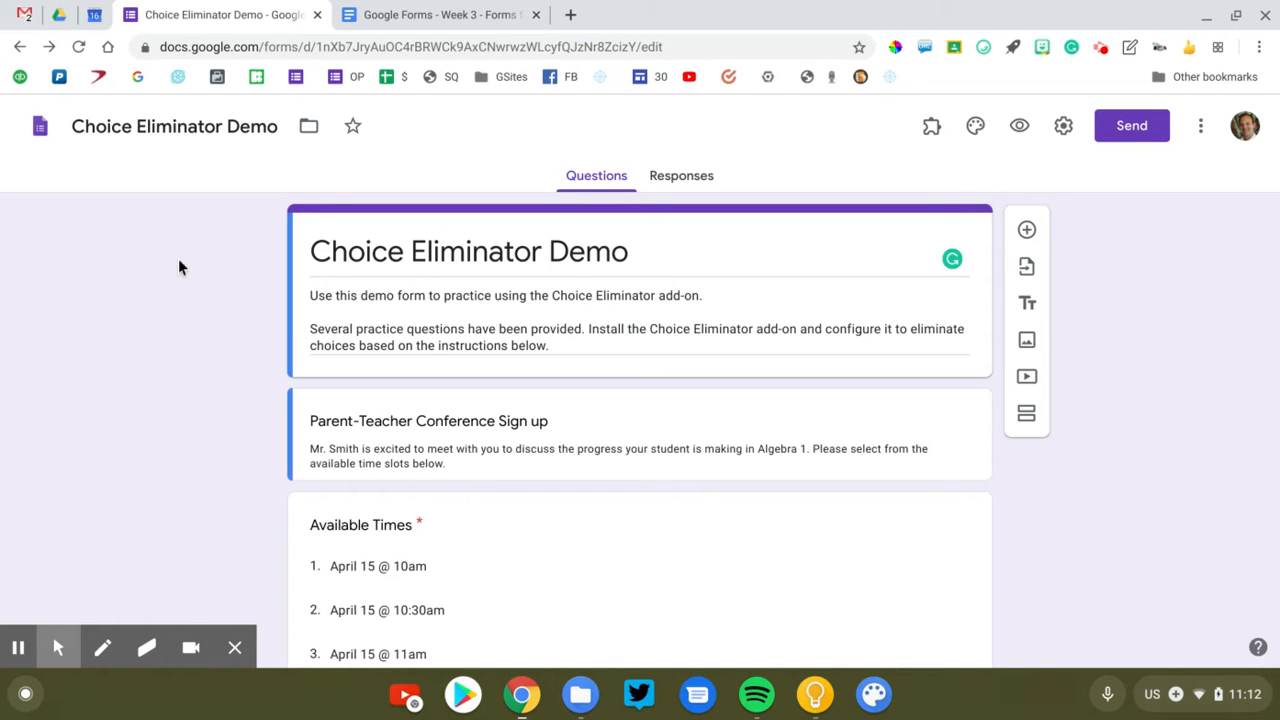
pyautogui.moveTo(850, 224)
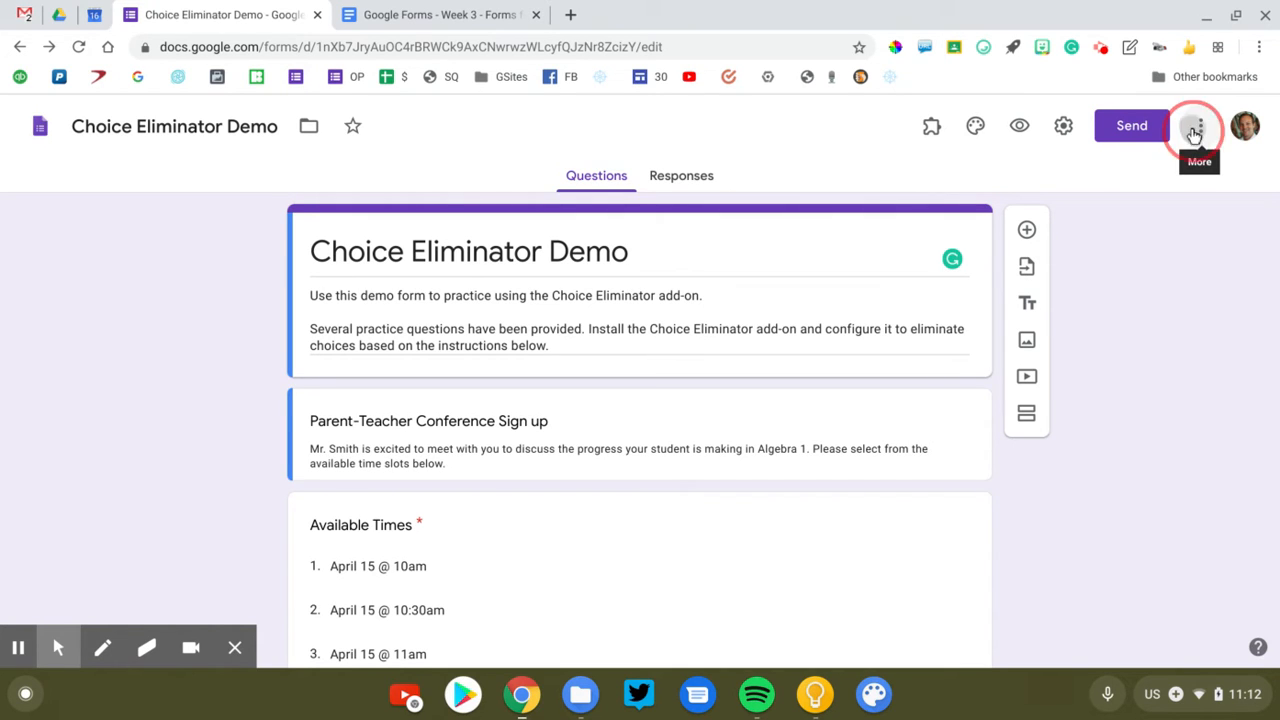
pyautogui.click(1200, 125)
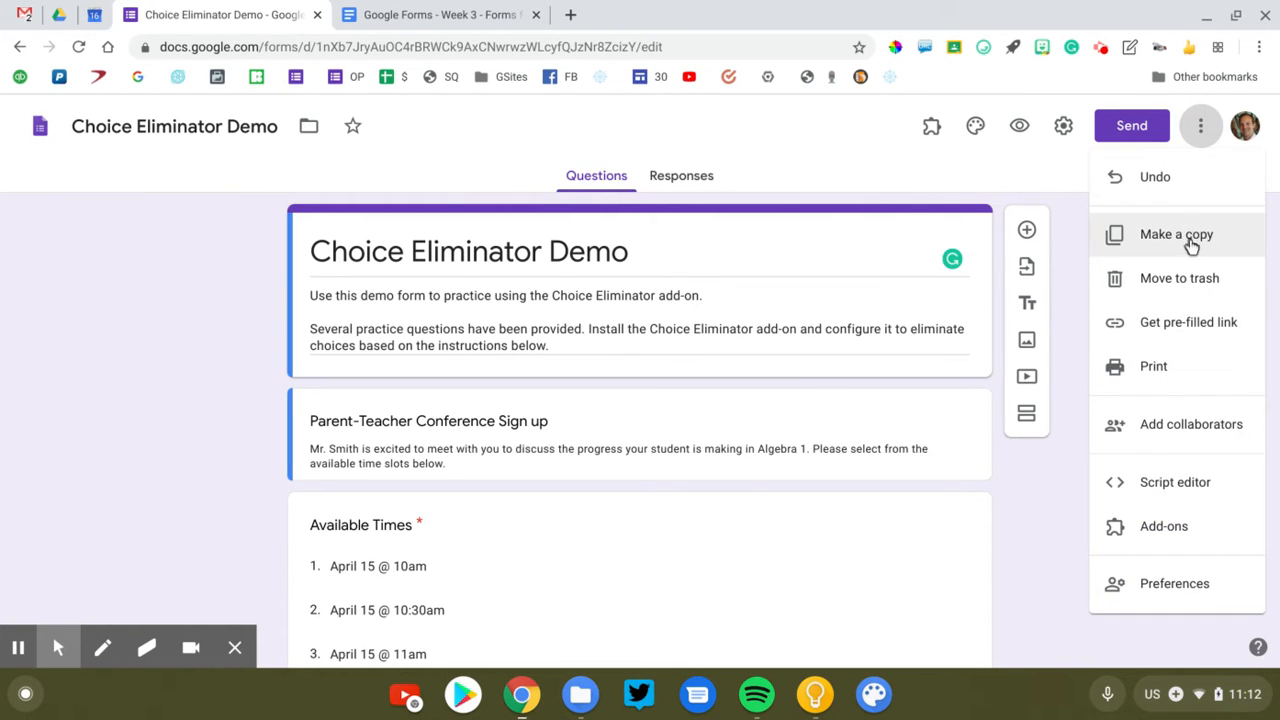
pyautogui.moveTo(1164, 526)
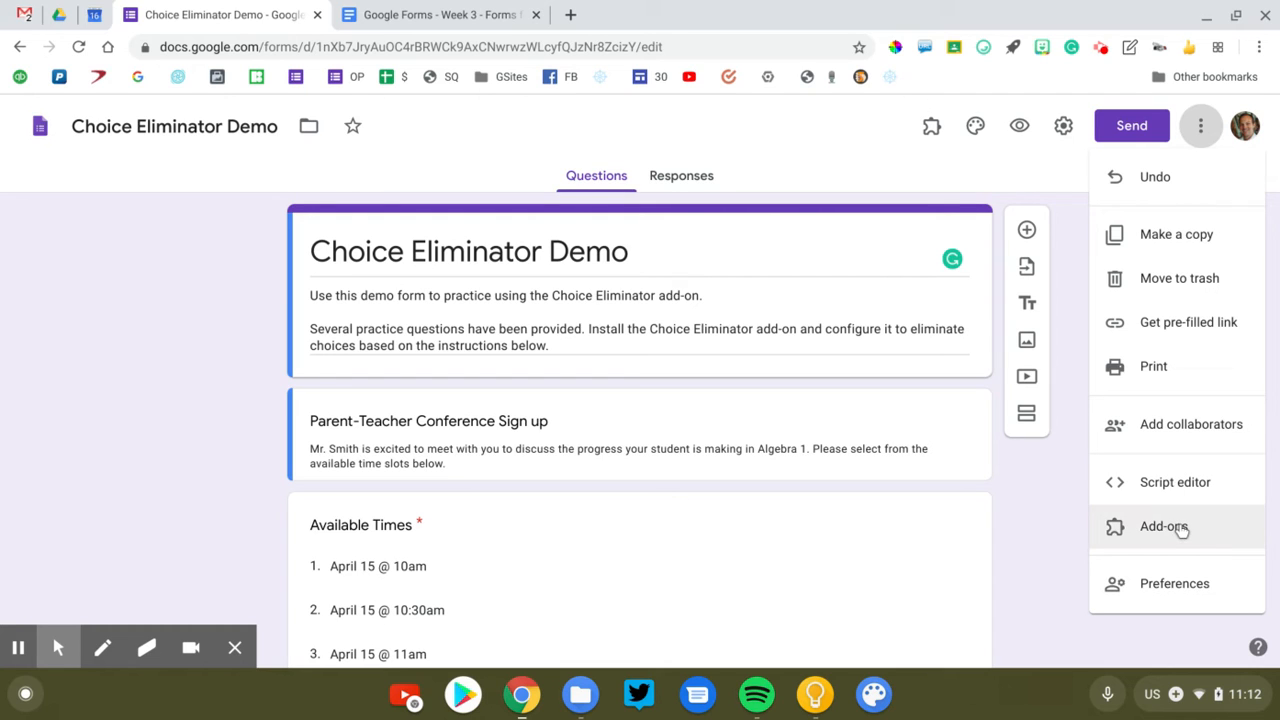
pyautogui.click(1164, 526)
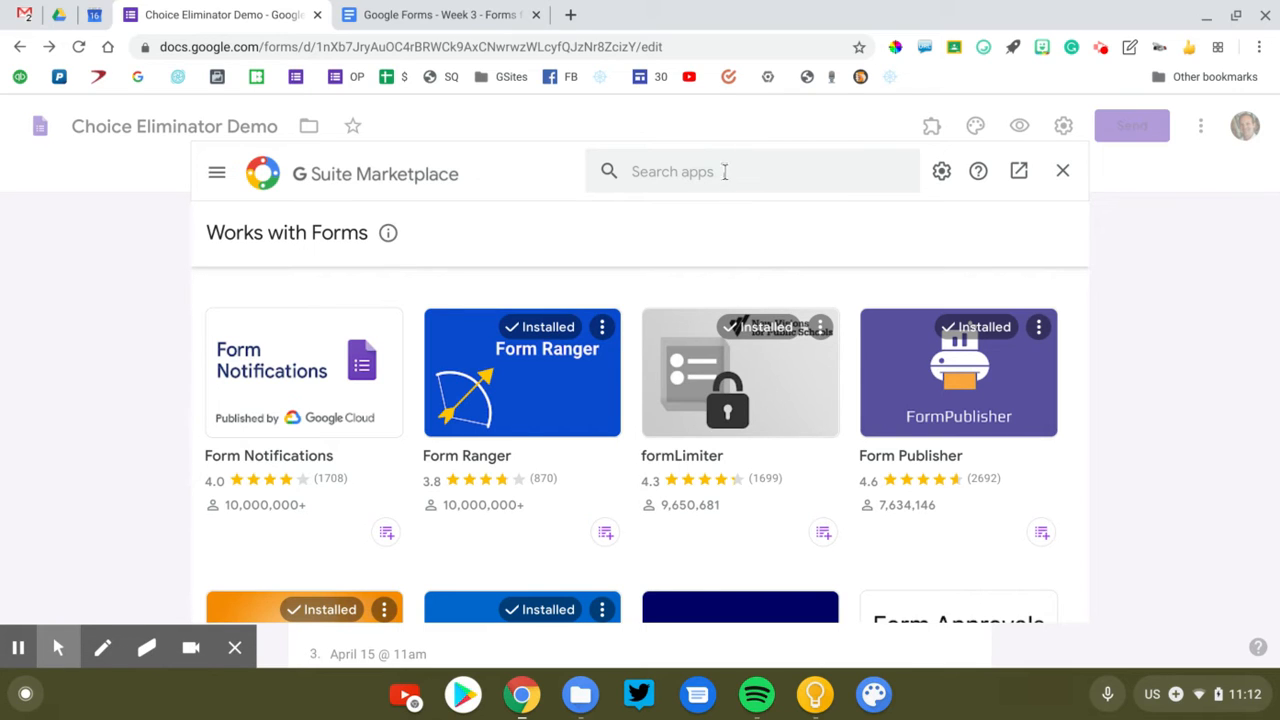
# Step: Search the marketplace for 'choice eliminator', showing Choice Eliminator 2 and Lite as installed
pyautogui.write('choice eliminator')
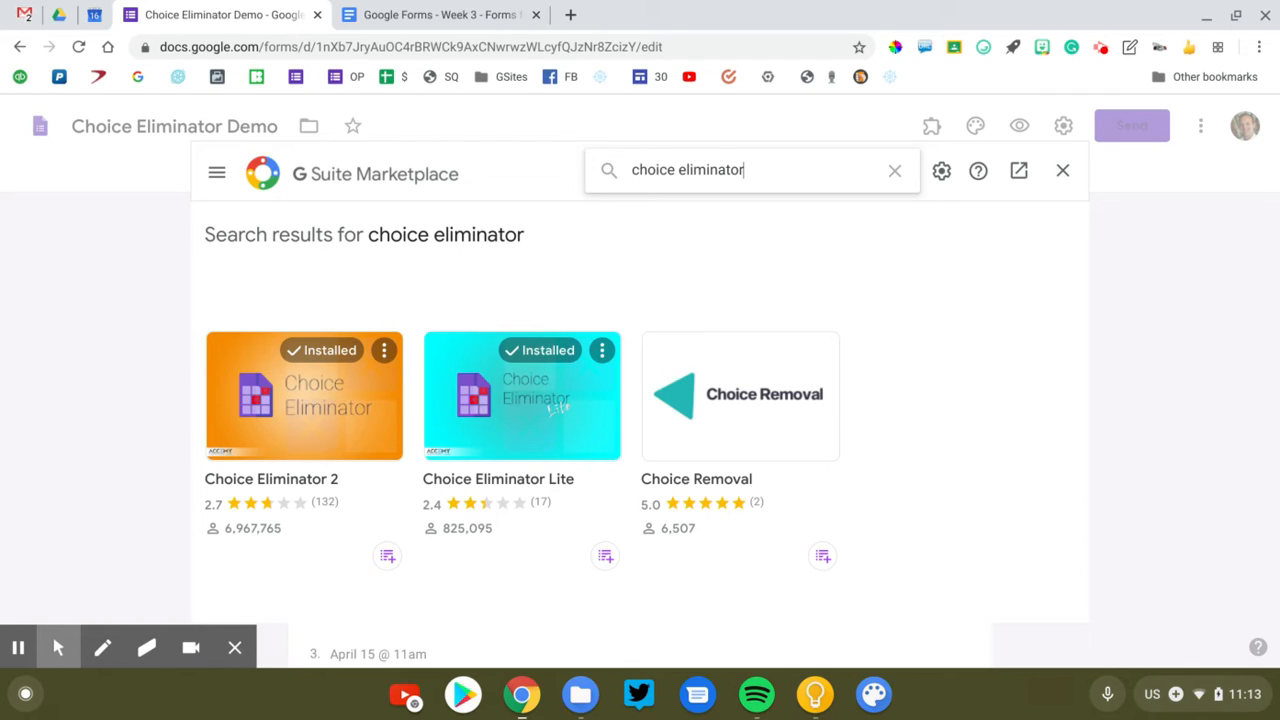
pyautogui.moveTo(632, 73)
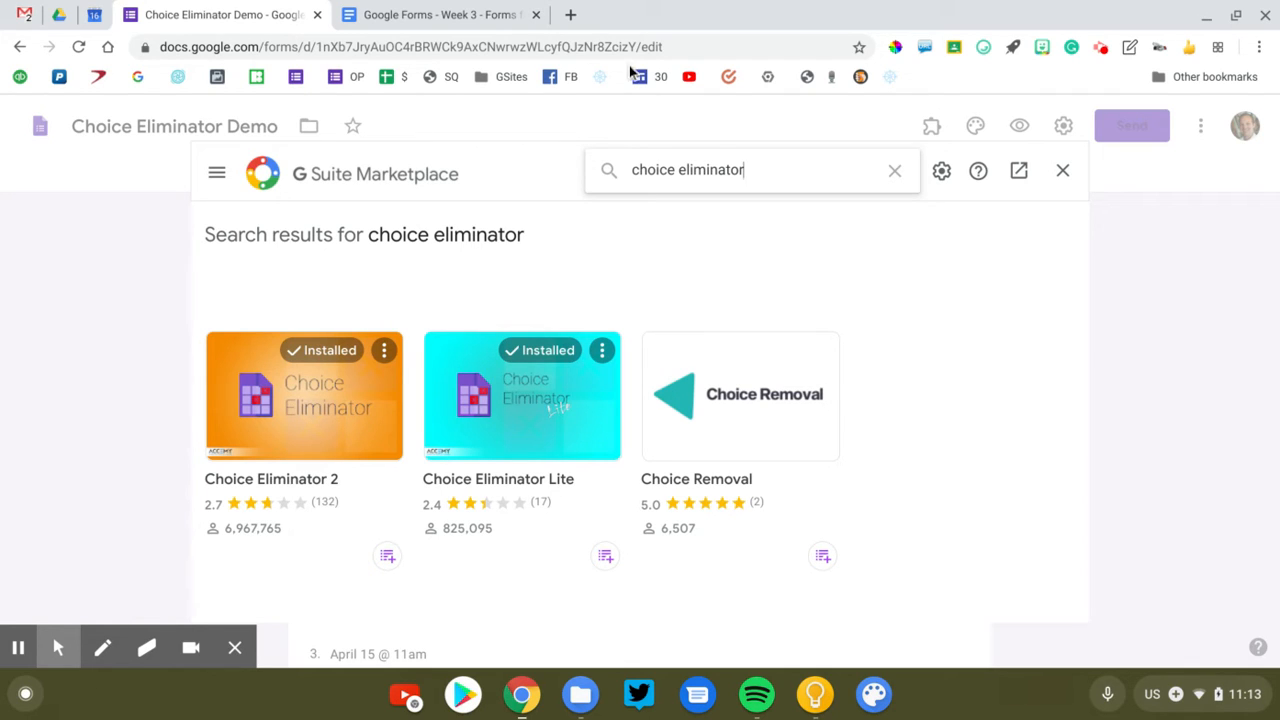
pyautogui.moveTo(267, 436)
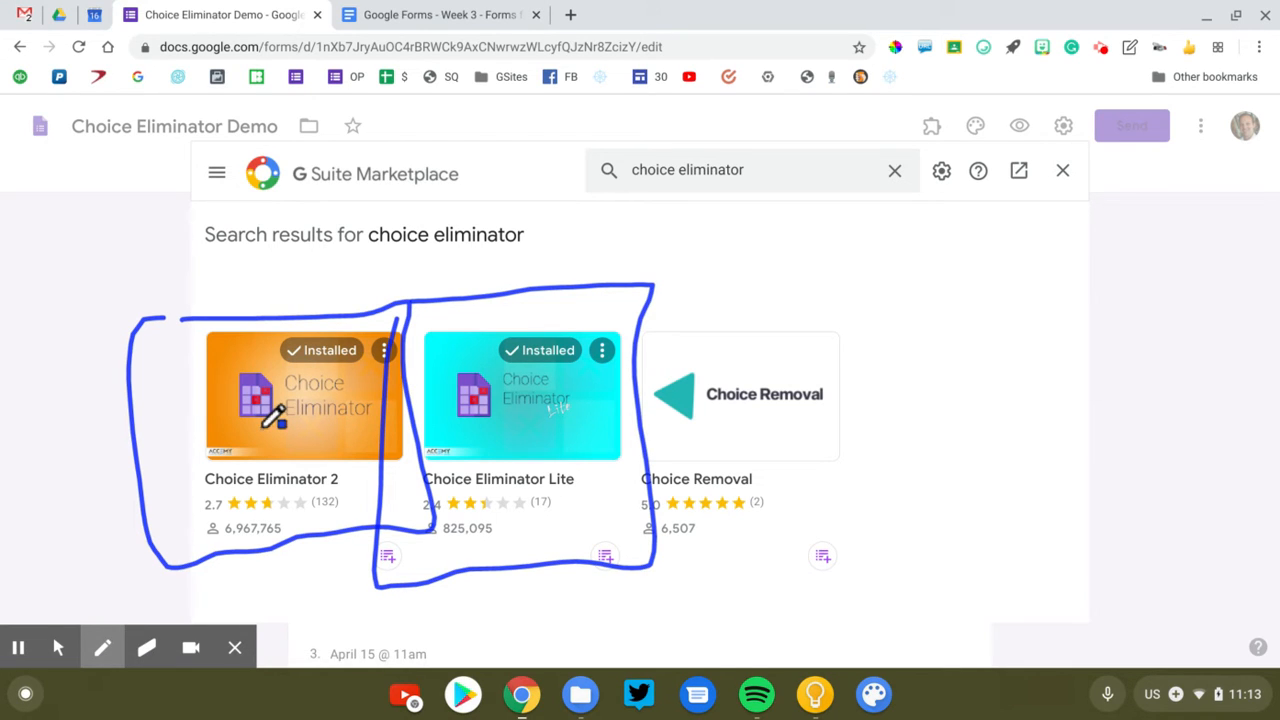
pyautogui.click(147, 647)
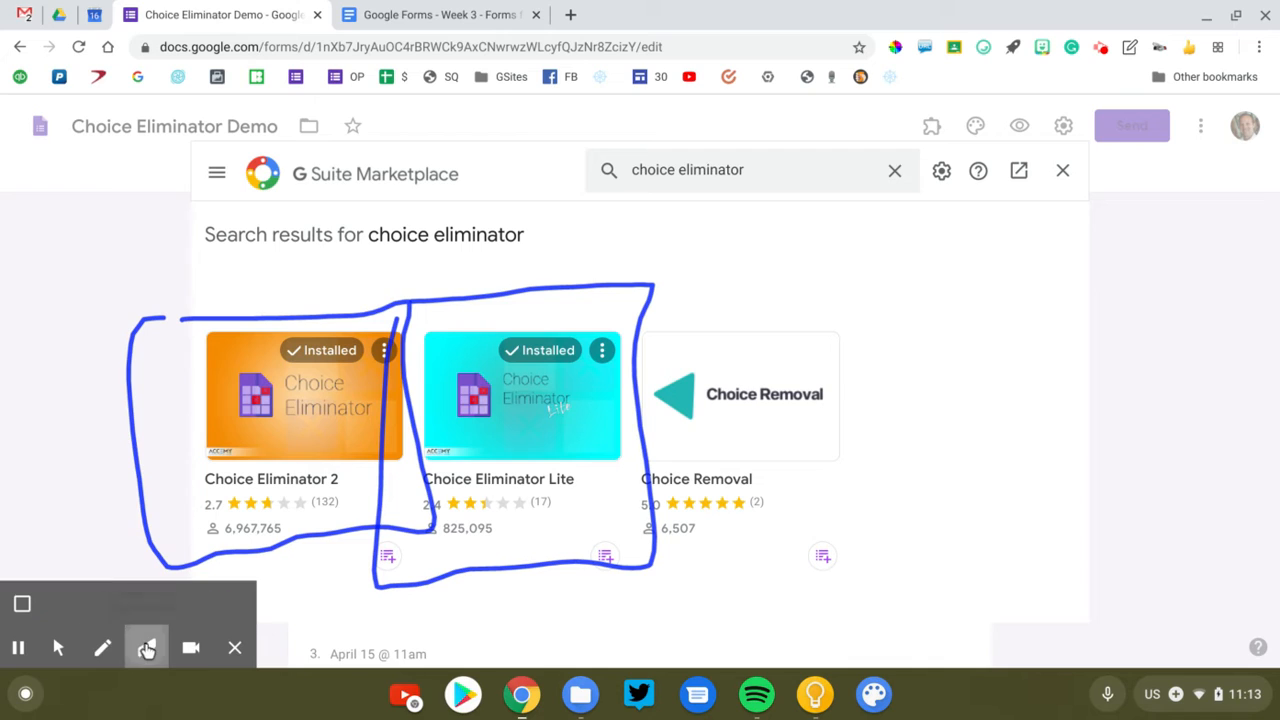
pyautogui.click(22, 605)
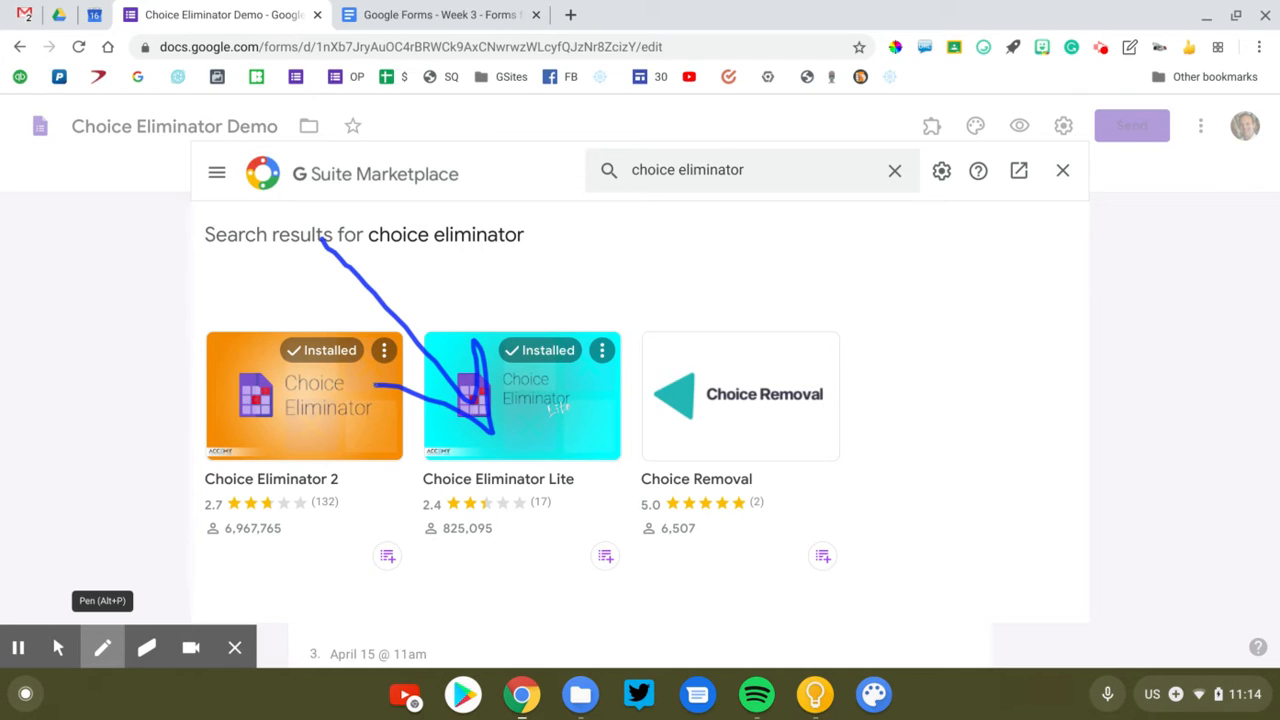
pyautogui.click(102, 647)
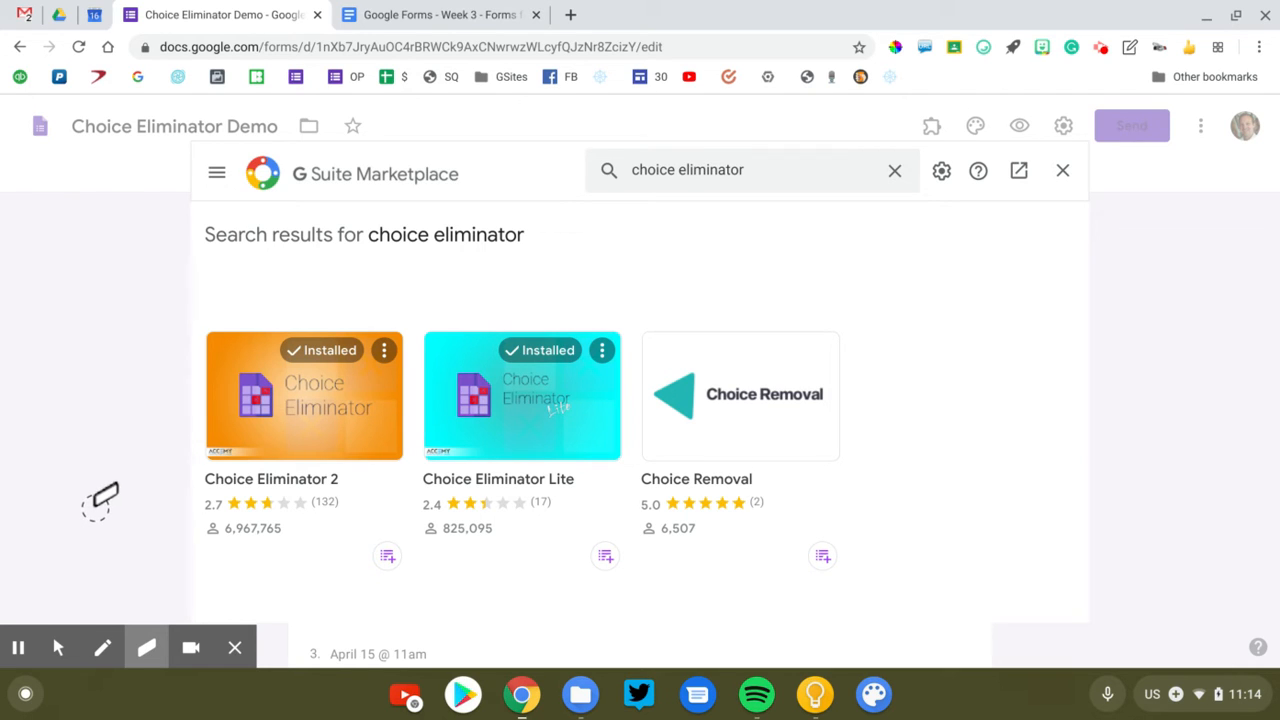
pyautogui.click(102, 647)
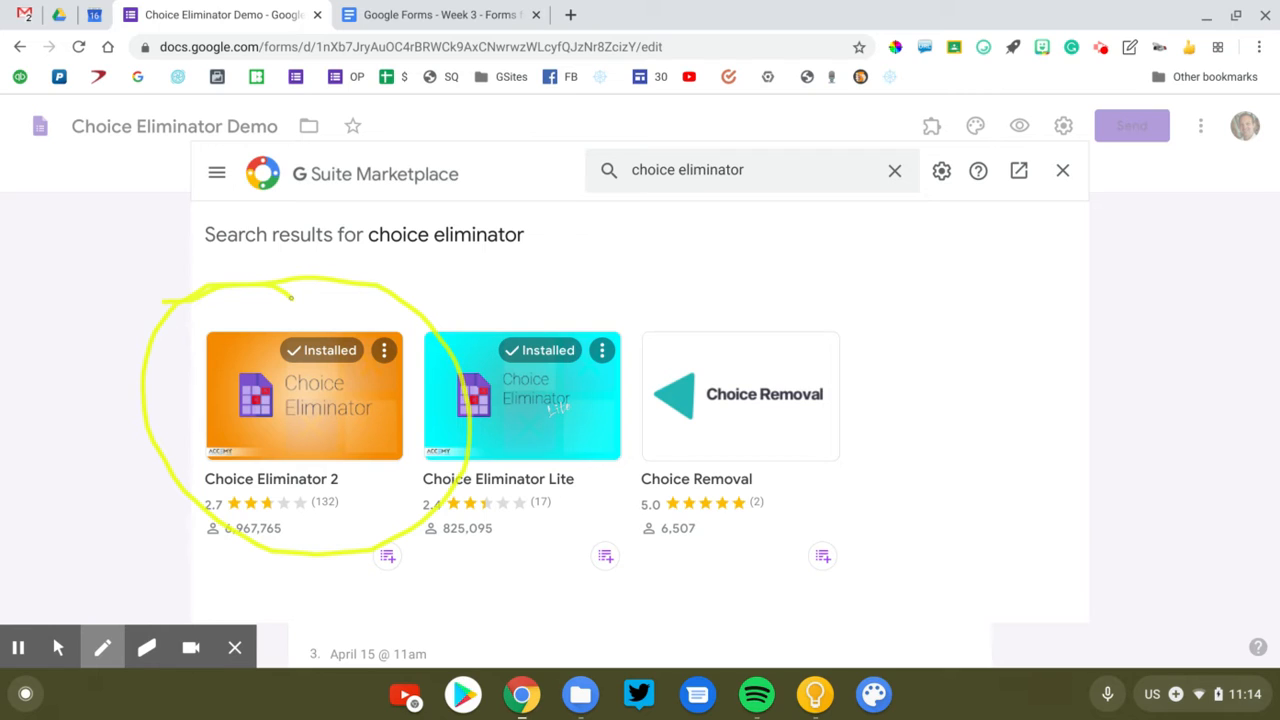
pyautogui.click(146, 647)
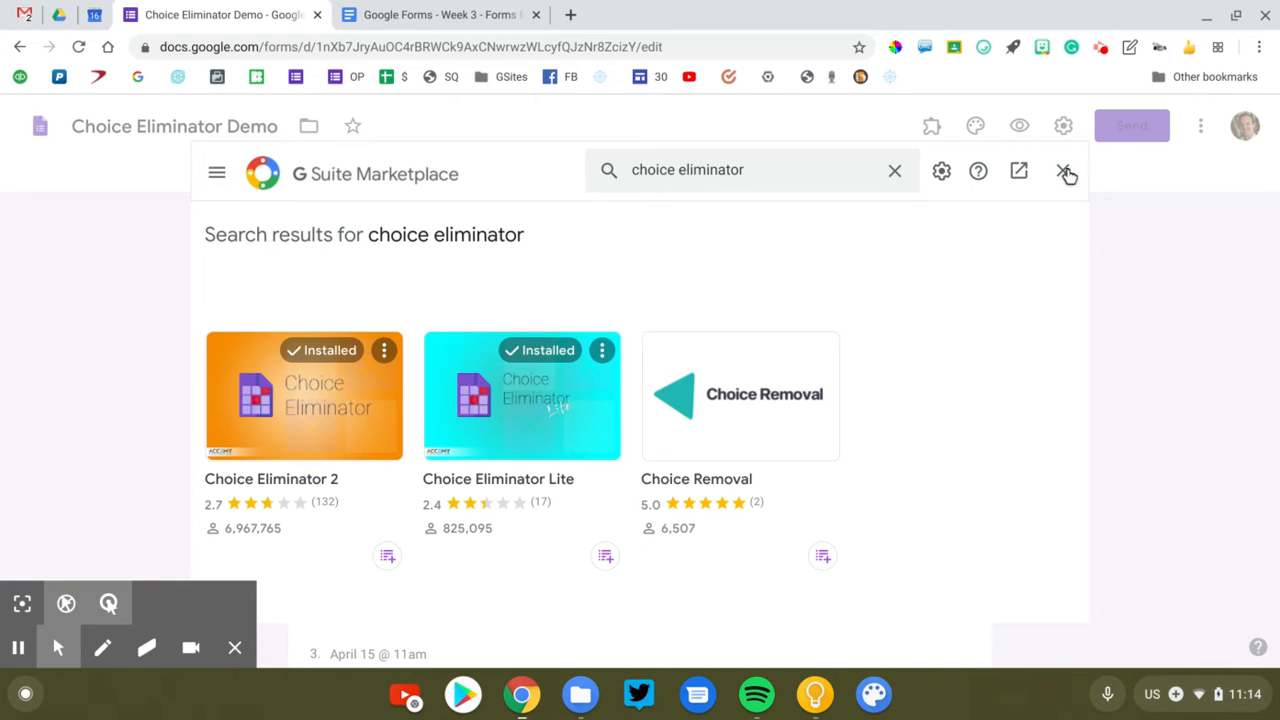
# Step: Close the marketplace and scroll to the Available Times question with its six slots
pyautogui.click(1067, 173)
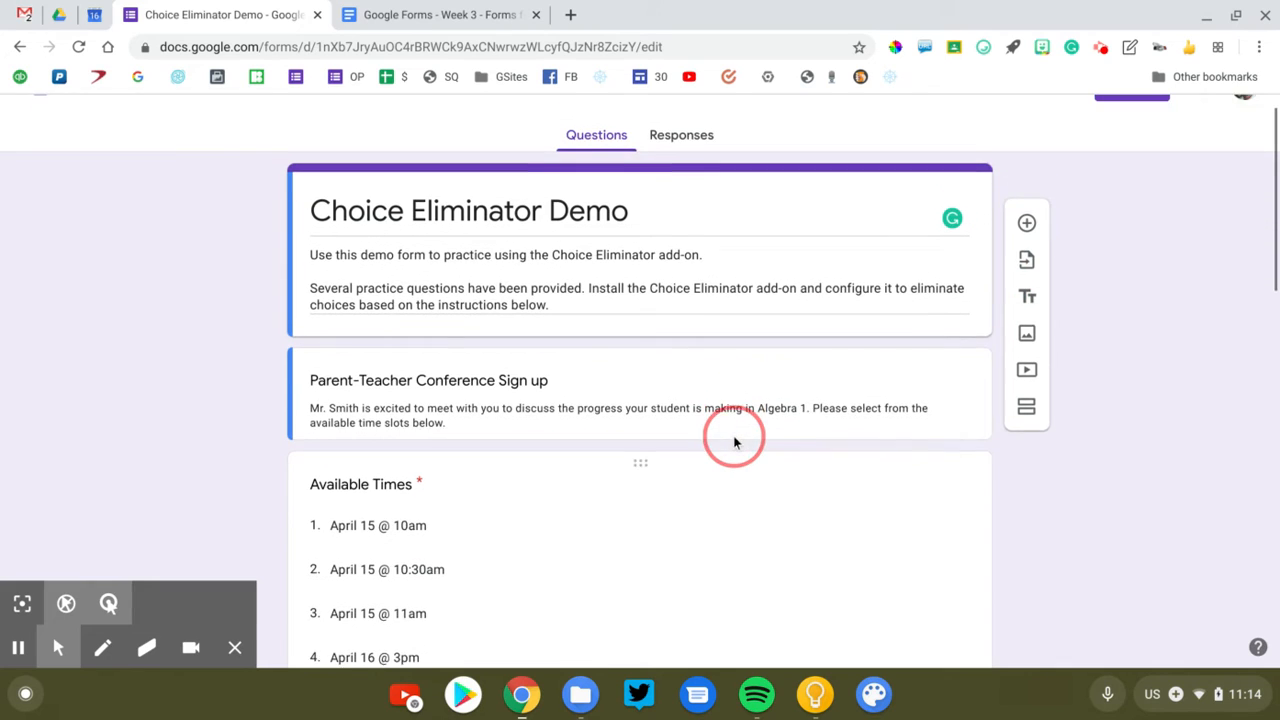
pyautogui.scroll(-3)
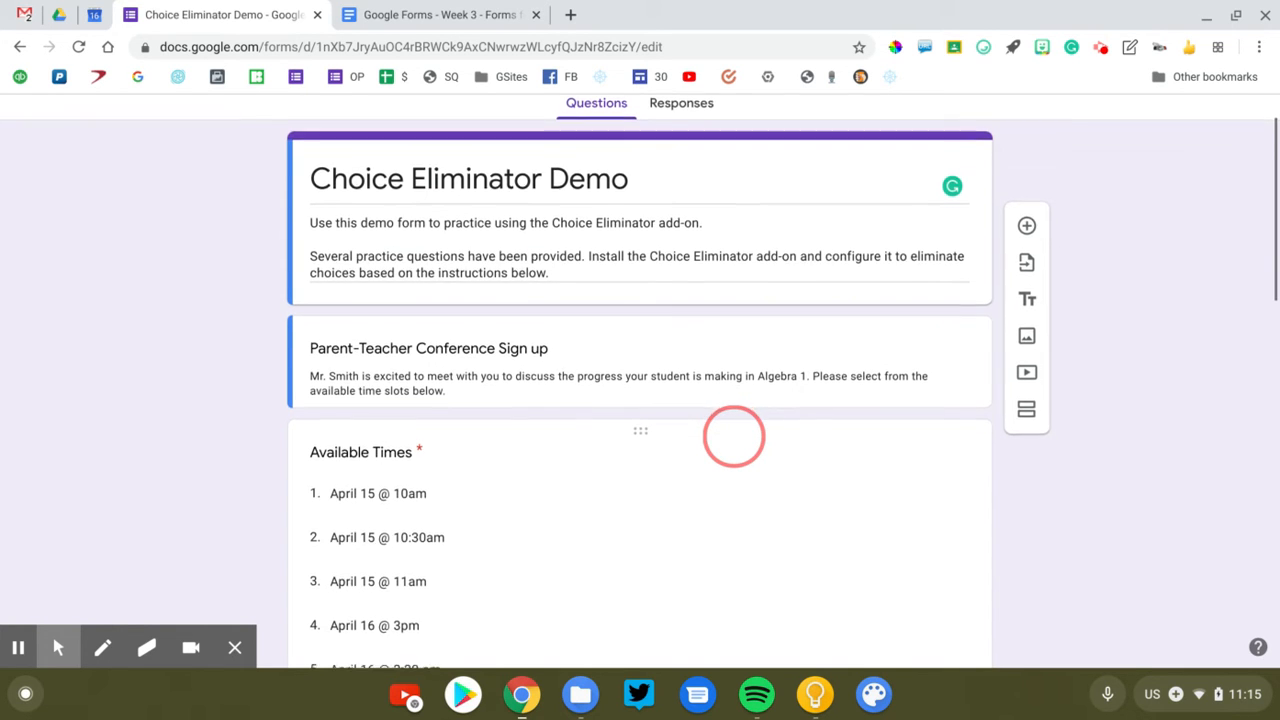
pyautogui.scroll(-3)
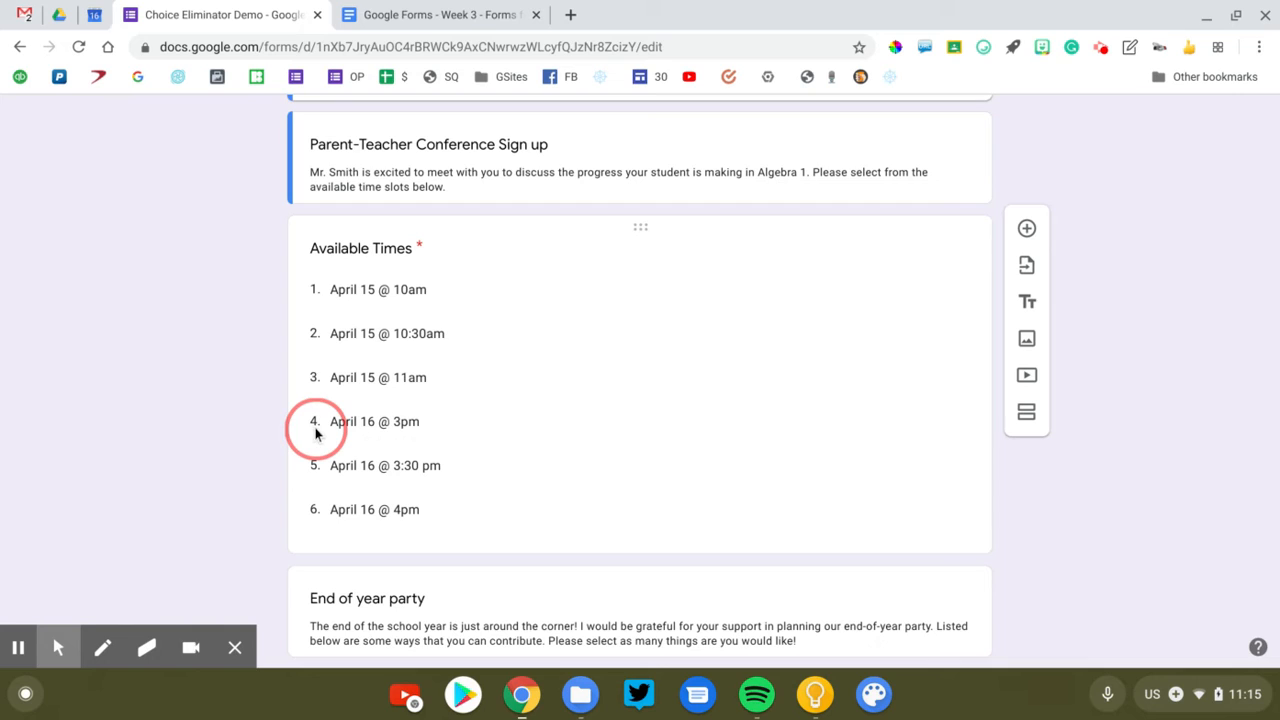
pyautogui.moveTo(282, 362)
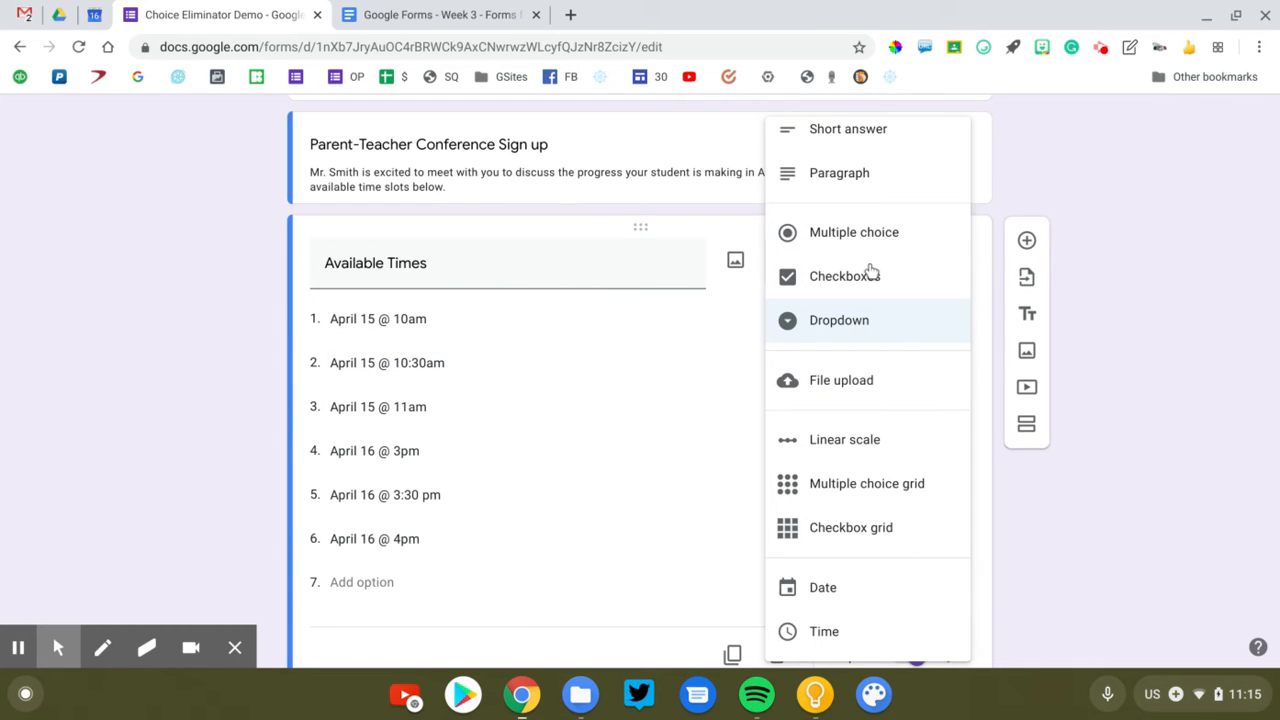
# Step: Change the Available Times question type to Dropdown, keeping its six conference slots
pyautogui.click(839, 320)
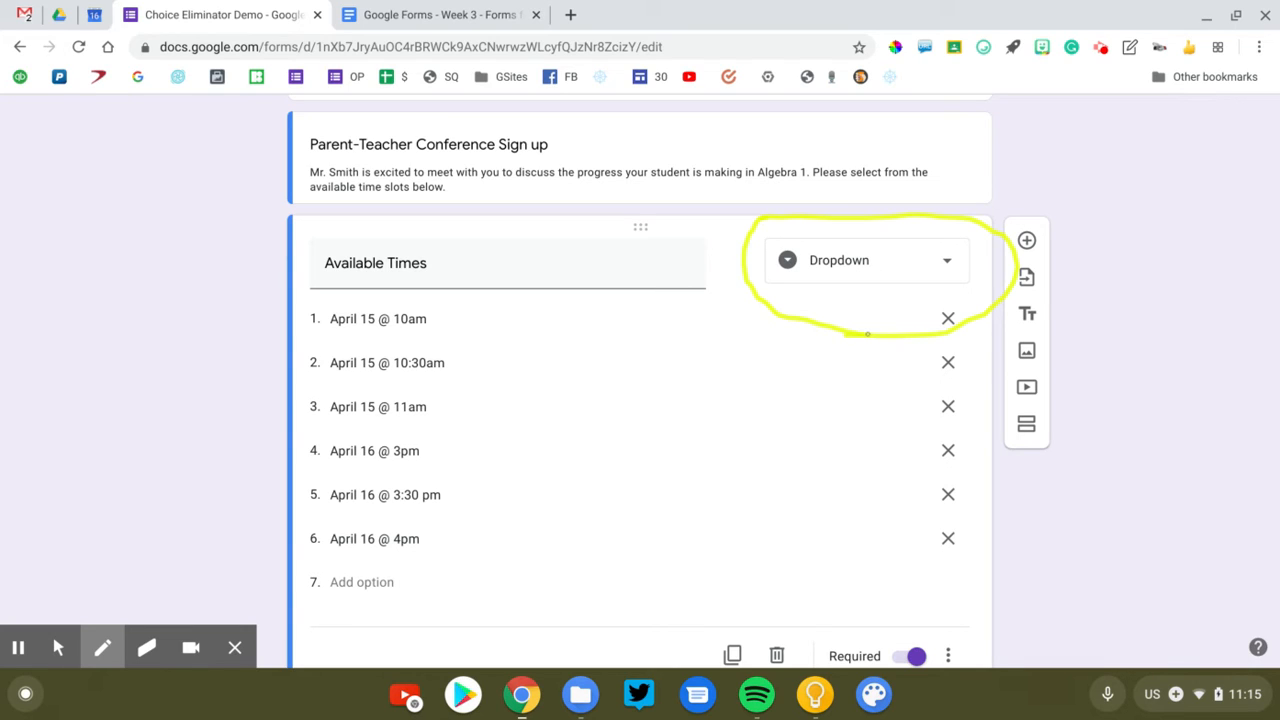
pyautogui.click(146, 647)
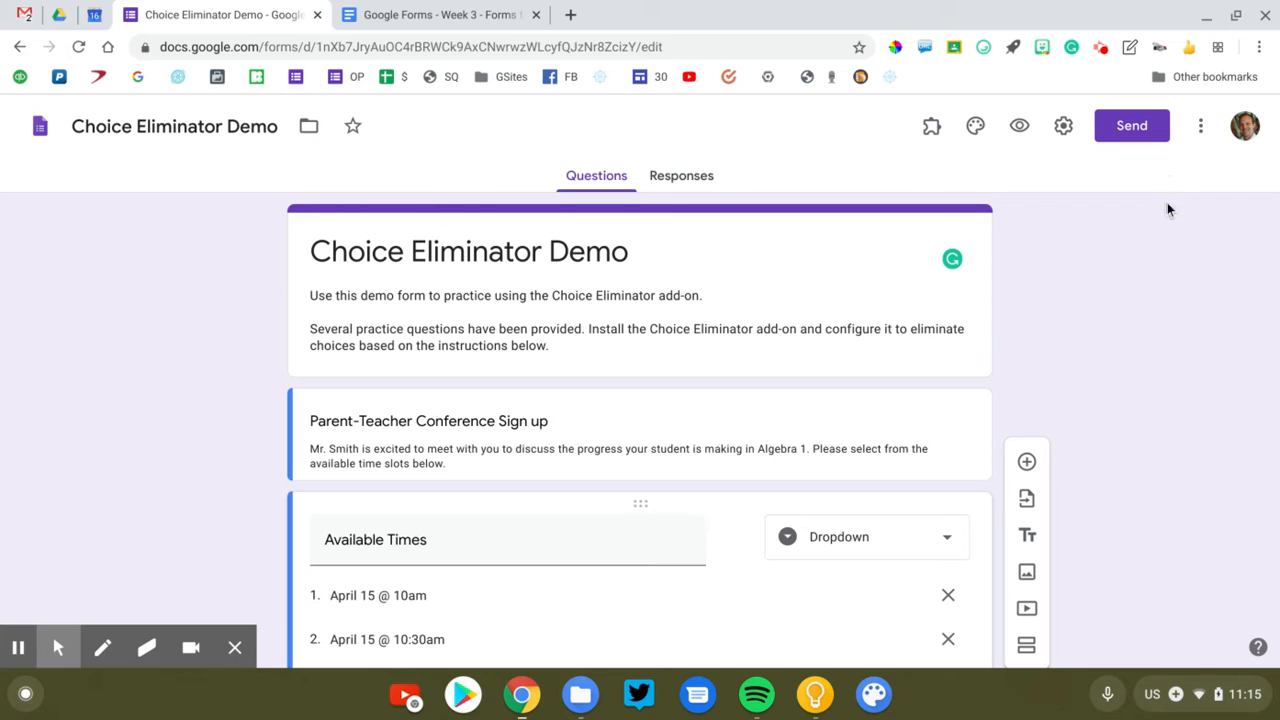
pyautogui.moveTo(930, 125)
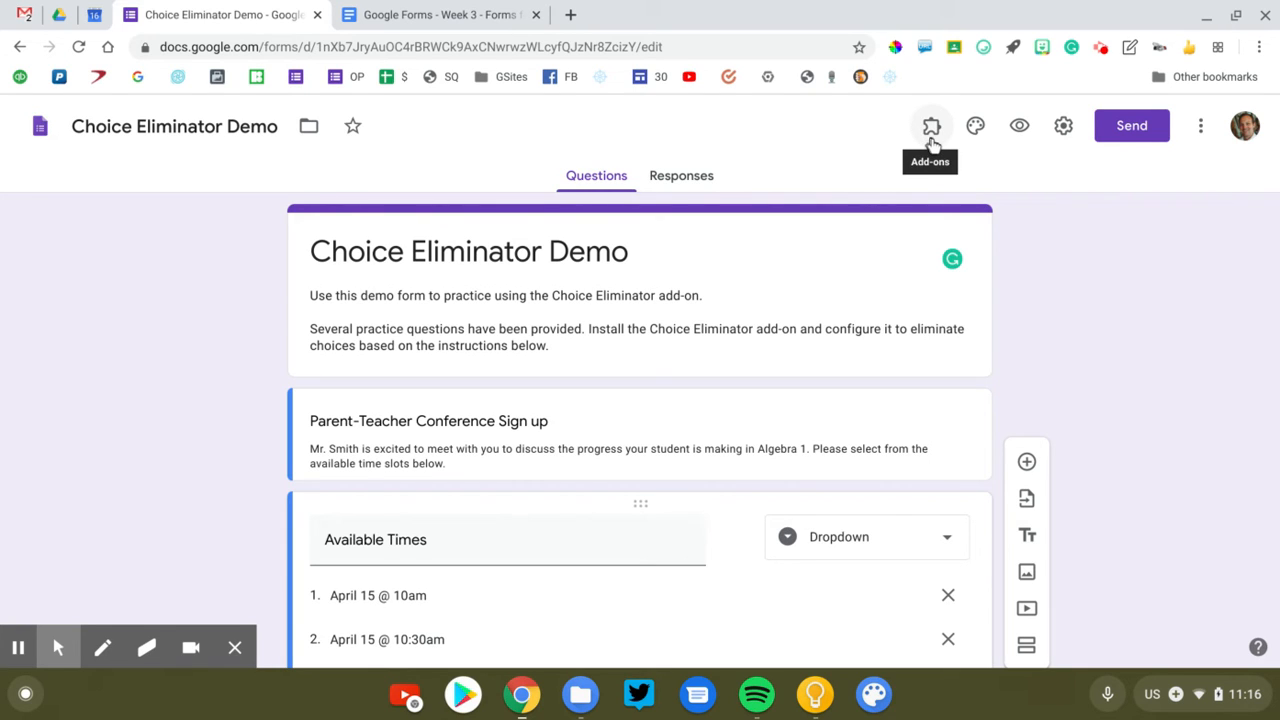
pyautogui.click(930, 125)
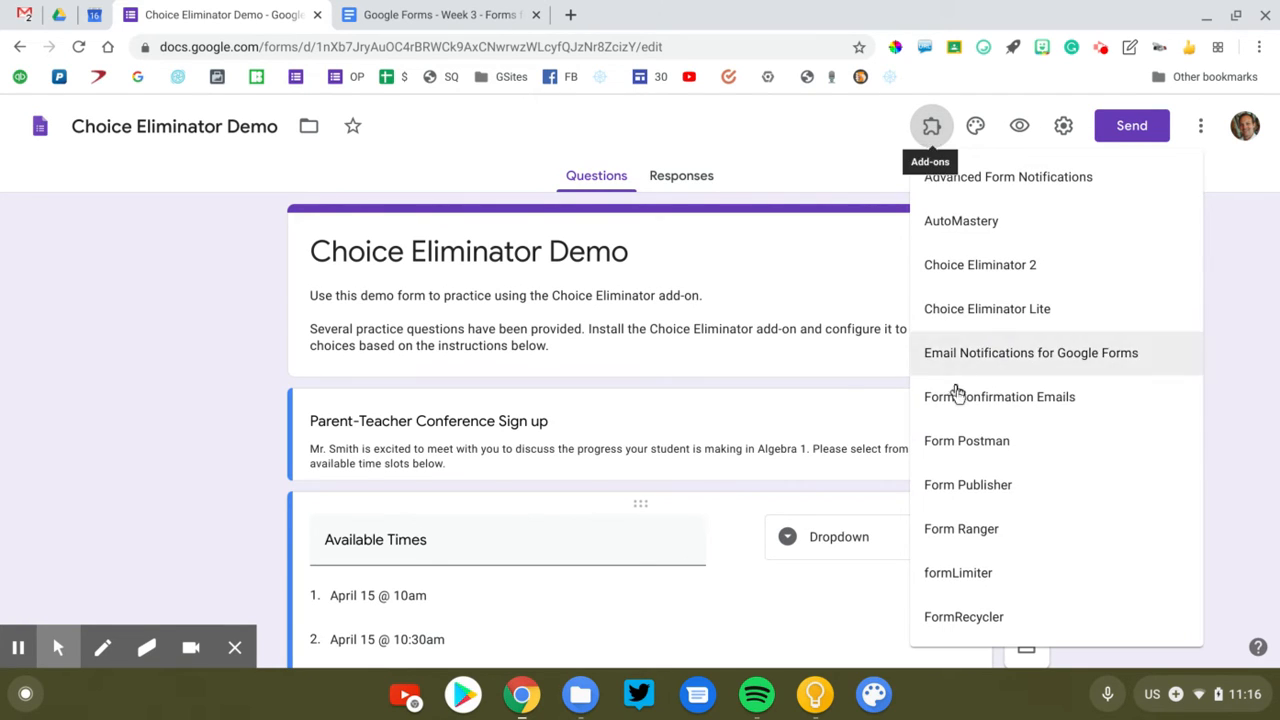
pyautogui.moveTo(970, 312)
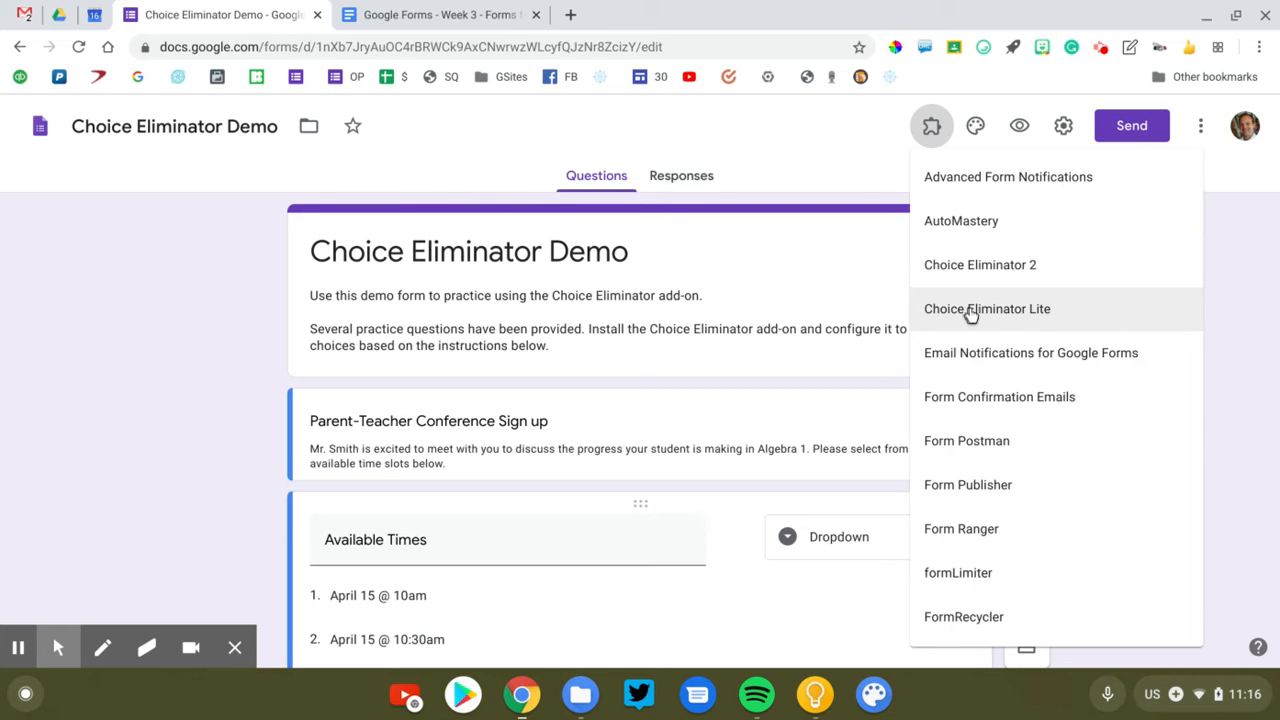
pyautogui.click(987, 308)
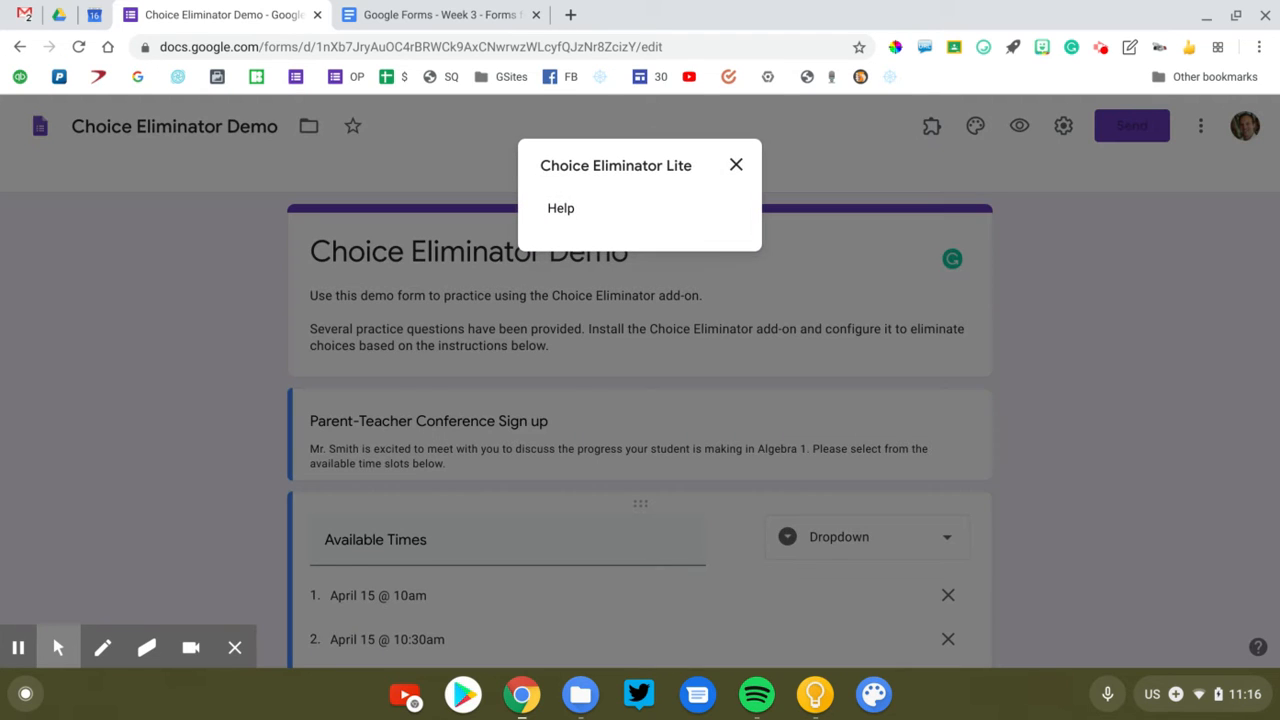
pyautogui.moveTo(765, 265)
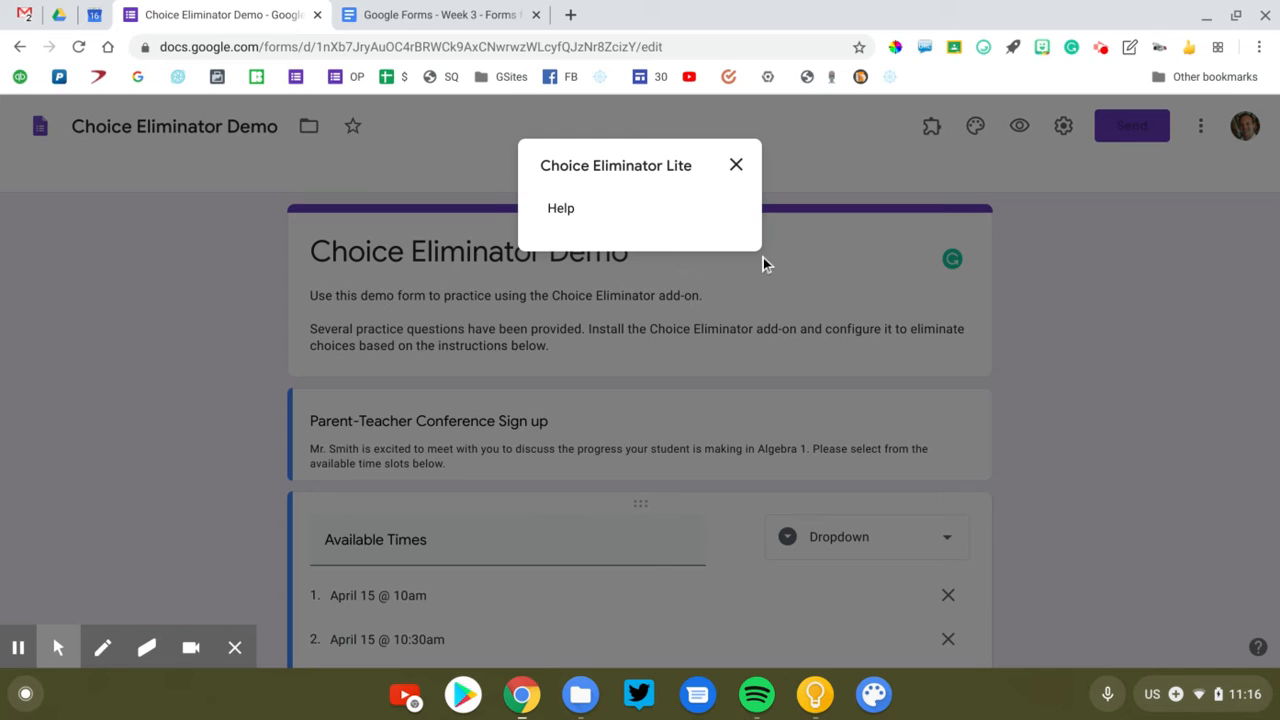
pyautogui.moveTo(595, 185)
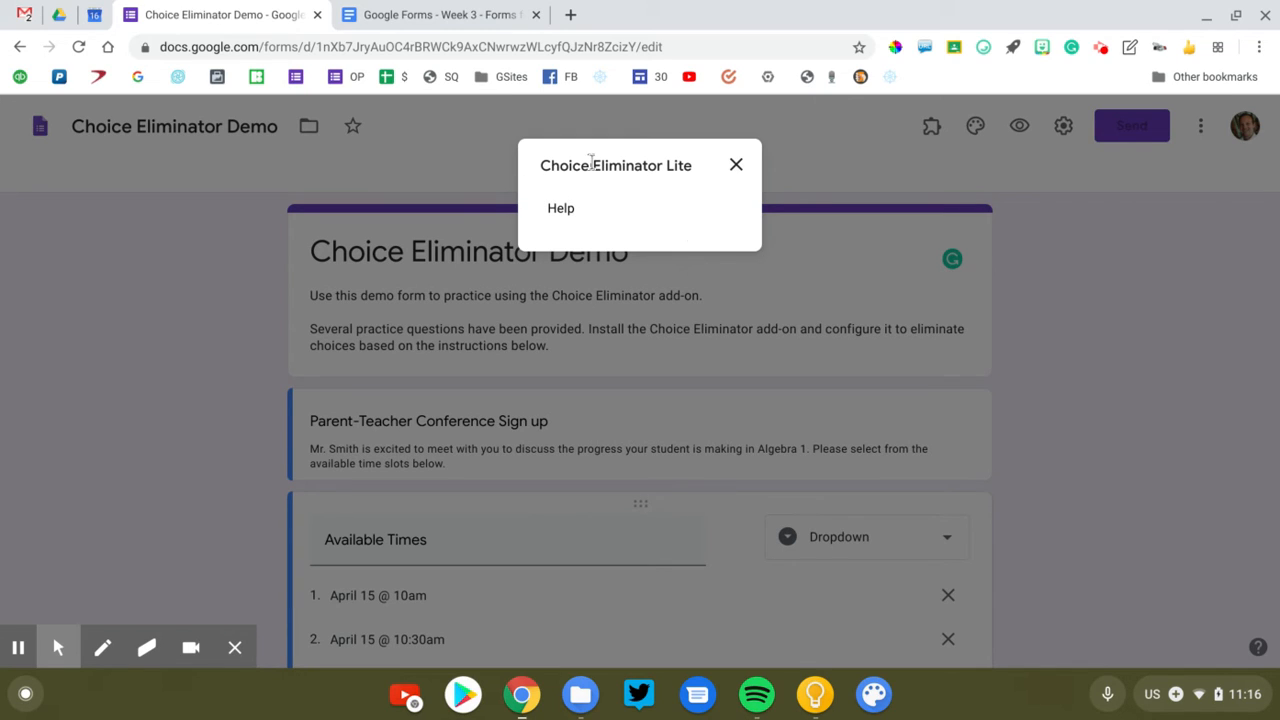
pyautogui.click(736, 164)
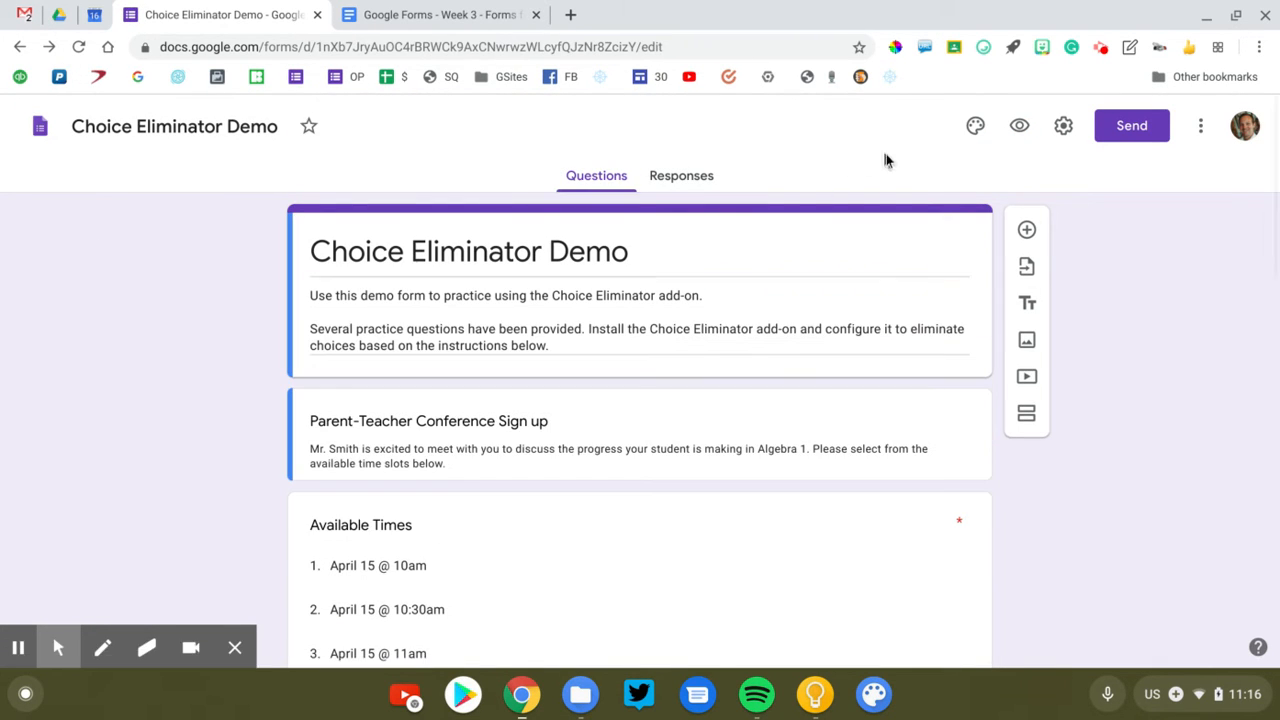
pyautogui.moveTo(931, 125)
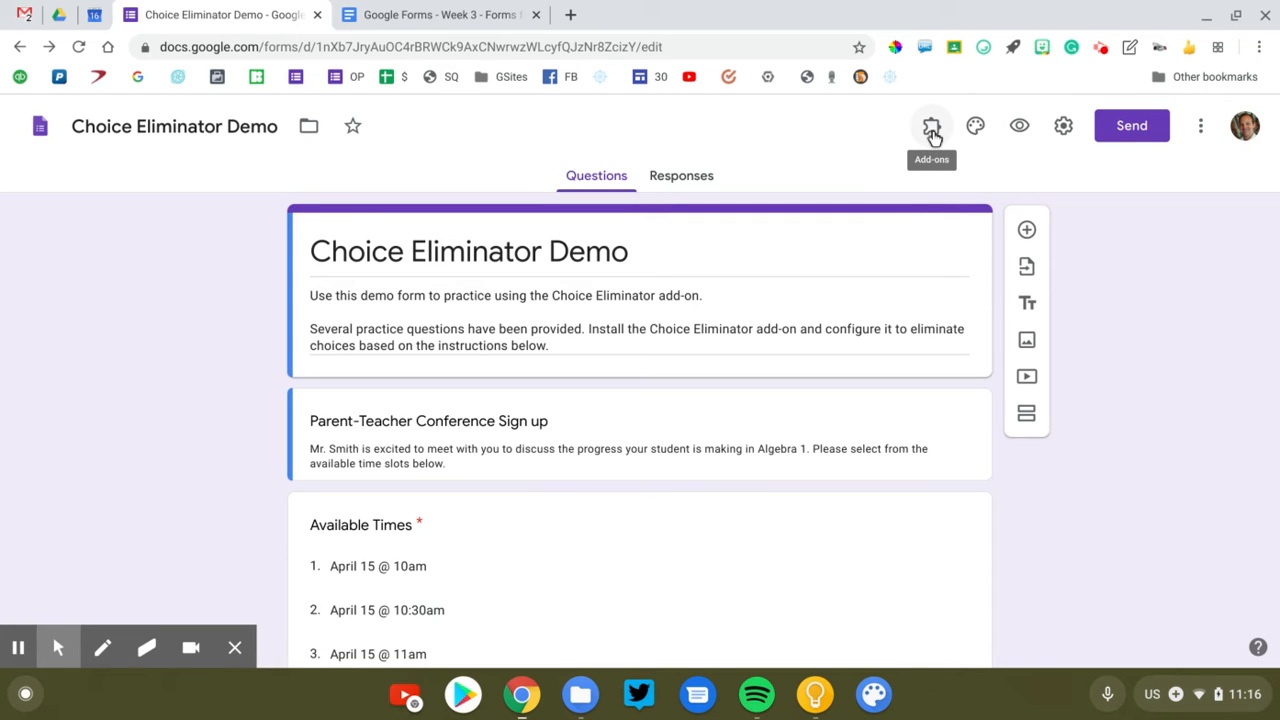
# Step: Open Choice Eliminator Lite's configuration sidebar from the installed add-ons
pyautogui.click(931, 125)
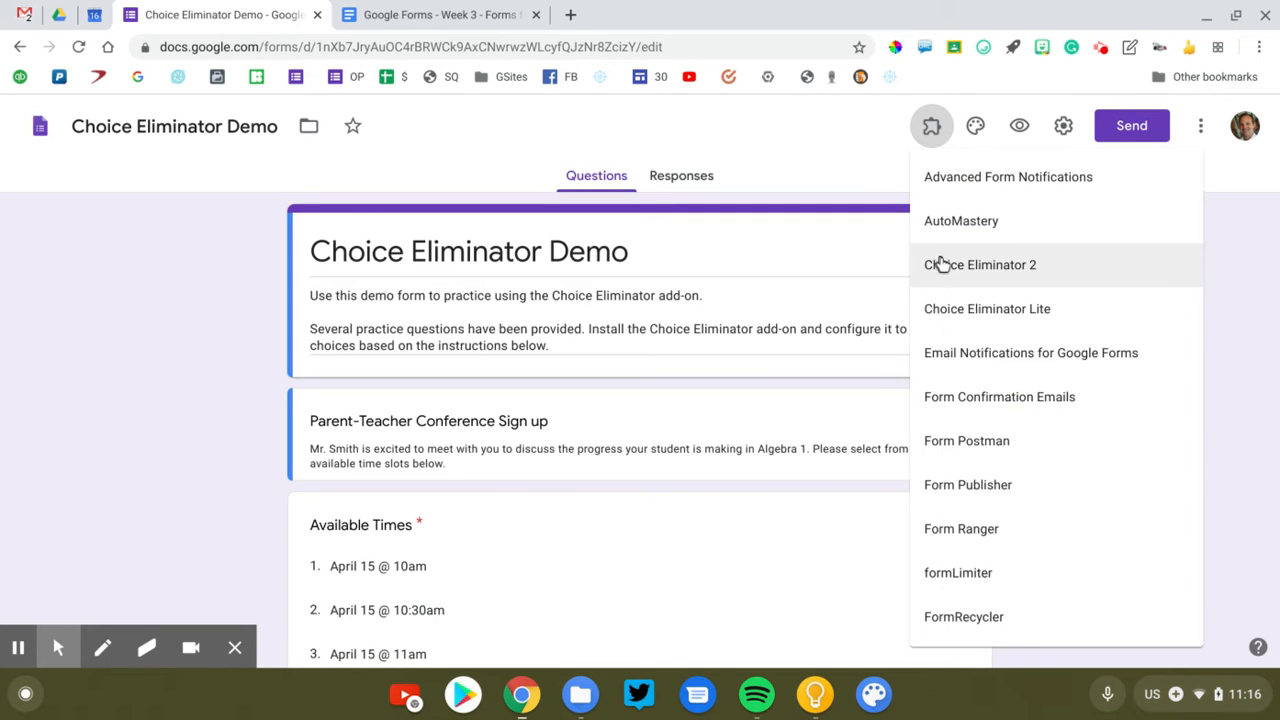
pyautogui.click(987, 308)
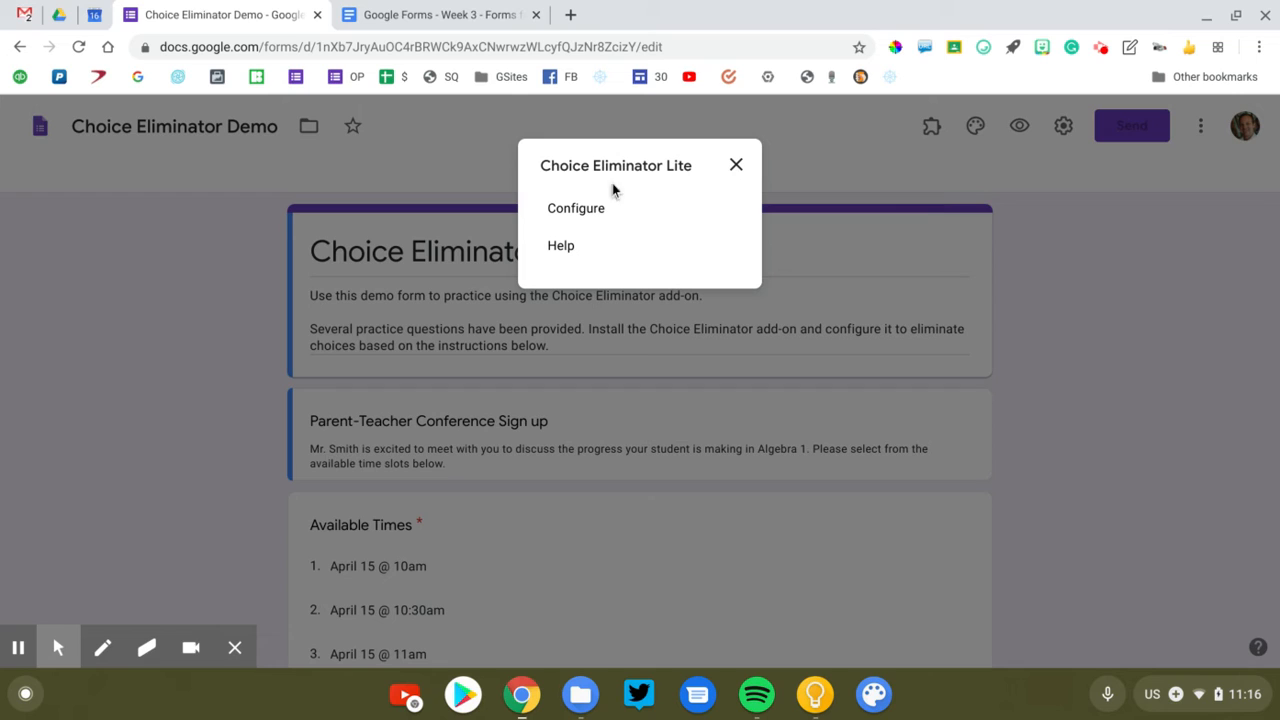
pyautogui.click(575, 208)
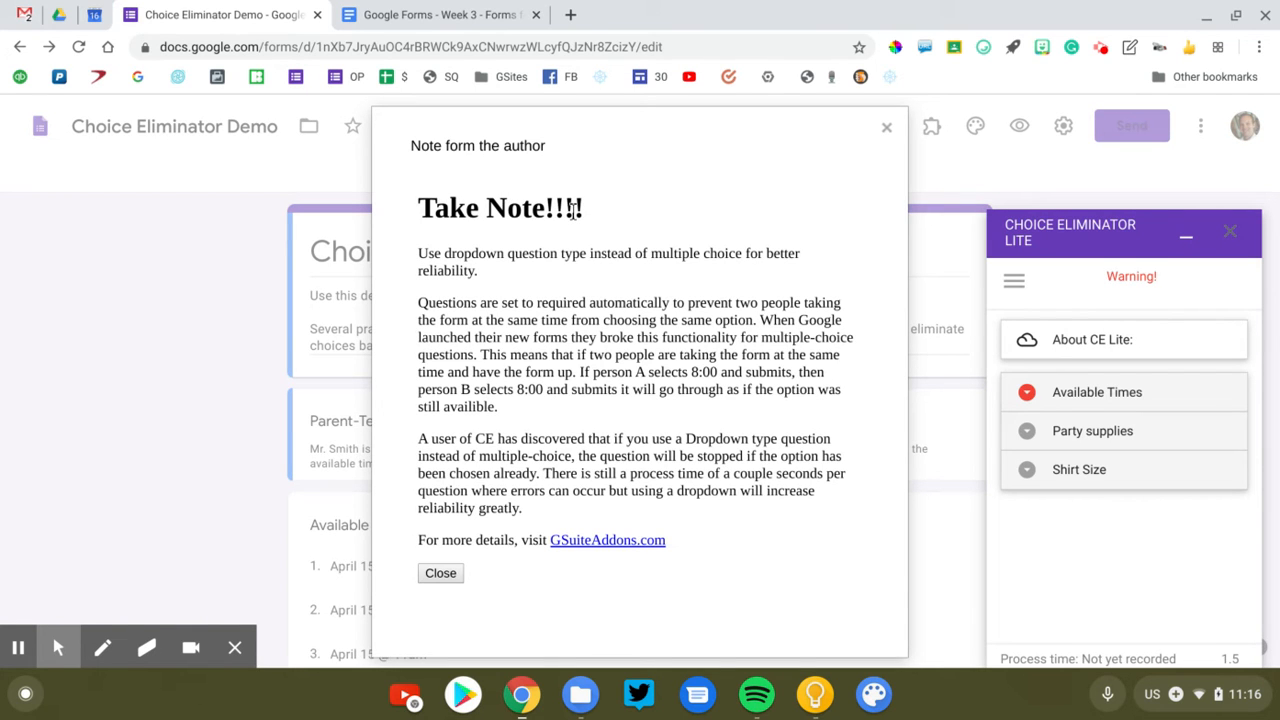
# Step: Dismiss the 'Take Note' popup, leaving Available Times, Party supplies and Shirt Size listed
pyautogui.click(102, 647)
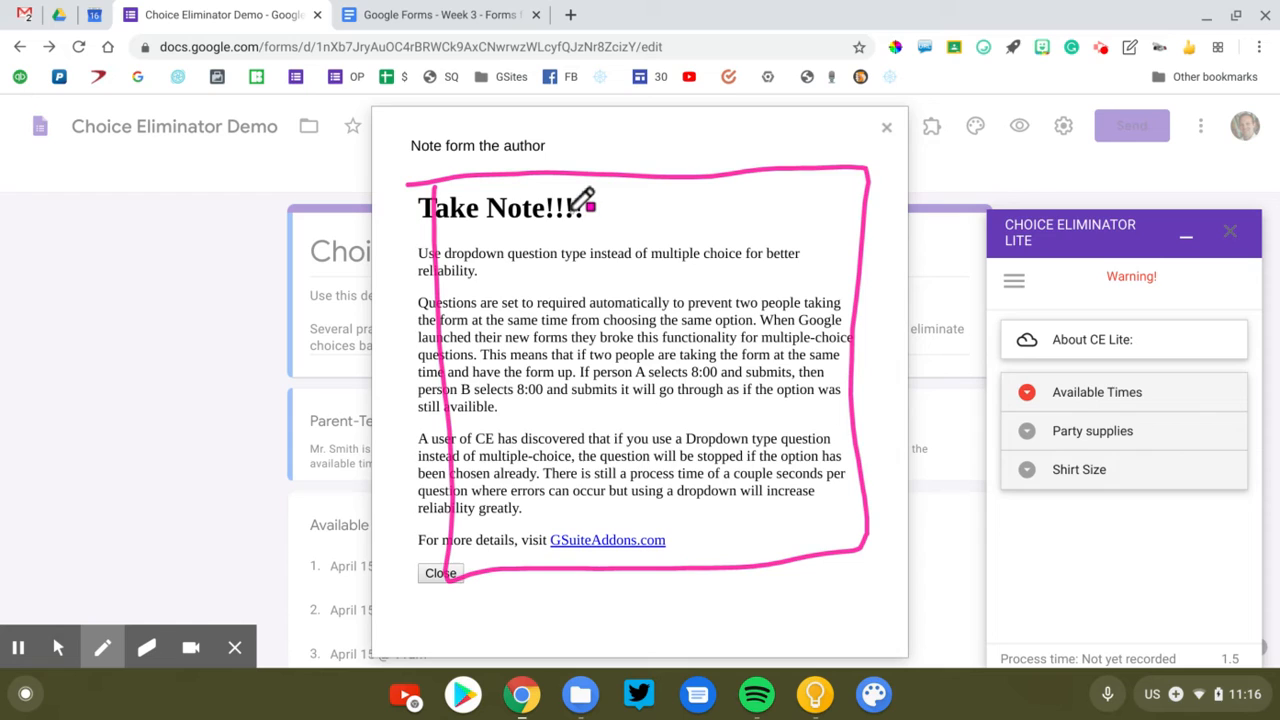
pyautogui.moveTo(218, 548)
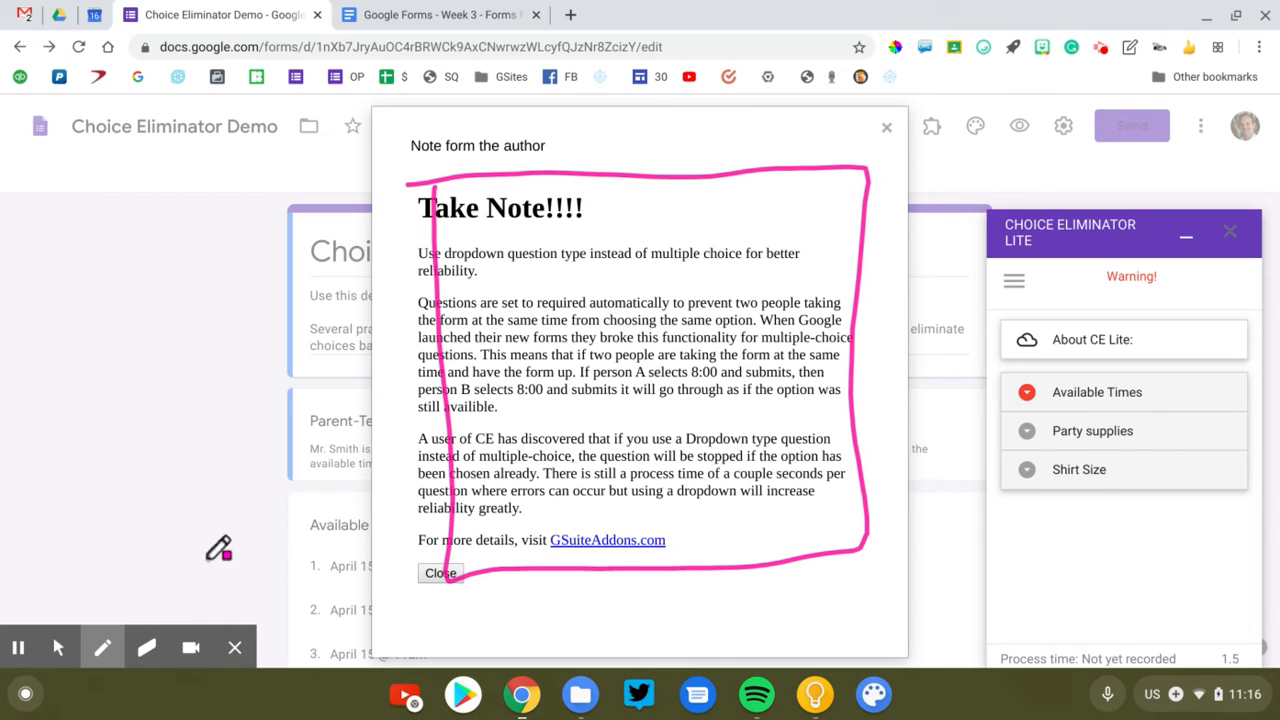
pyautogui.click(146, 647)
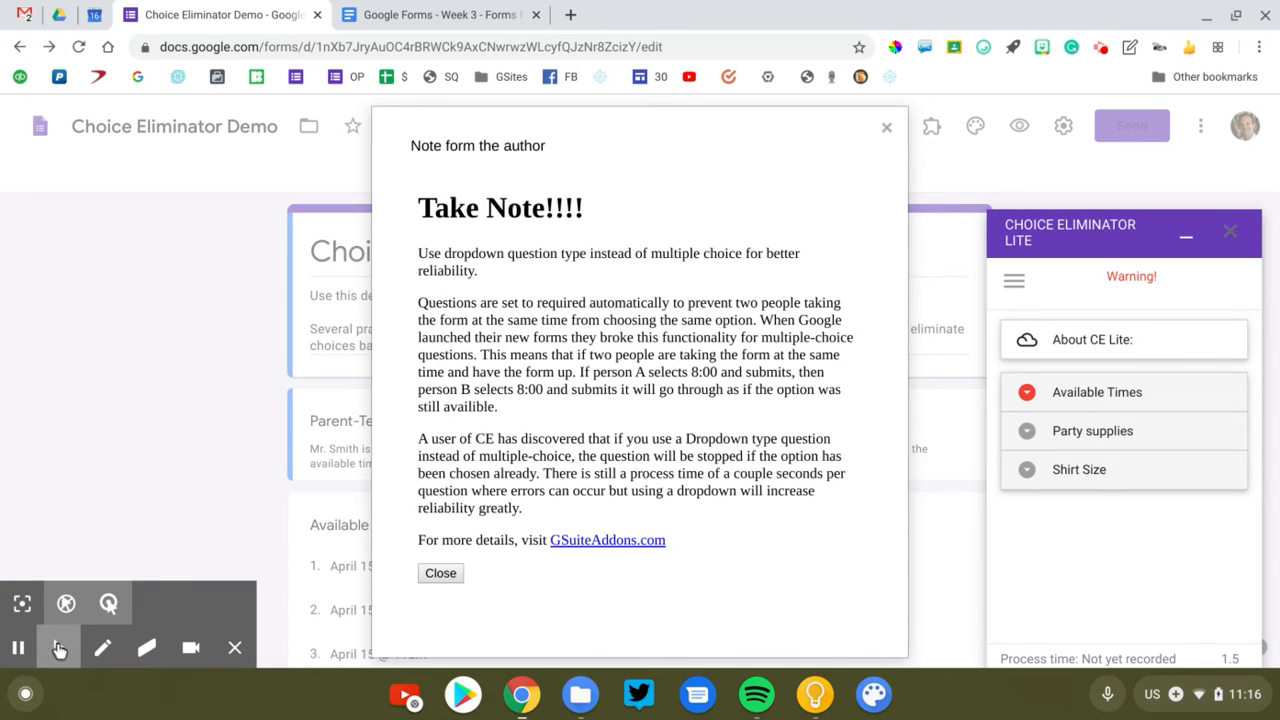
pyautogui.click(440, 572)
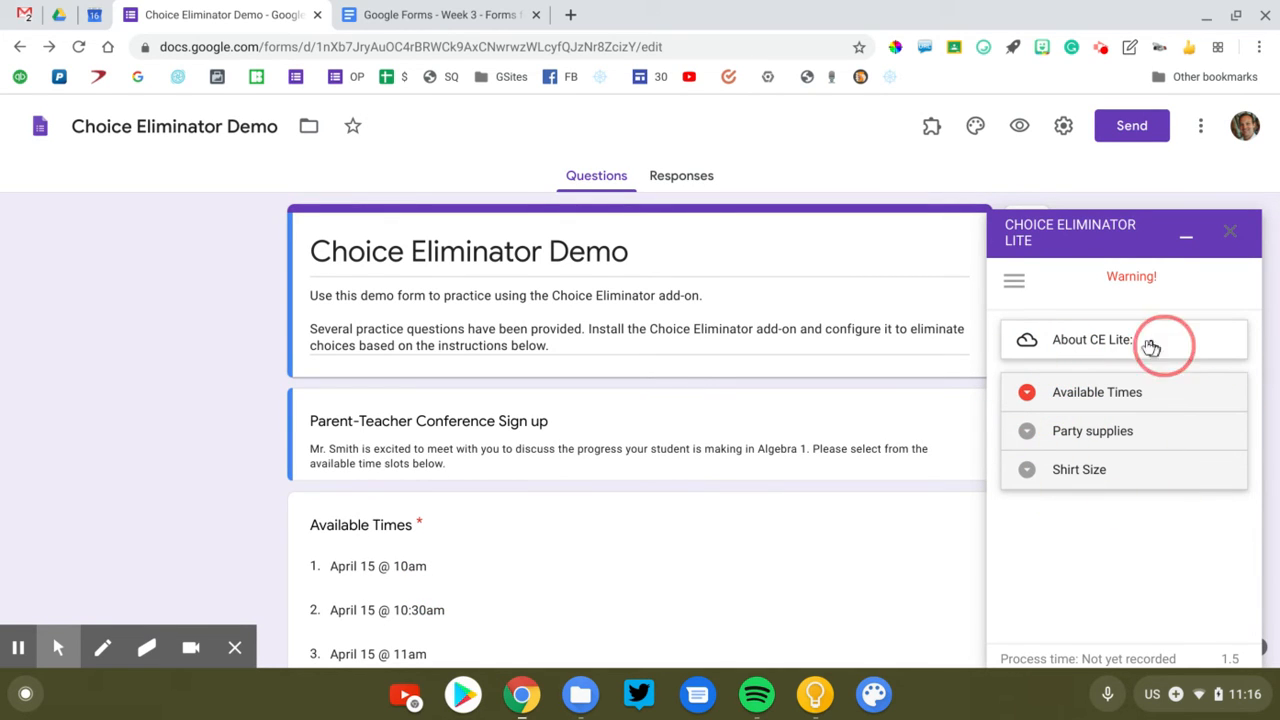
pyautogui.moveTo(1113, 489)
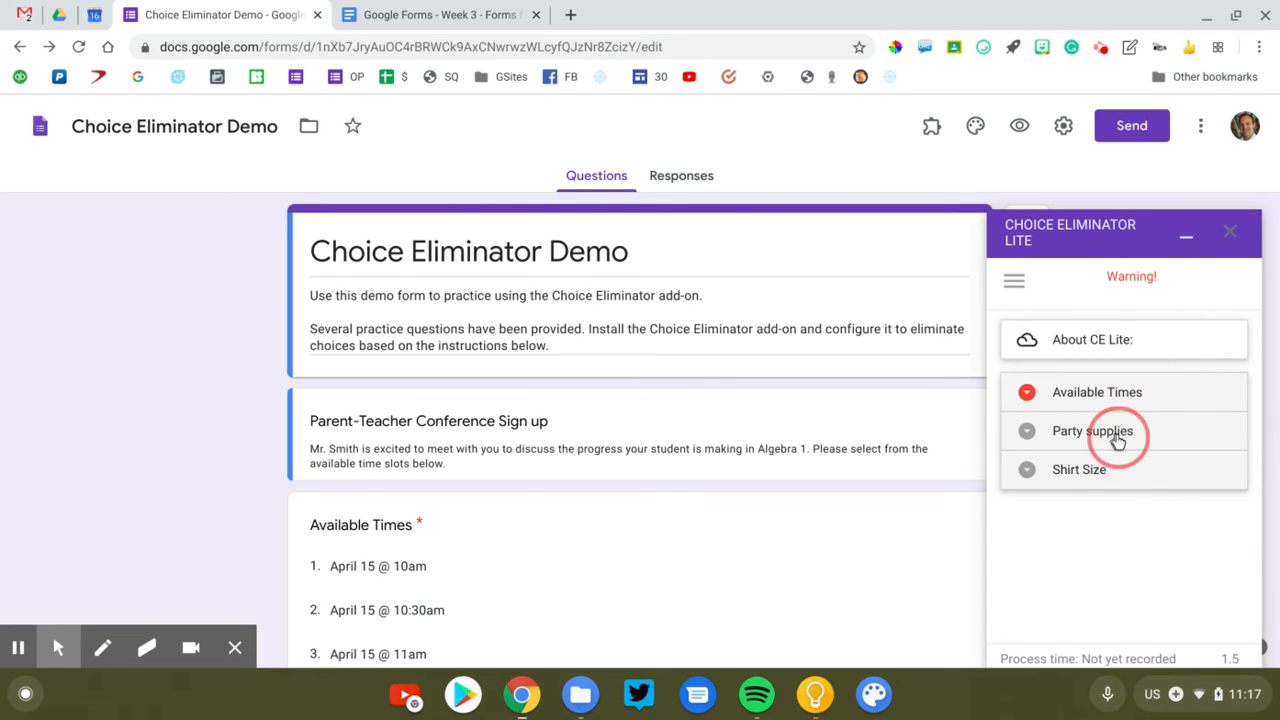
# Step: Enable Eliminate Choices for the Available Times question in Choice Eliminator Lite
pyautogui.click(1097, 391)
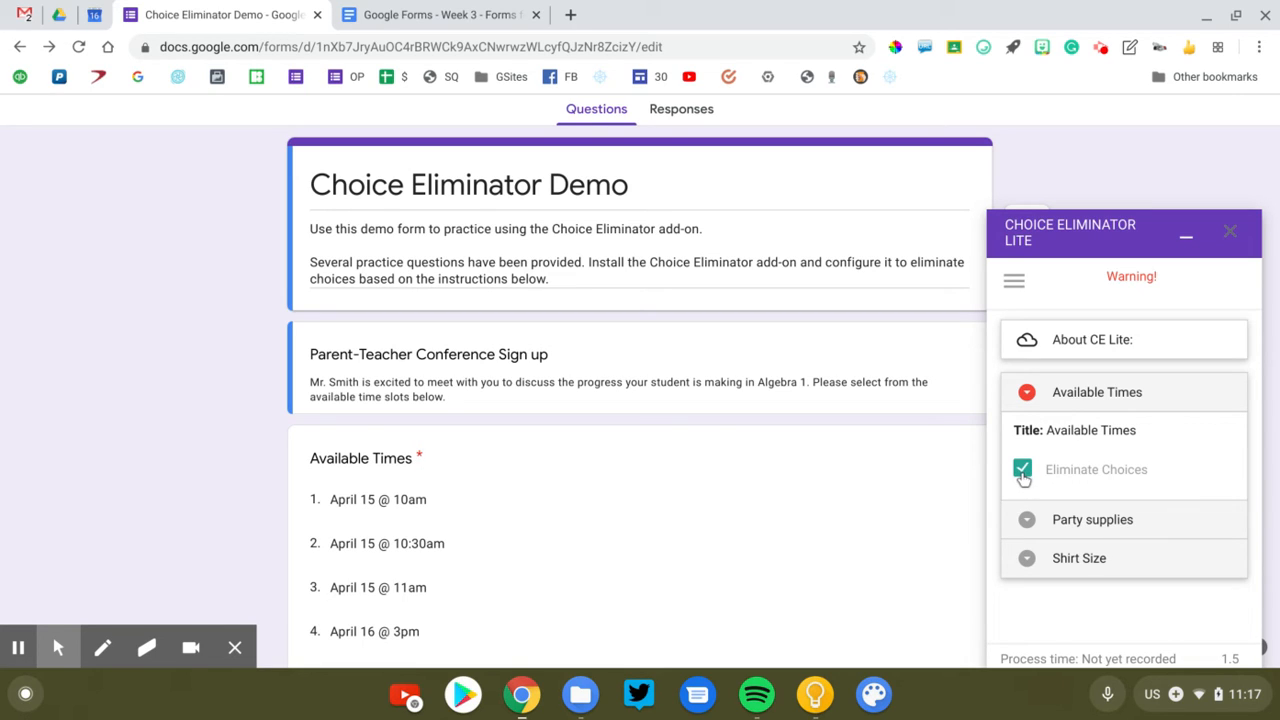
pyautogui.moveTo(1133, 412)
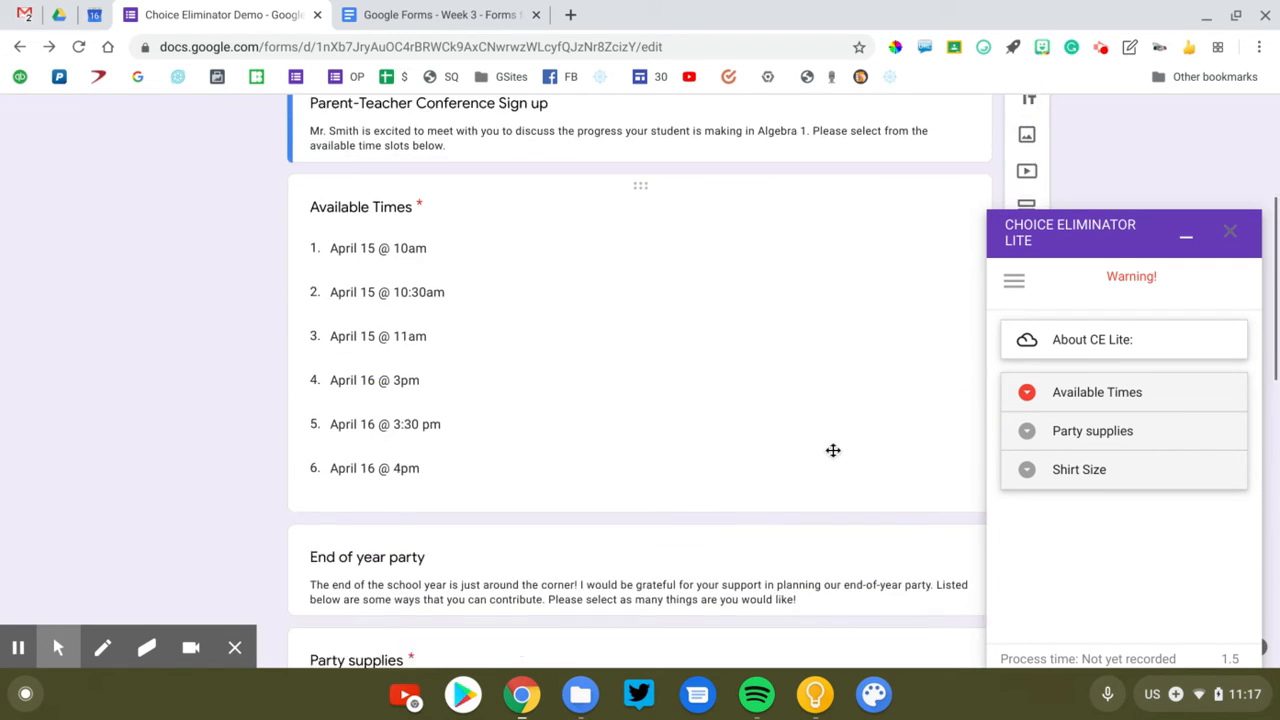
# Step: Enable Eliminate Choices for the Party supplies question until Saved! appears
pyautogui.scroll(-3)
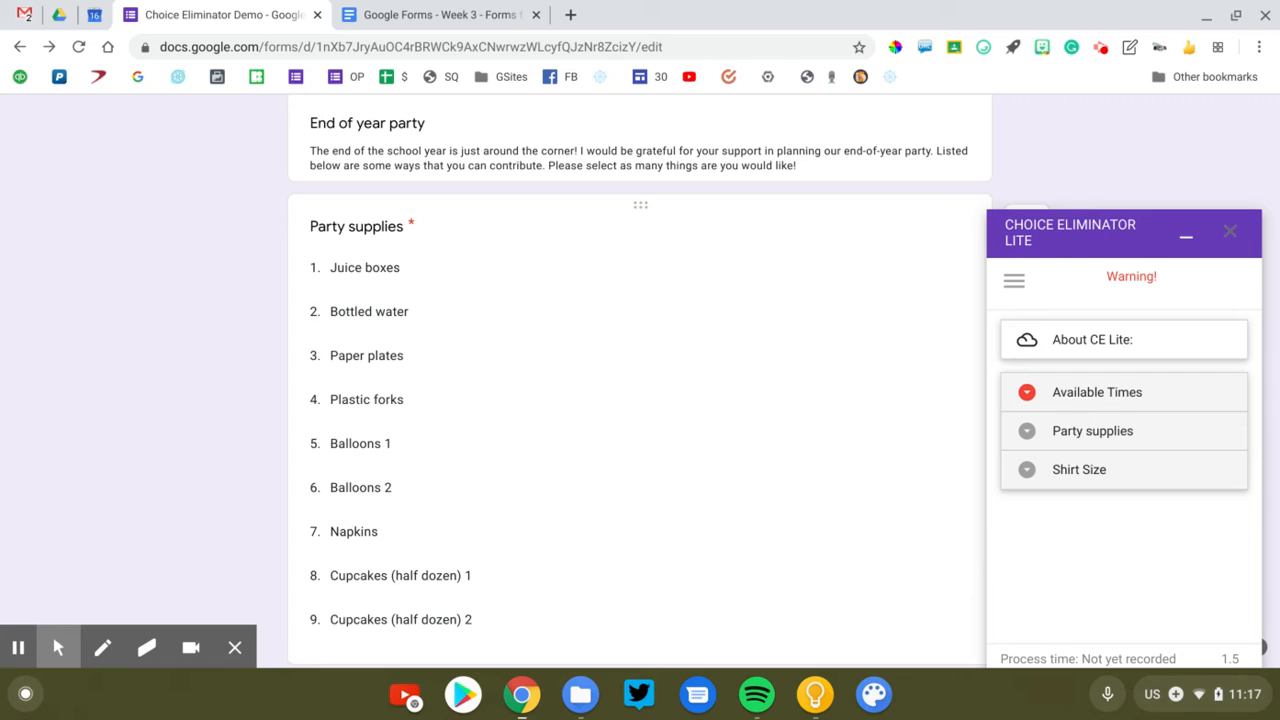
pyautogui.moveTo(503, 433)
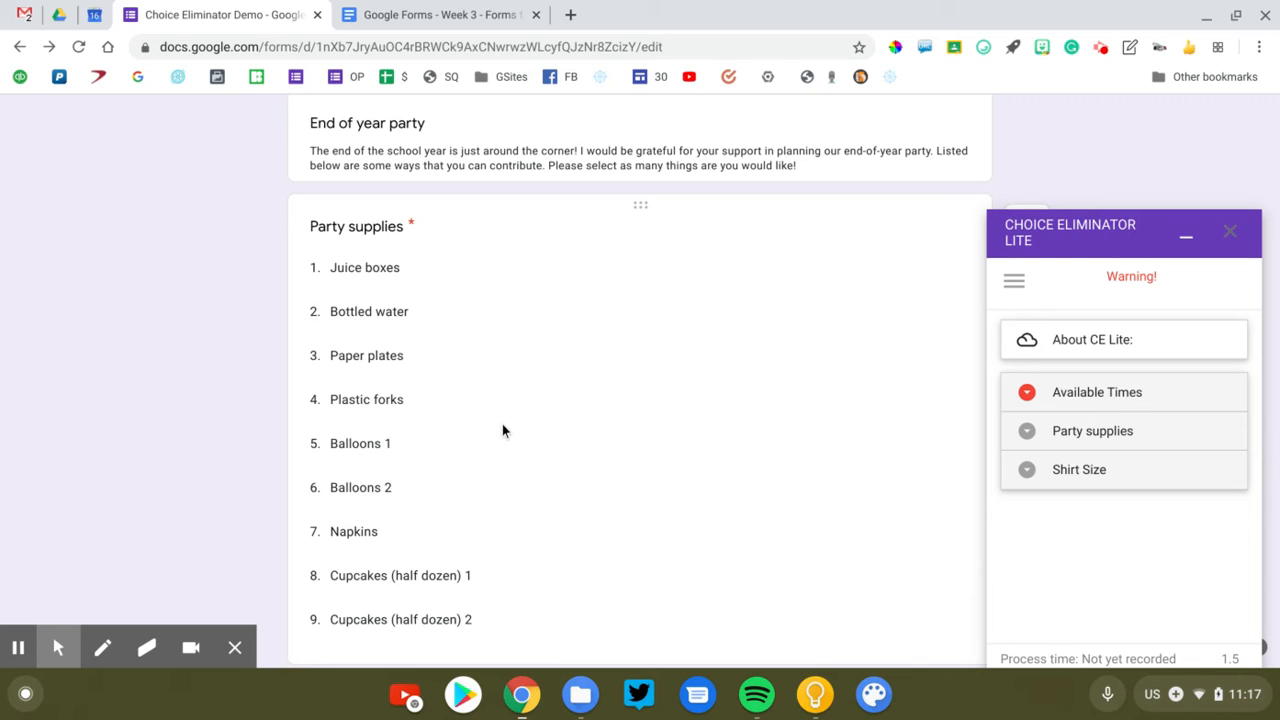
pyautogui.moveTo(500, 430)
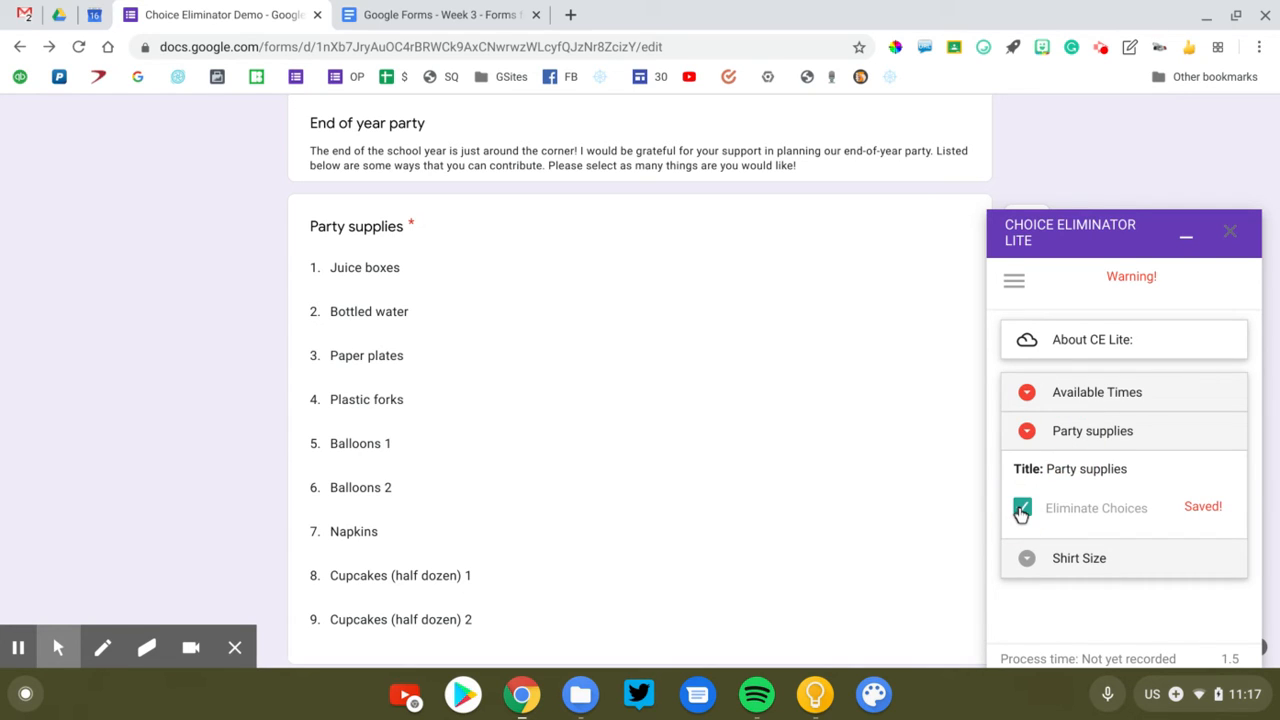
pyautogui.click(1022, 507)
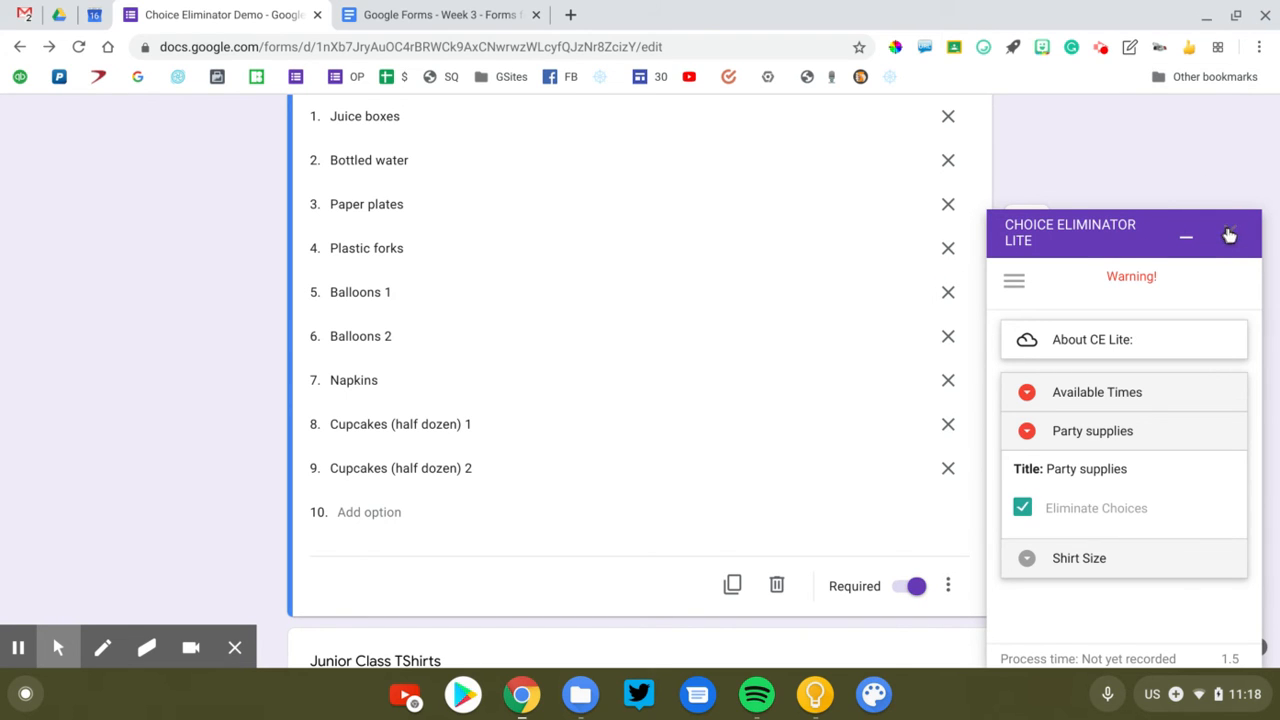
# Step: Scroll through the Shirt Size question with its five sizes after closing the Lite sidebar
pyautogui.scroll(-3)
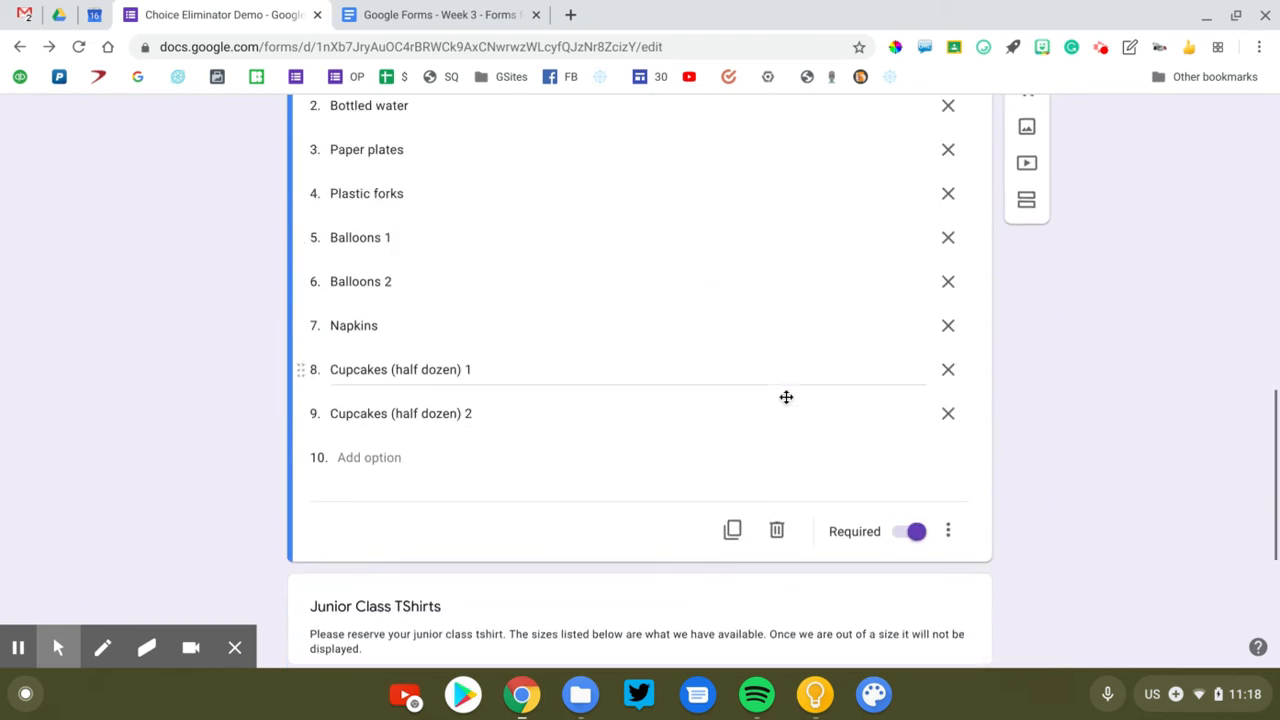
pyautogui.scroll(-3)
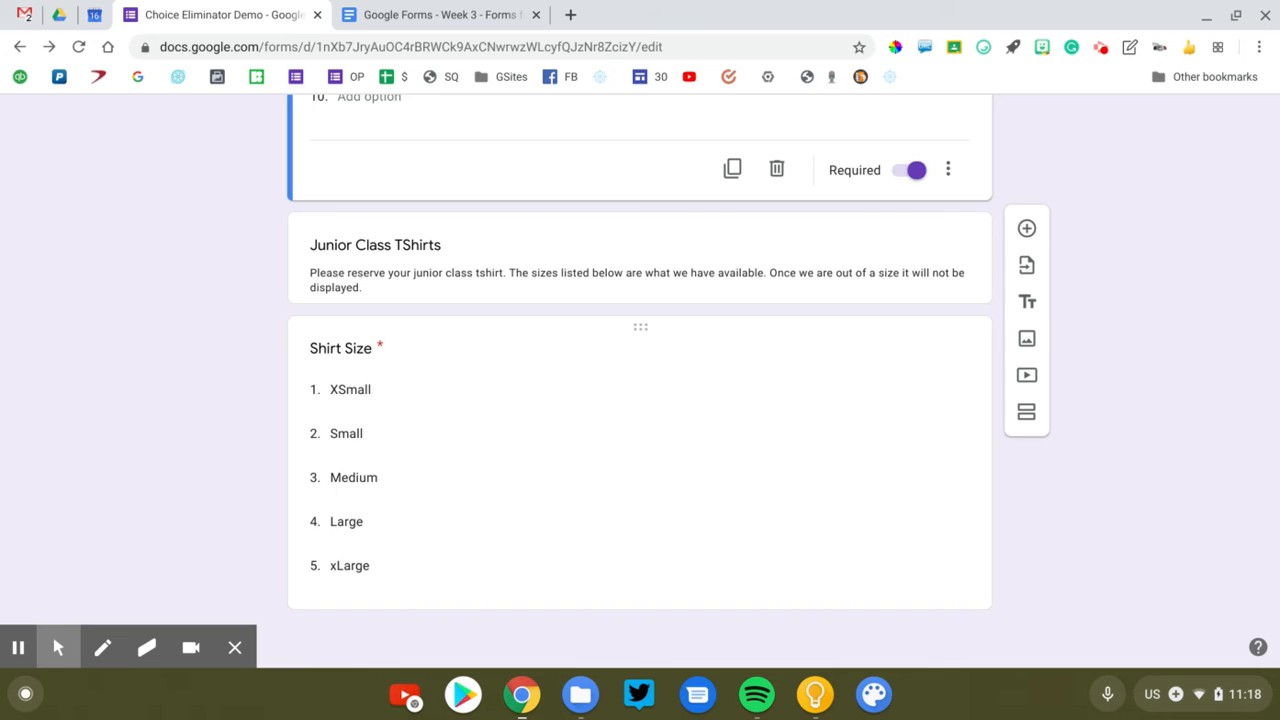
pyautogui.moveTo(422, 414)
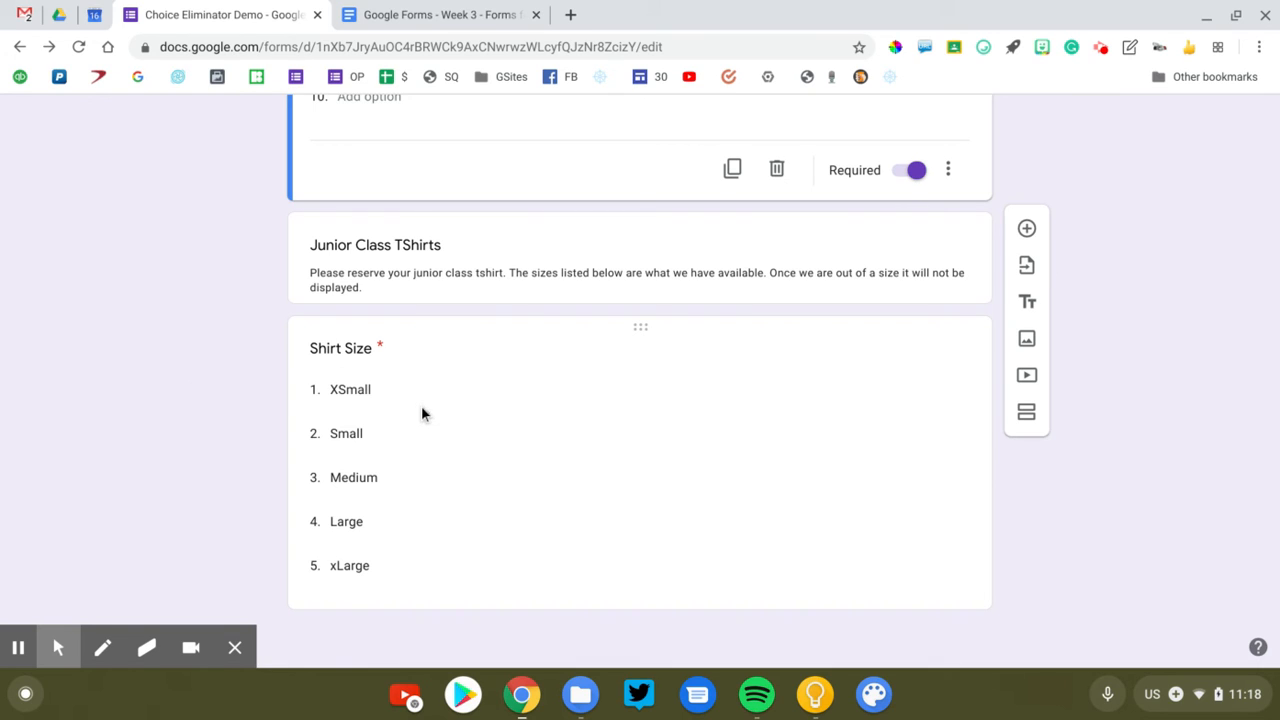
pyautogui.moveTo(372, 395)
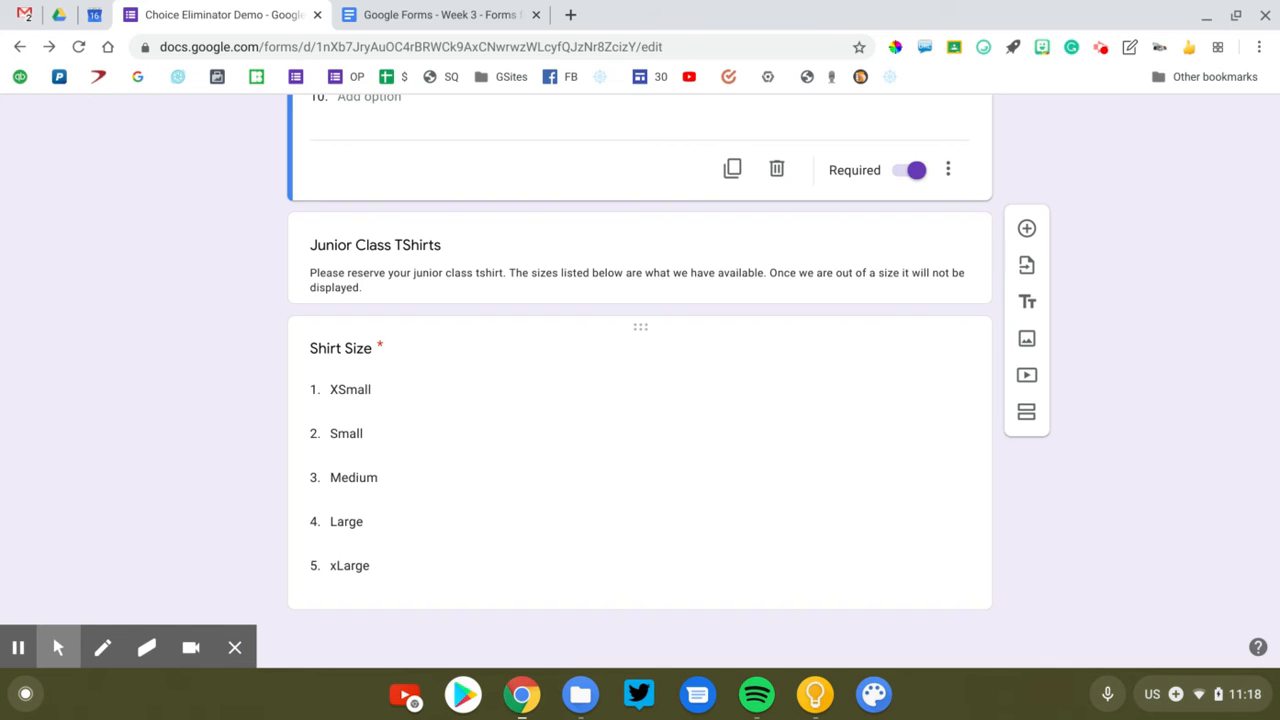
pyautogui.moveTo(490, 425)
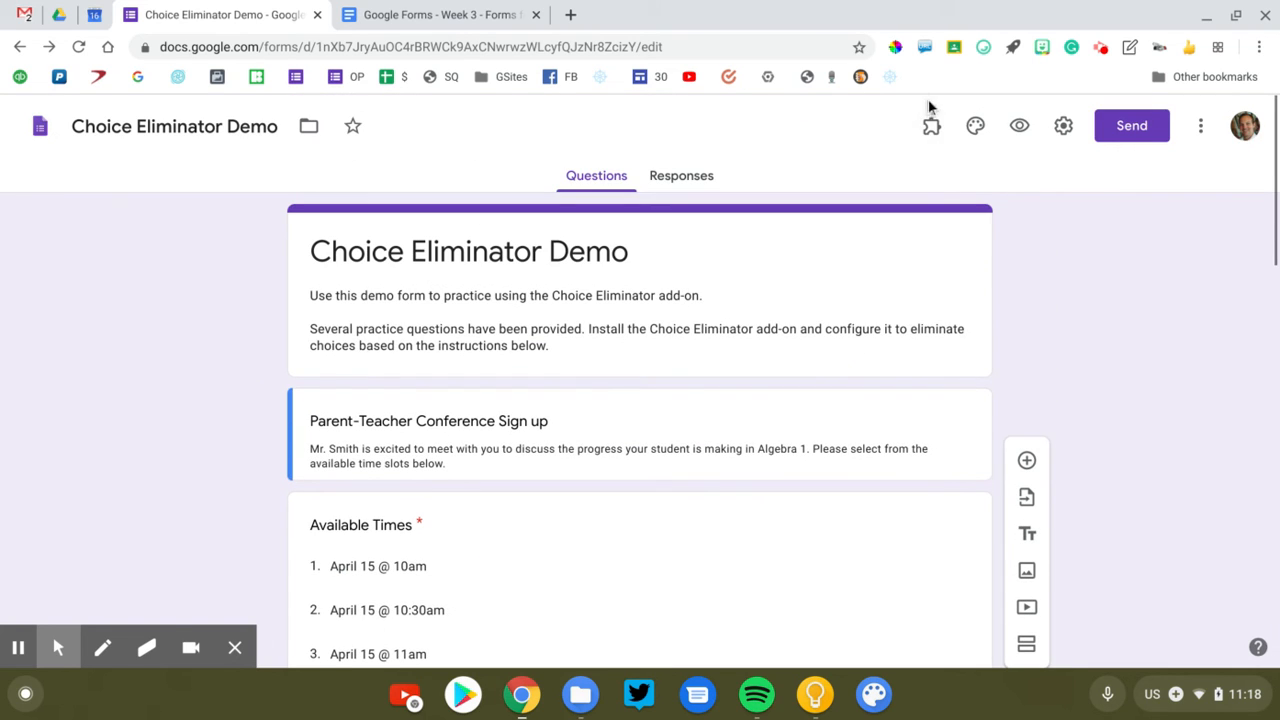
pyautogui.moveTo(930, 125)
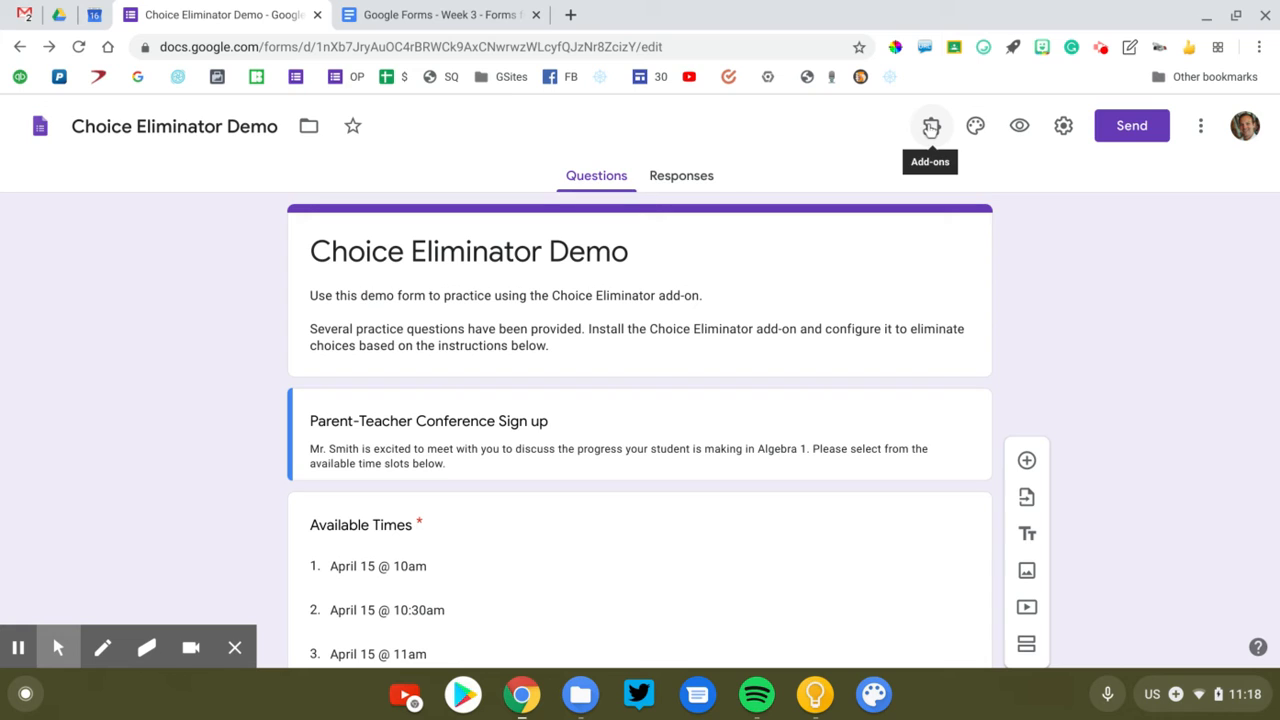
# Step: Open Choice Eliminator 2's configuration panel and dismiss the author's note
pyautogui.click(930, 125)
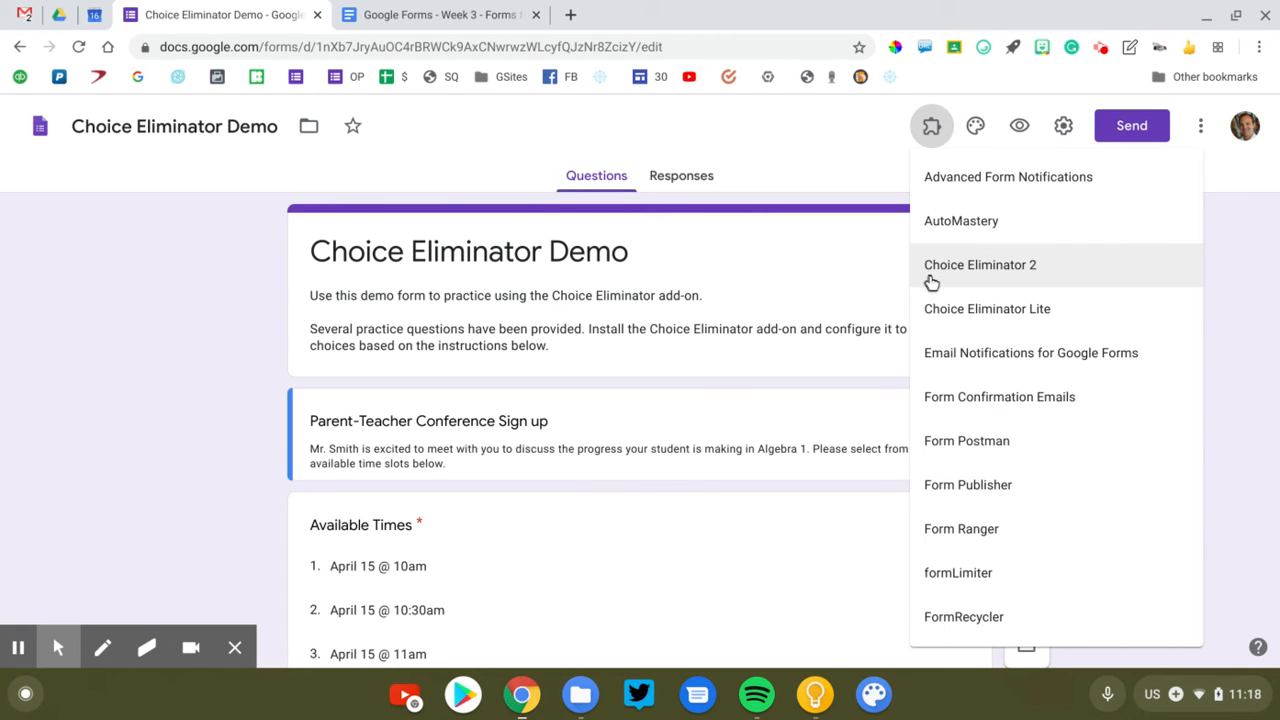
pyautogui.click(979, 264)
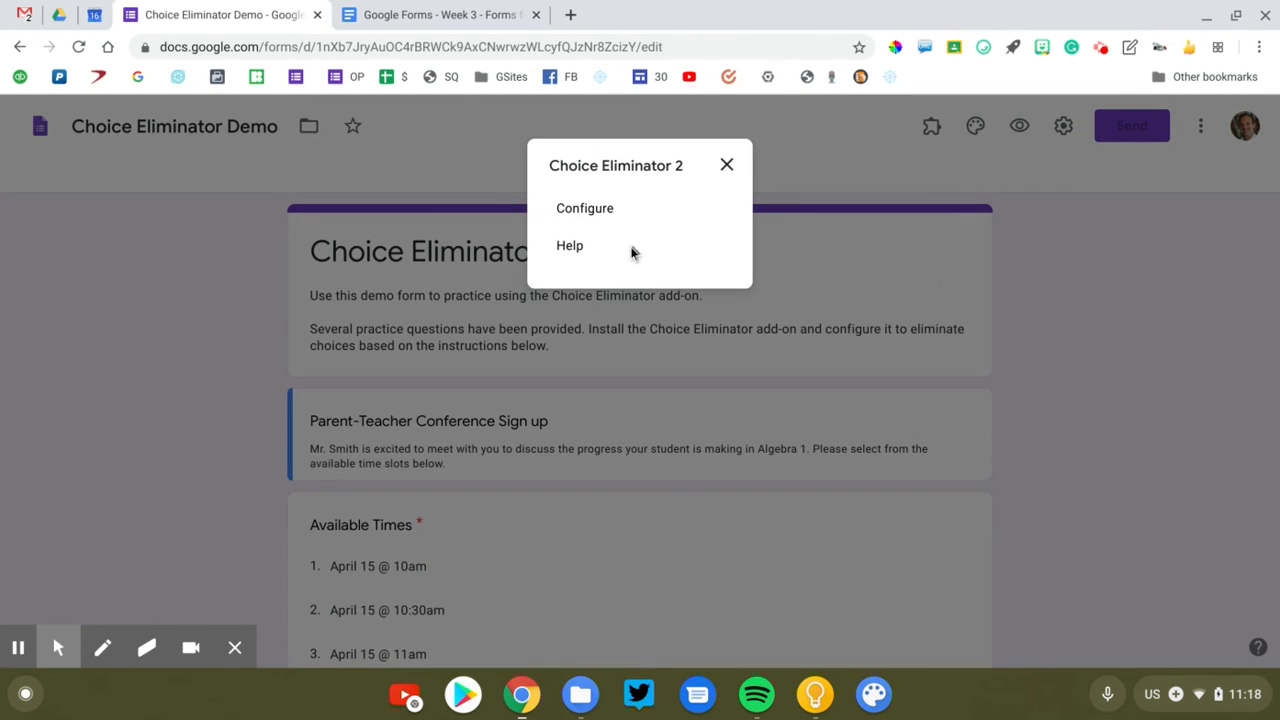
pyautogui.click(584, 208)
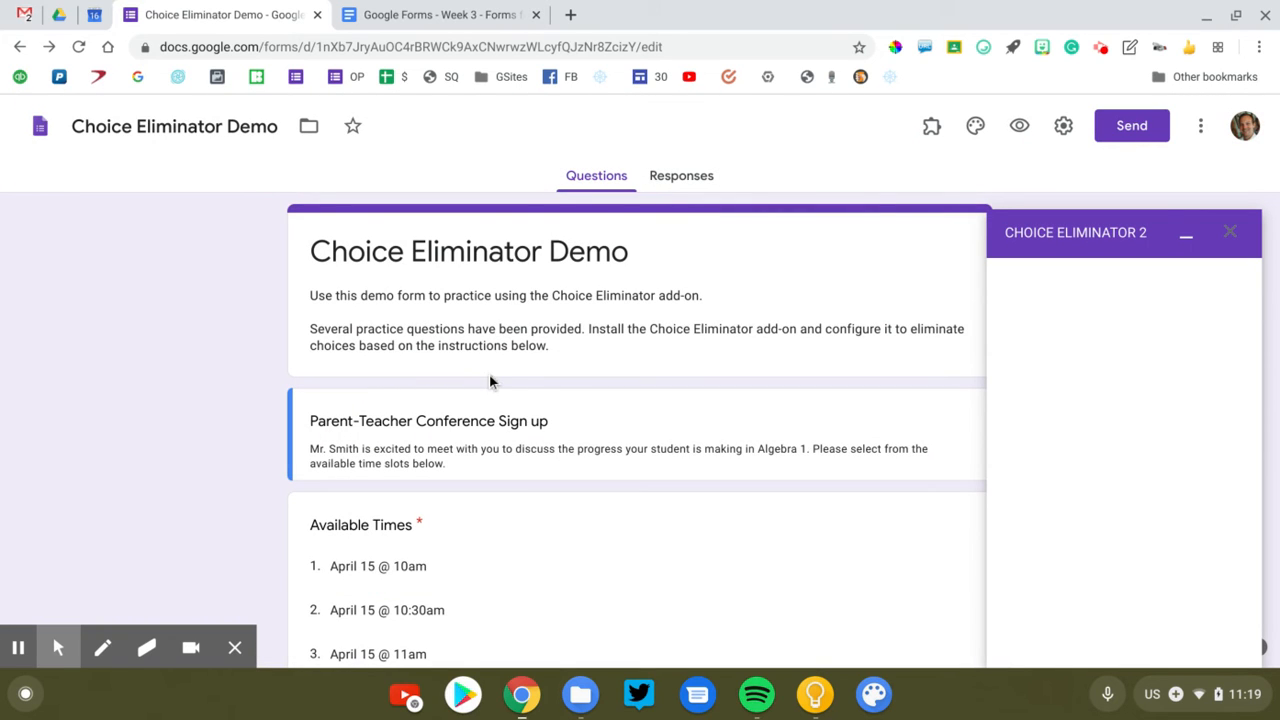
pyautogui.scroll(-3)
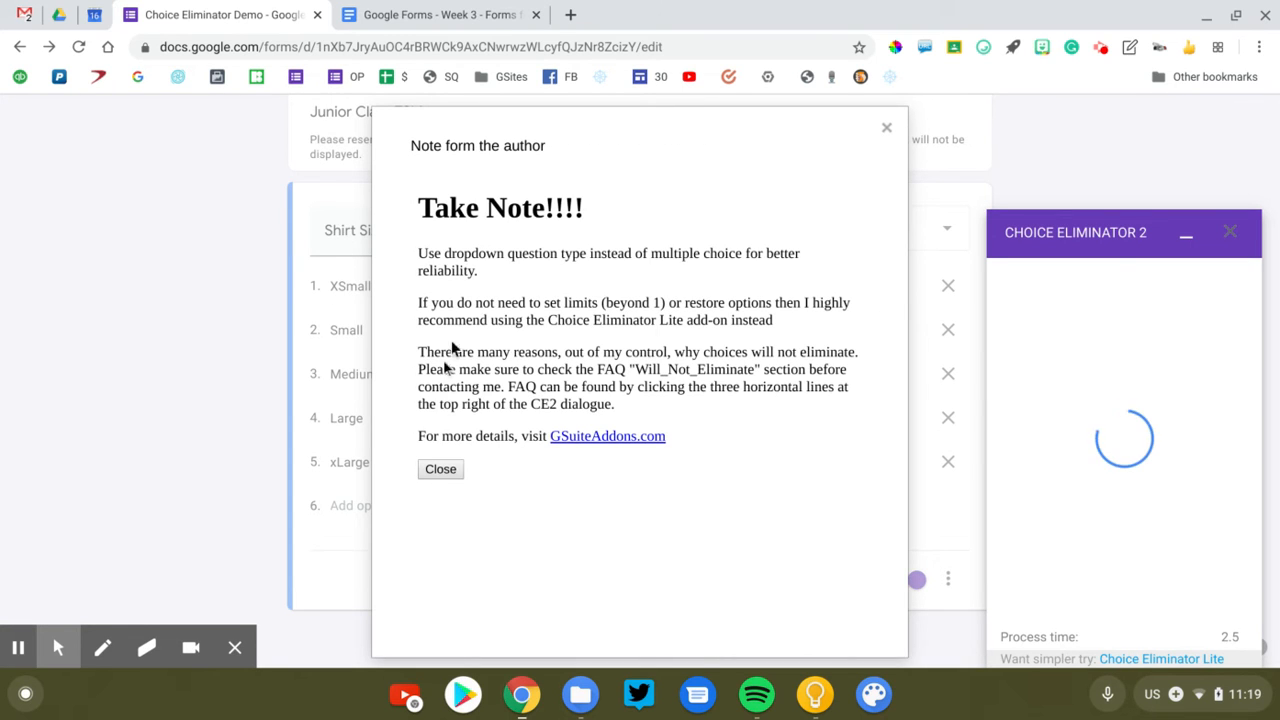
pyautogui.click(440, 469)
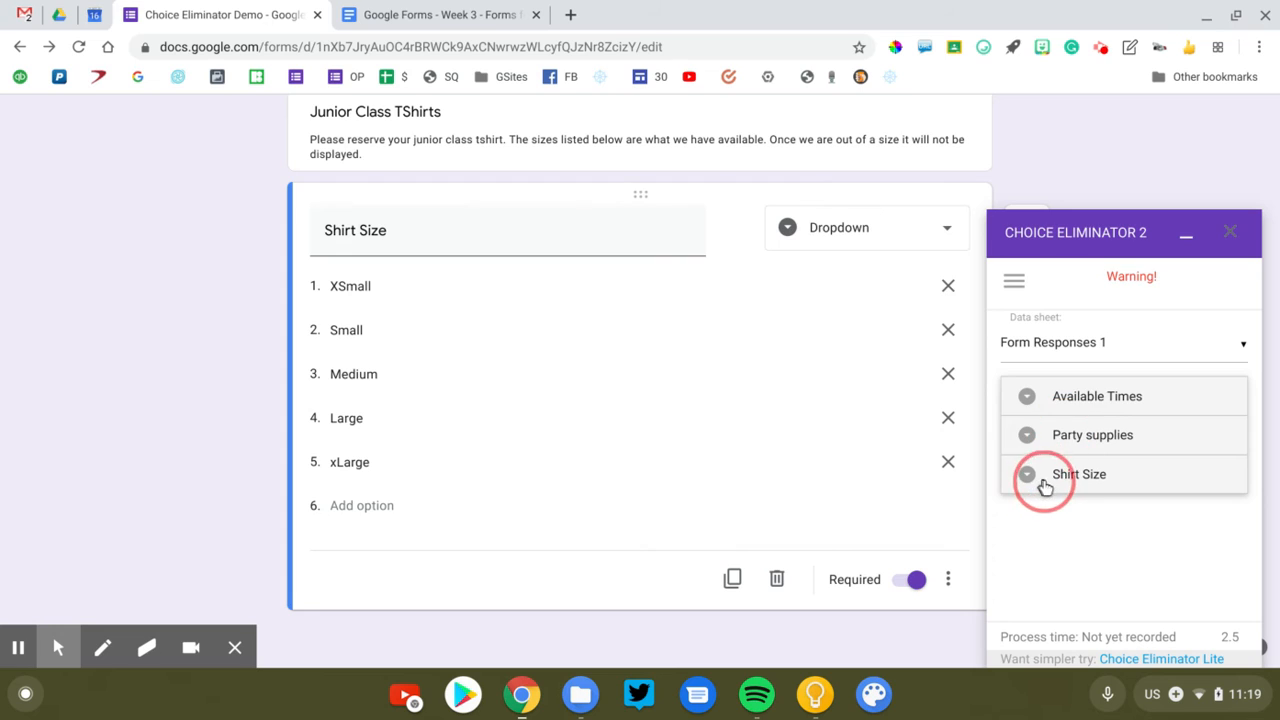
# Step: Enable Eliminate Choices for Shirt Size in Choice Eliminator 2 and bring up its Choice Options
pyautogui.click(1079, 474)
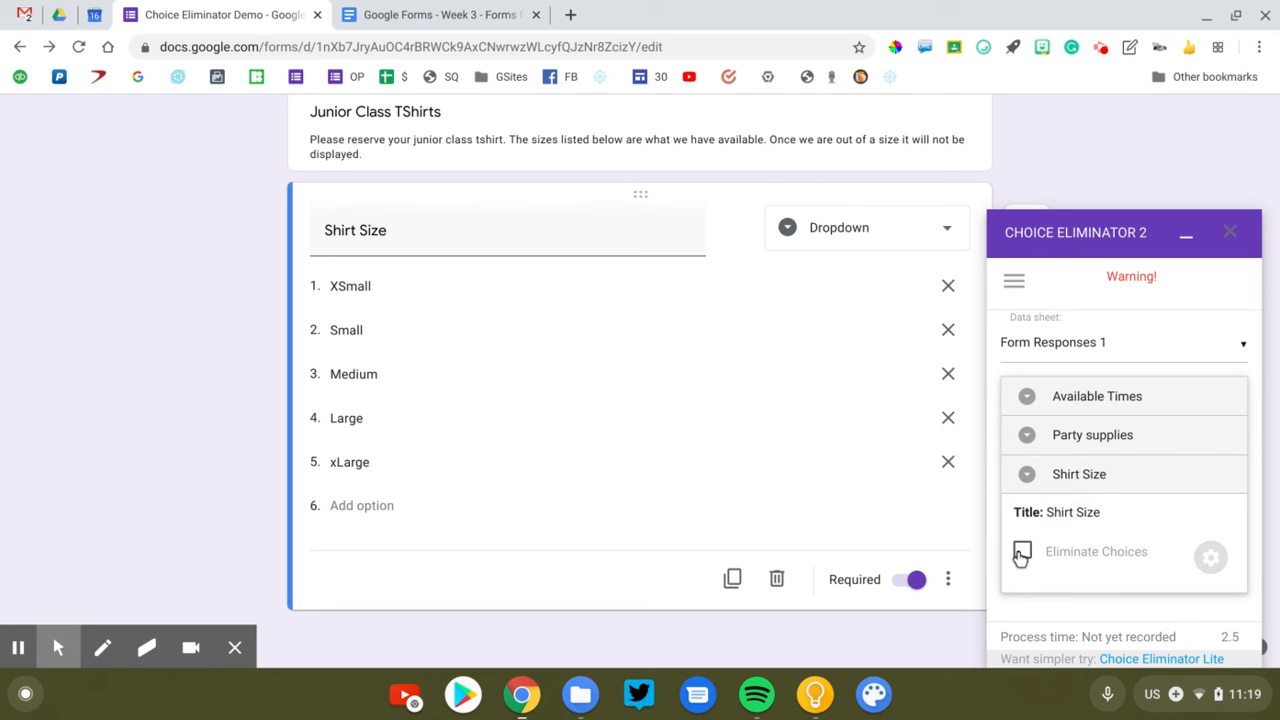
pyautogui.click(1022, 551)
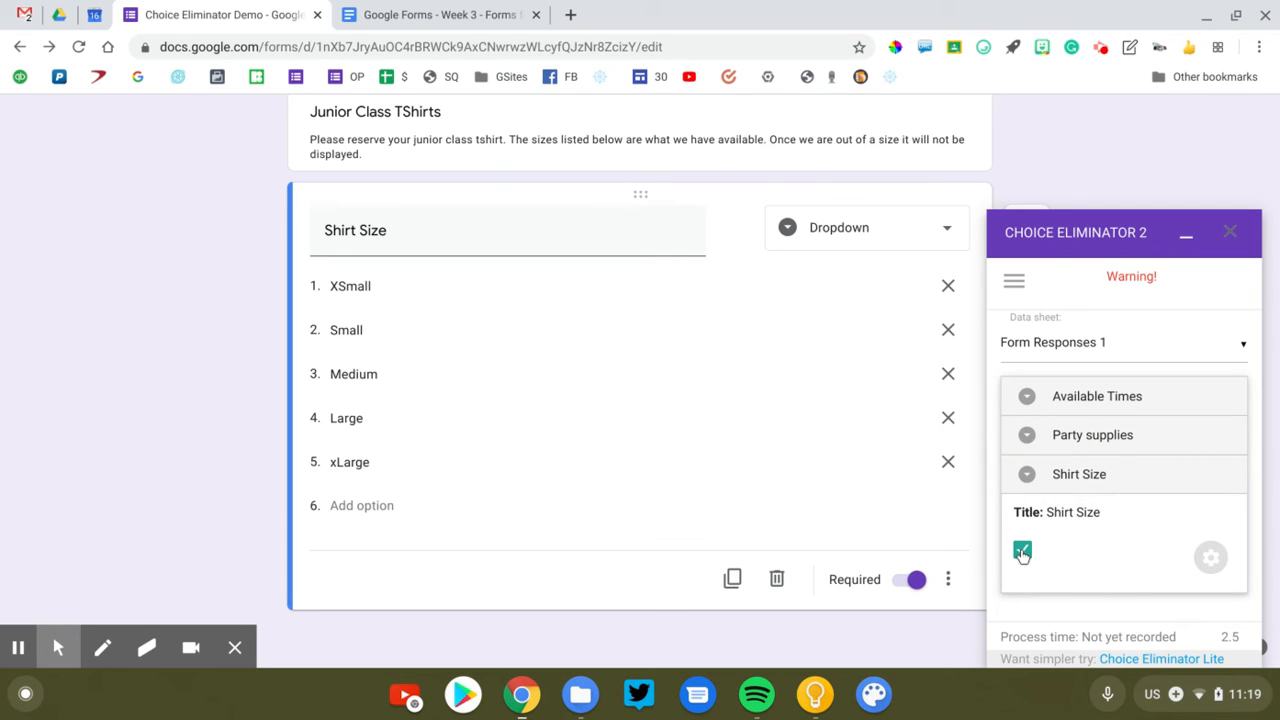
pyautogui.click(1022, 551)
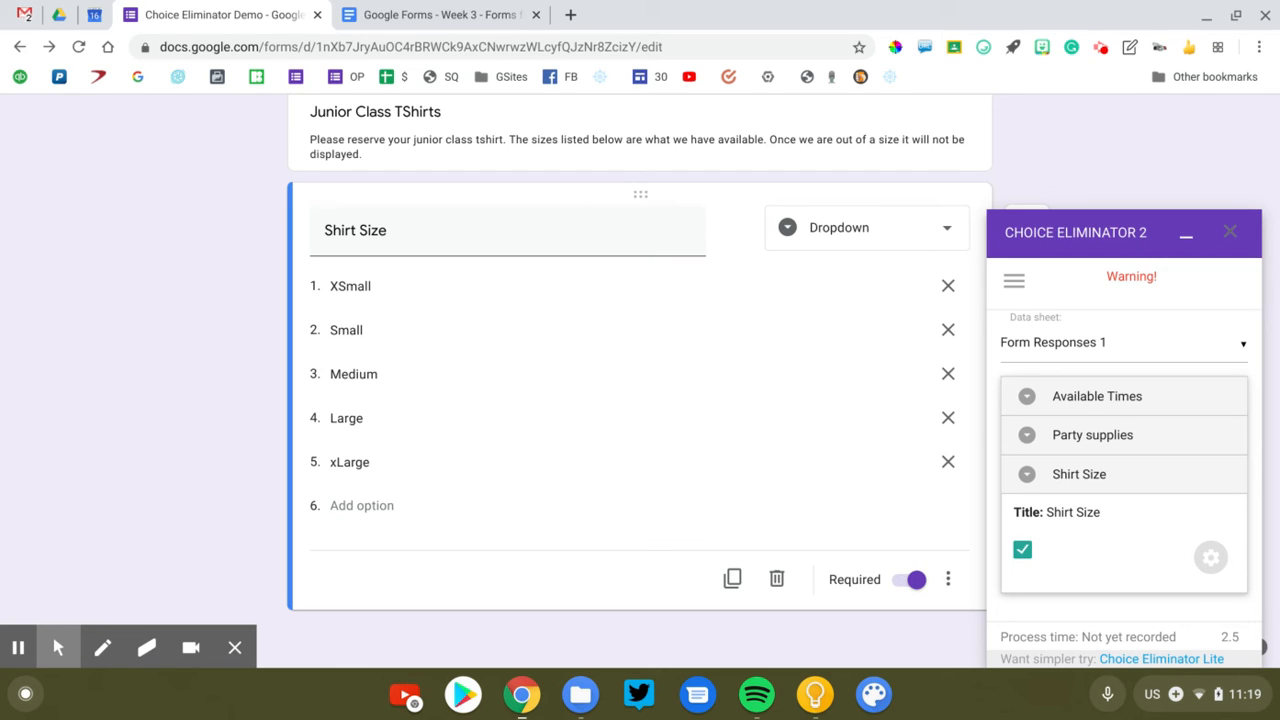
pyautogui.moveTo(1176, 567)
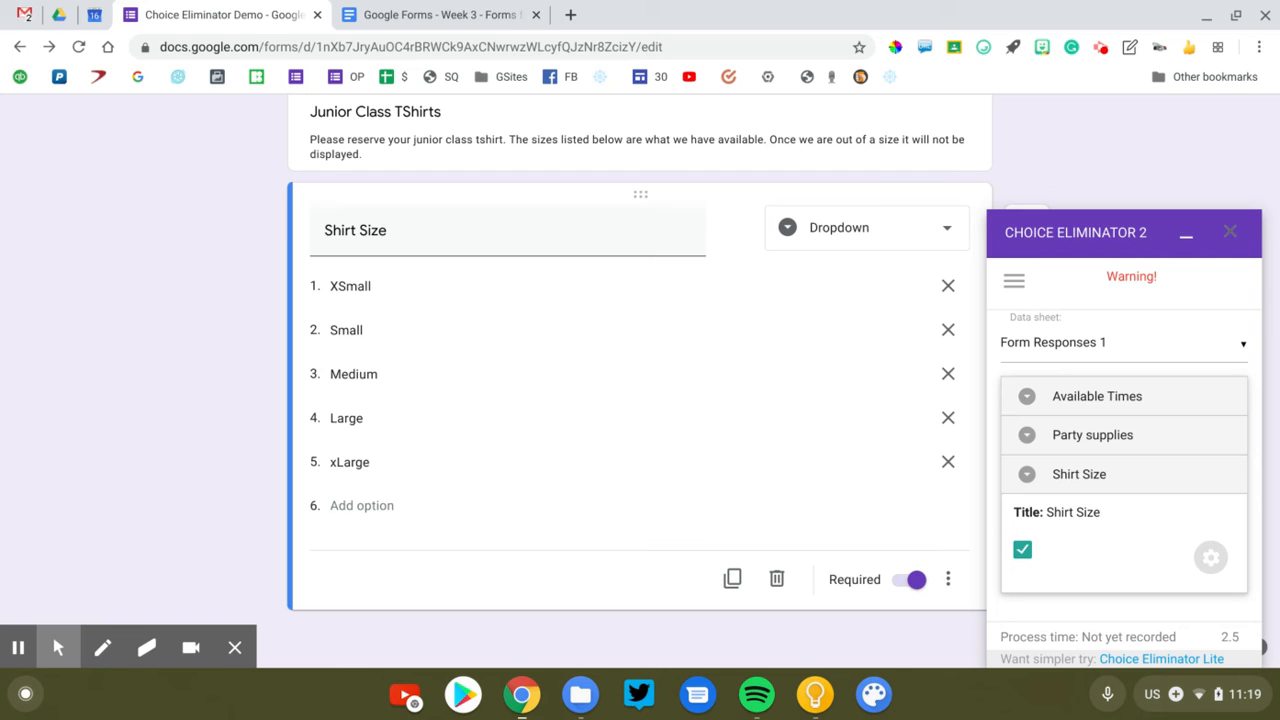
pyautogui.moveTo(1158, 575)
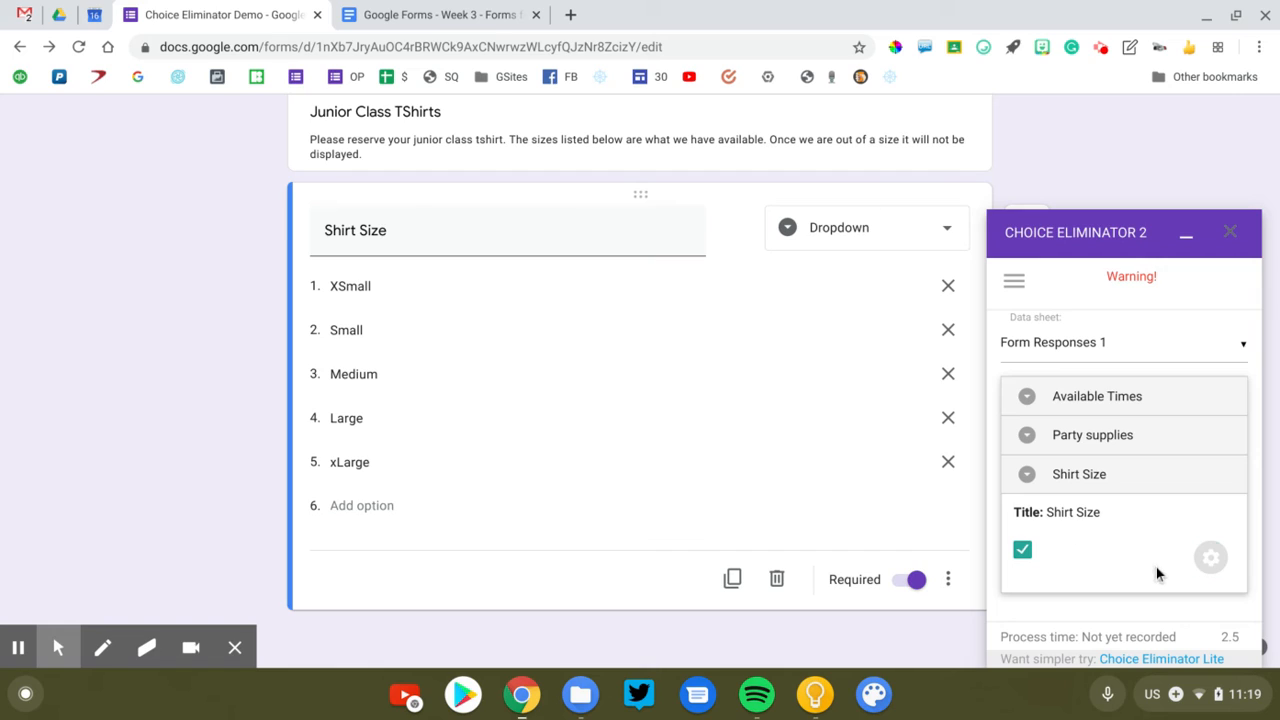
pyautogui.click(1079, 474)
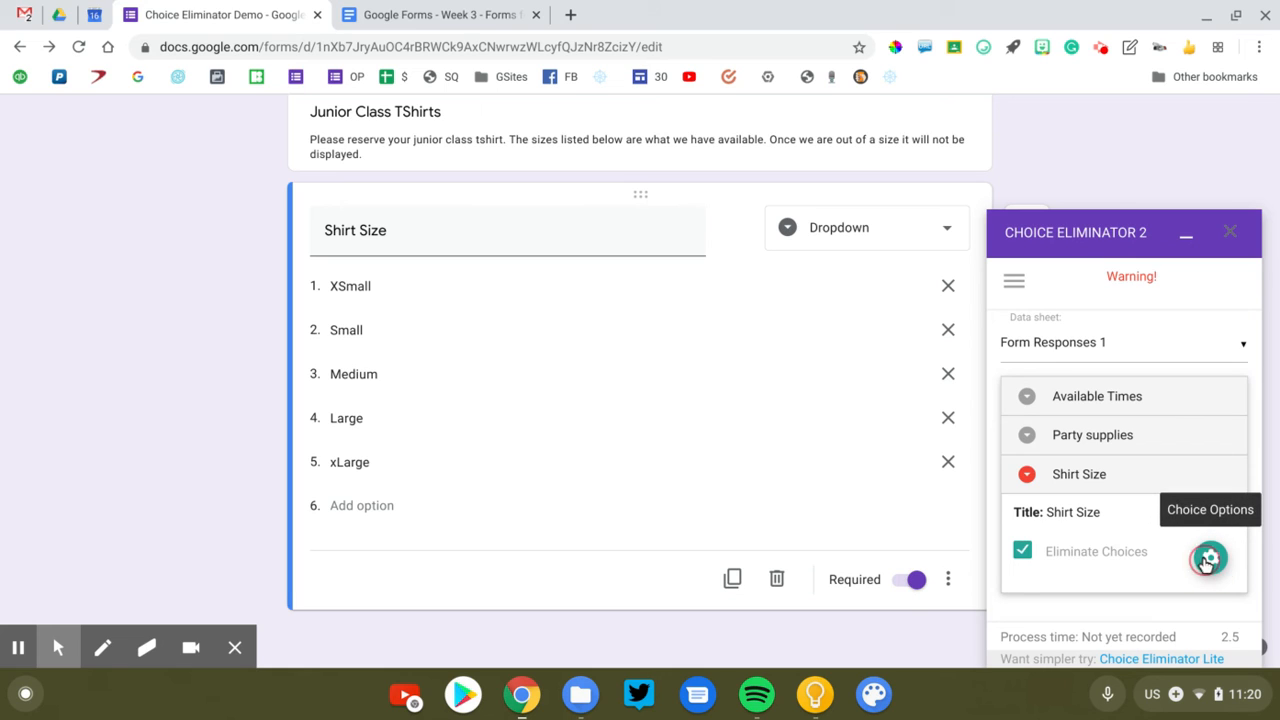
pyautogui.click(1207, 558)
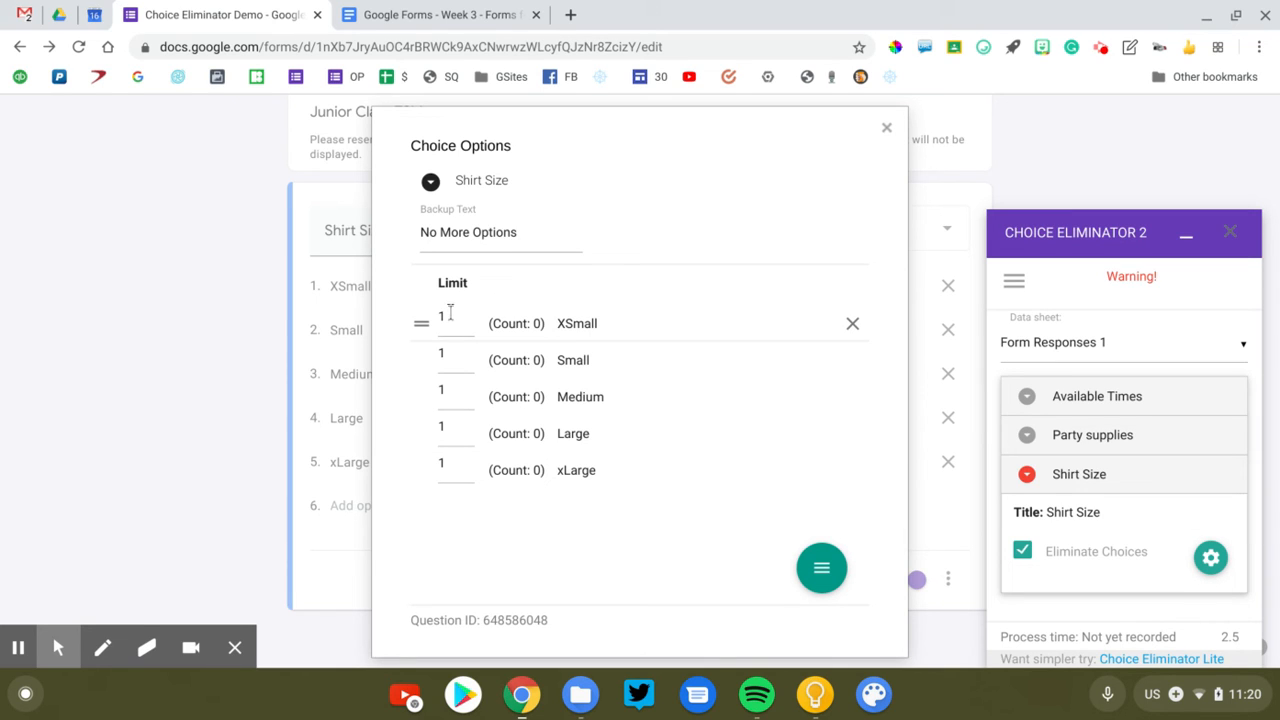
# Step: Set the shirt size limits so Small through xLarge allow 10 each while XSmall stays at 1
pyautogui.click(441, 360)
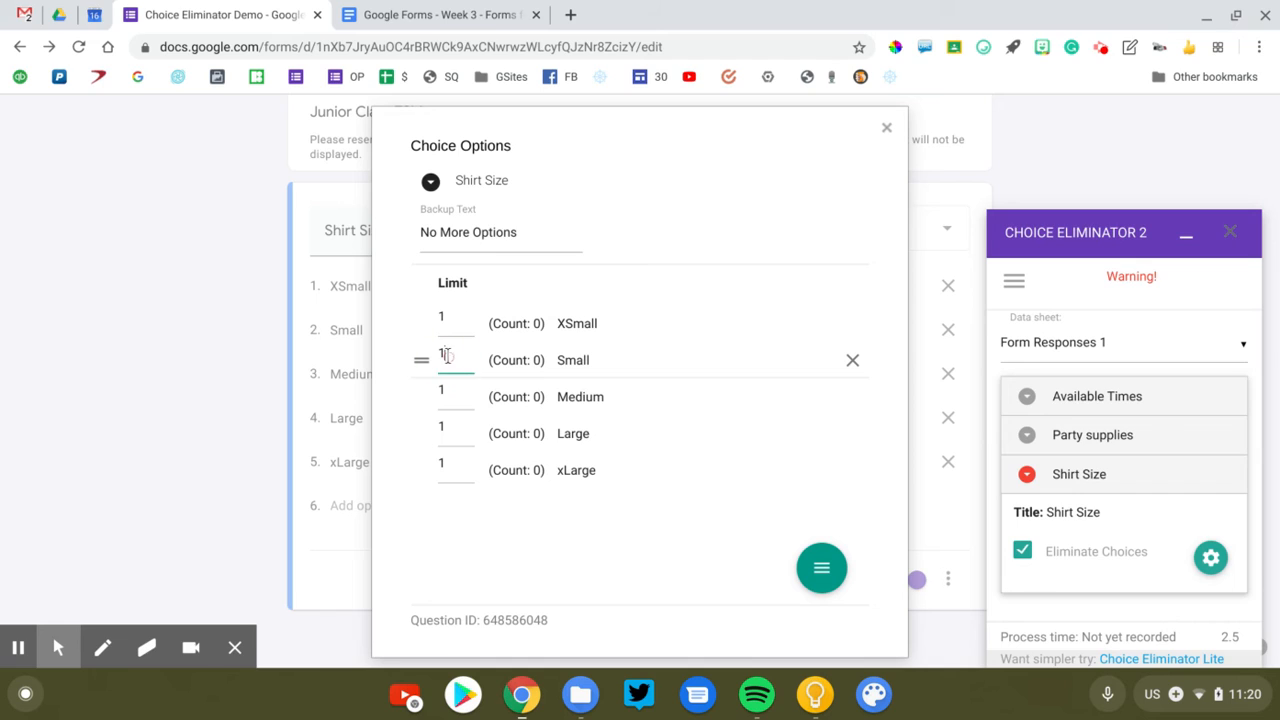
pyautogui.write('0')
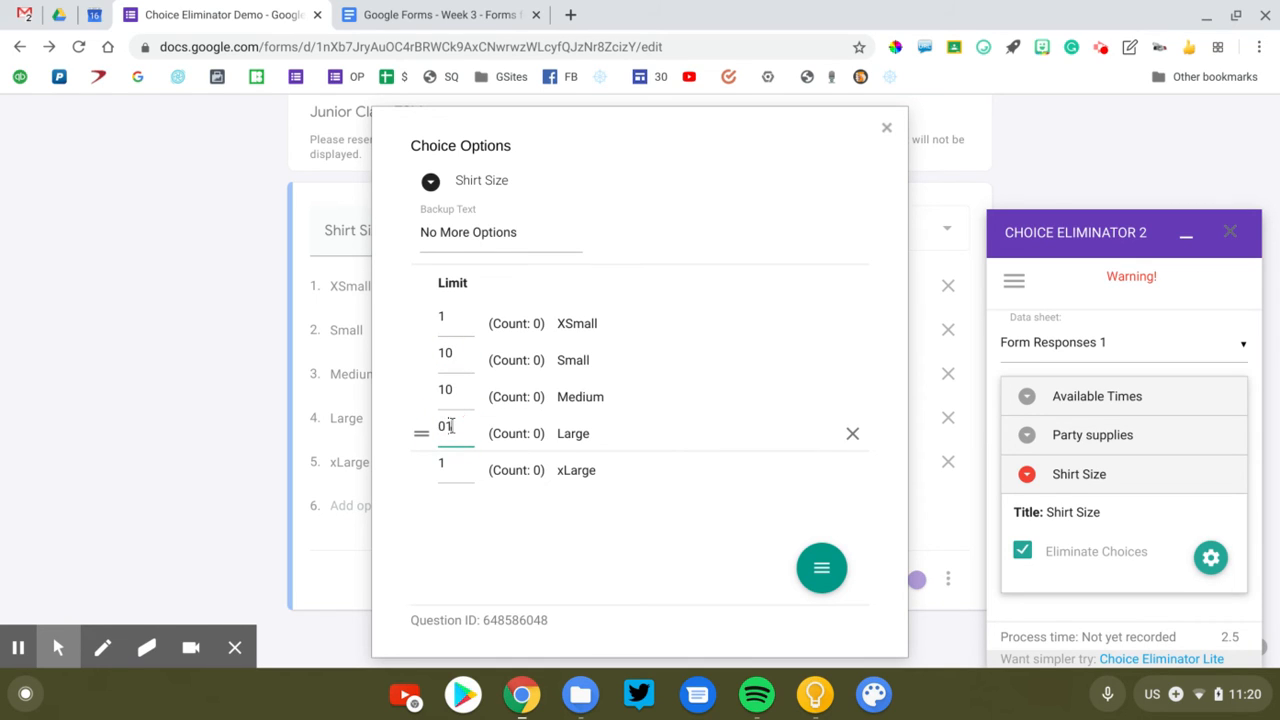
pyautogui.write('10')
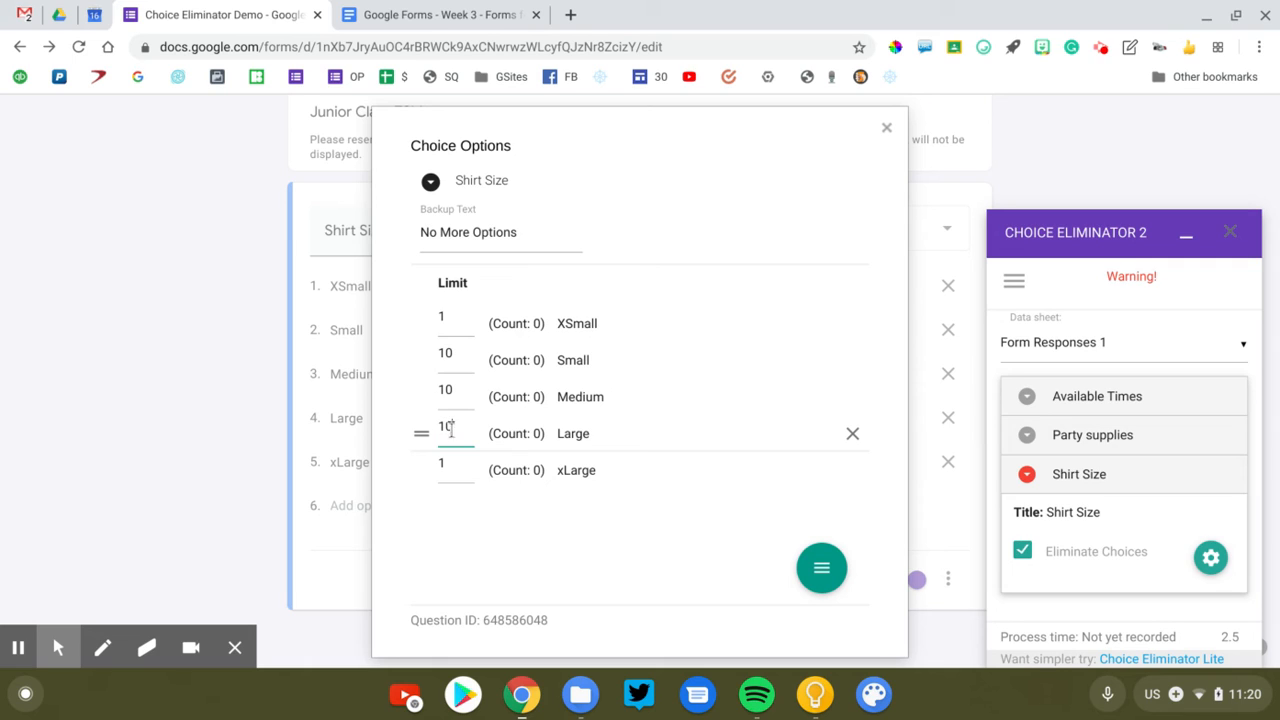
pyautogui.write('0')
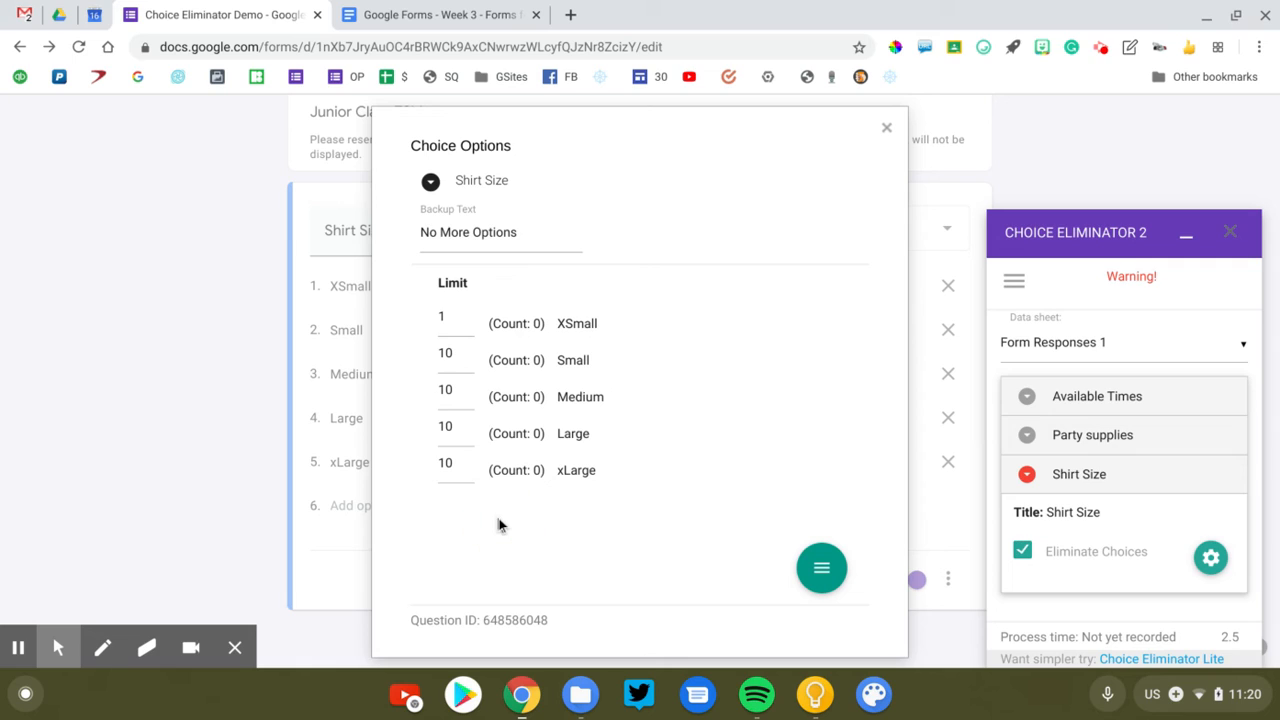
pyautogui.moveTo(517, 291)
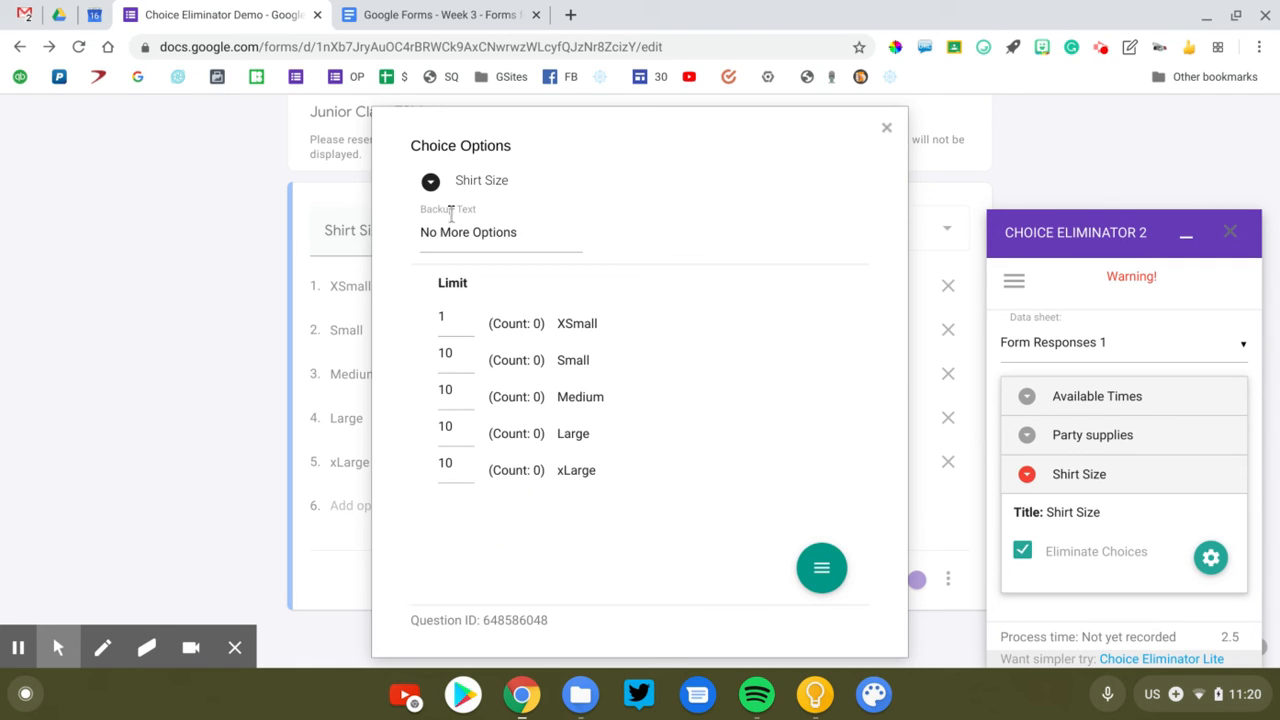
# Step: Review the backup text for exhausted choices, close Choice Options and view the live form
pyautogui.click(468, 232)
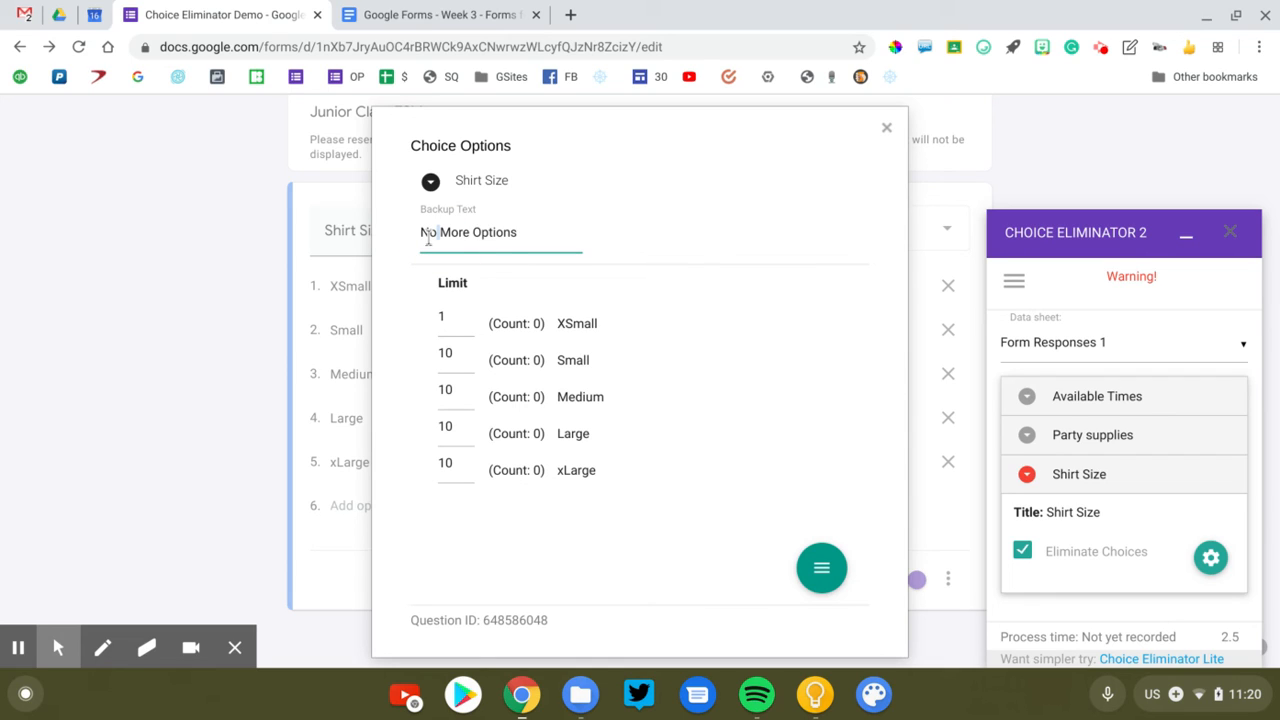
pyautogui.moveTo(787, 518)
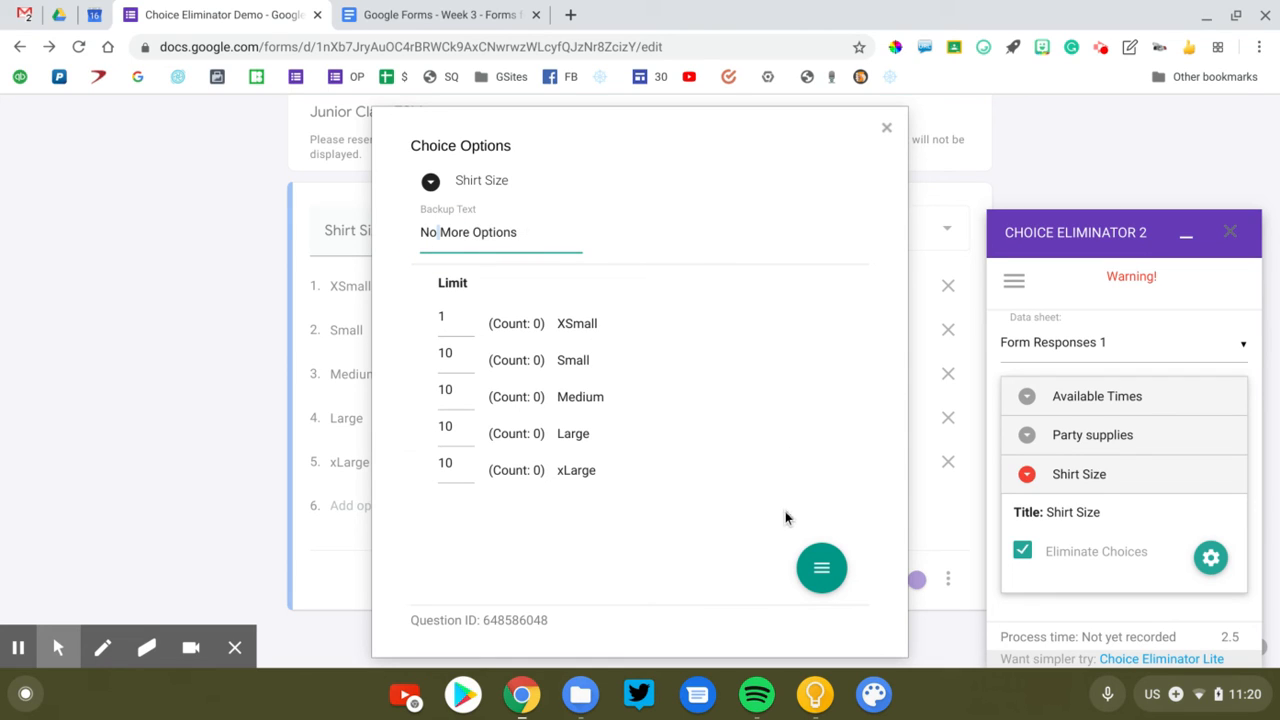
pyautogui.click(821, 568)
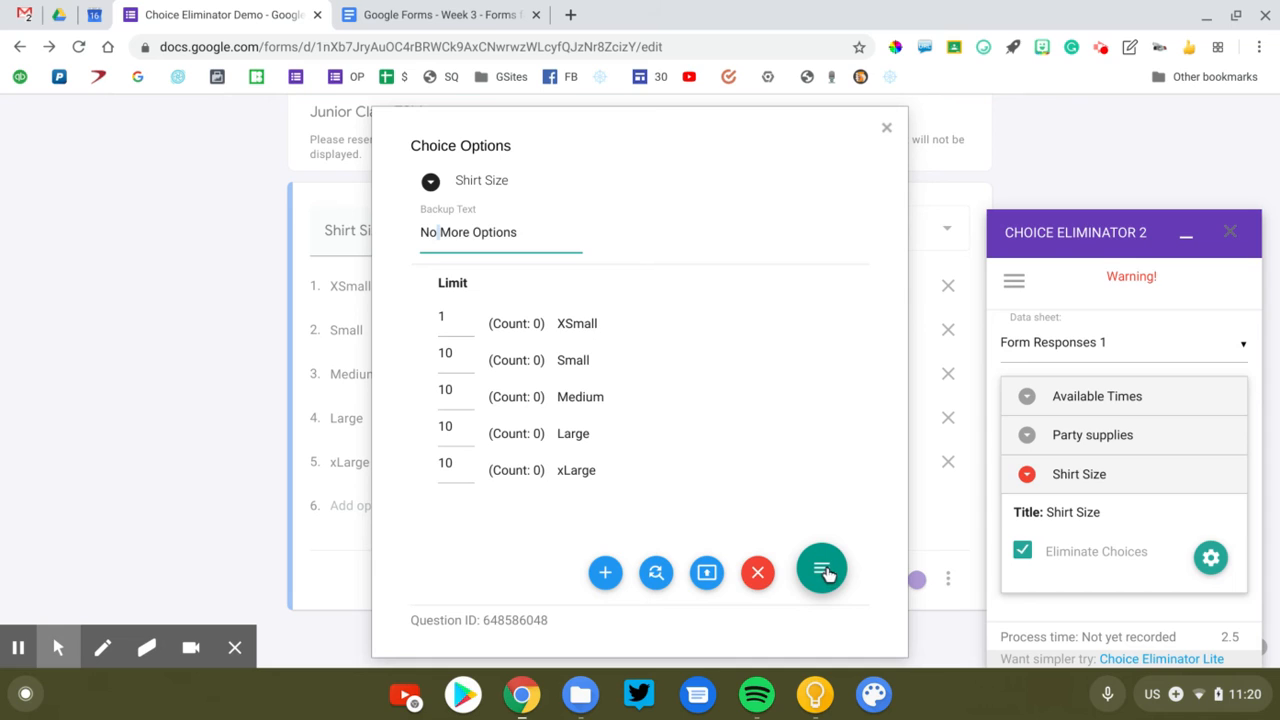
pyautogui.moveTo(655, 572)
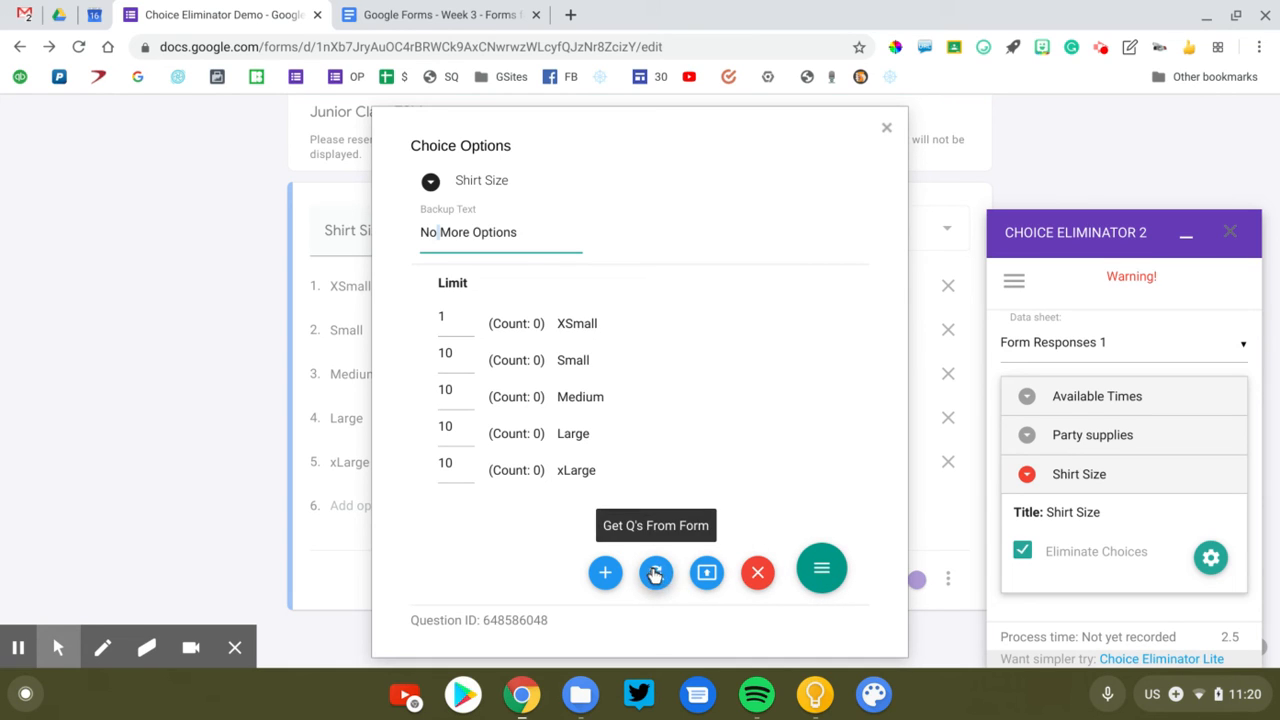
pyautogui.moveTo(706, 572)
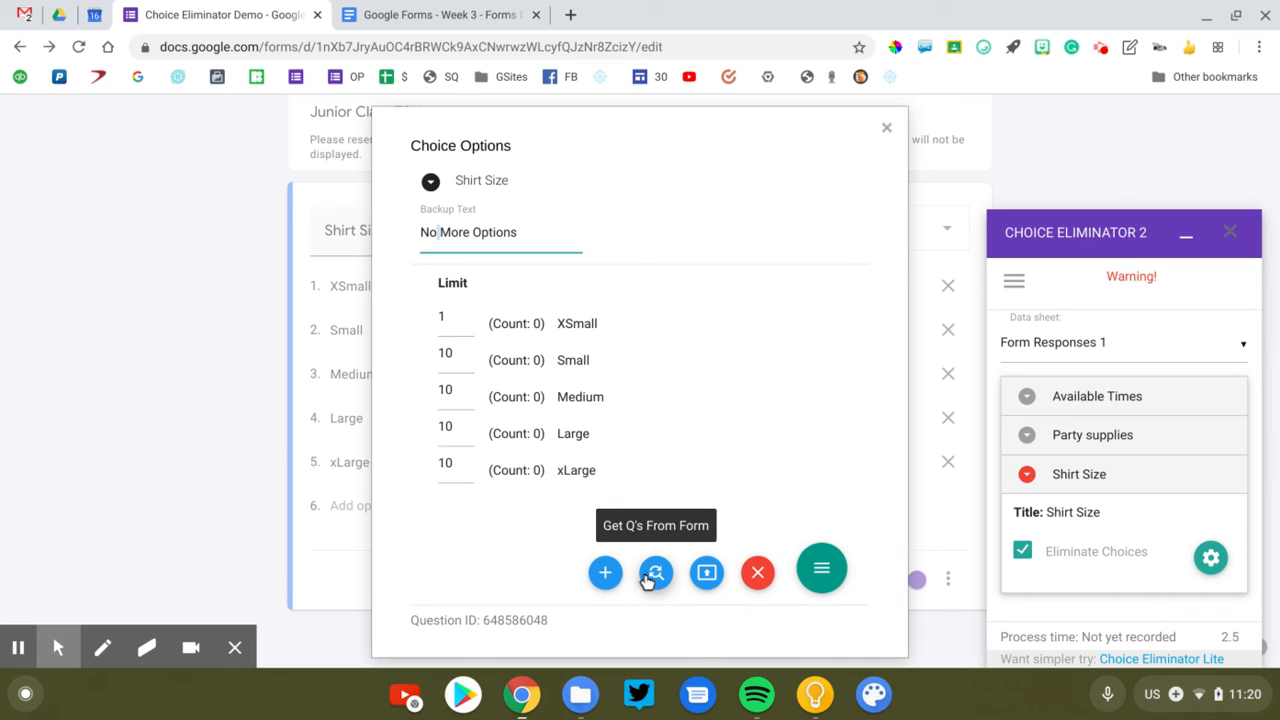
pyautogui.moveTo(604, 572)
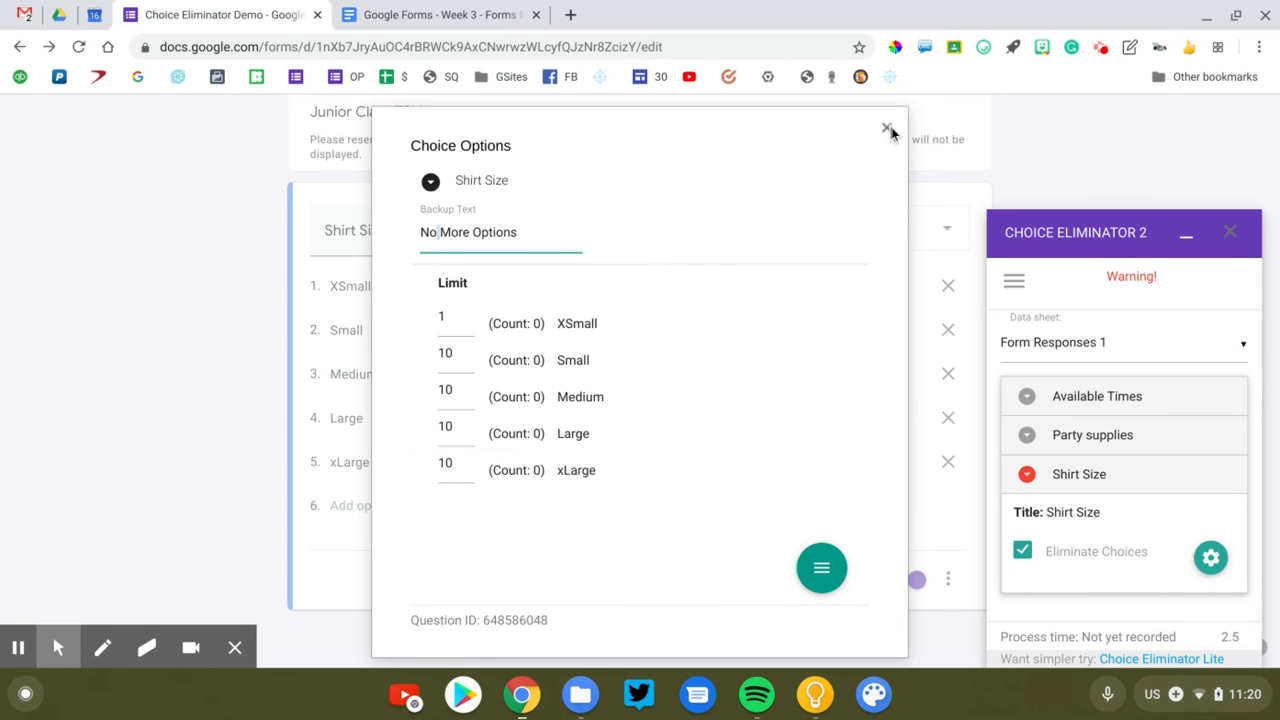
pyautogui.click(886, 131)
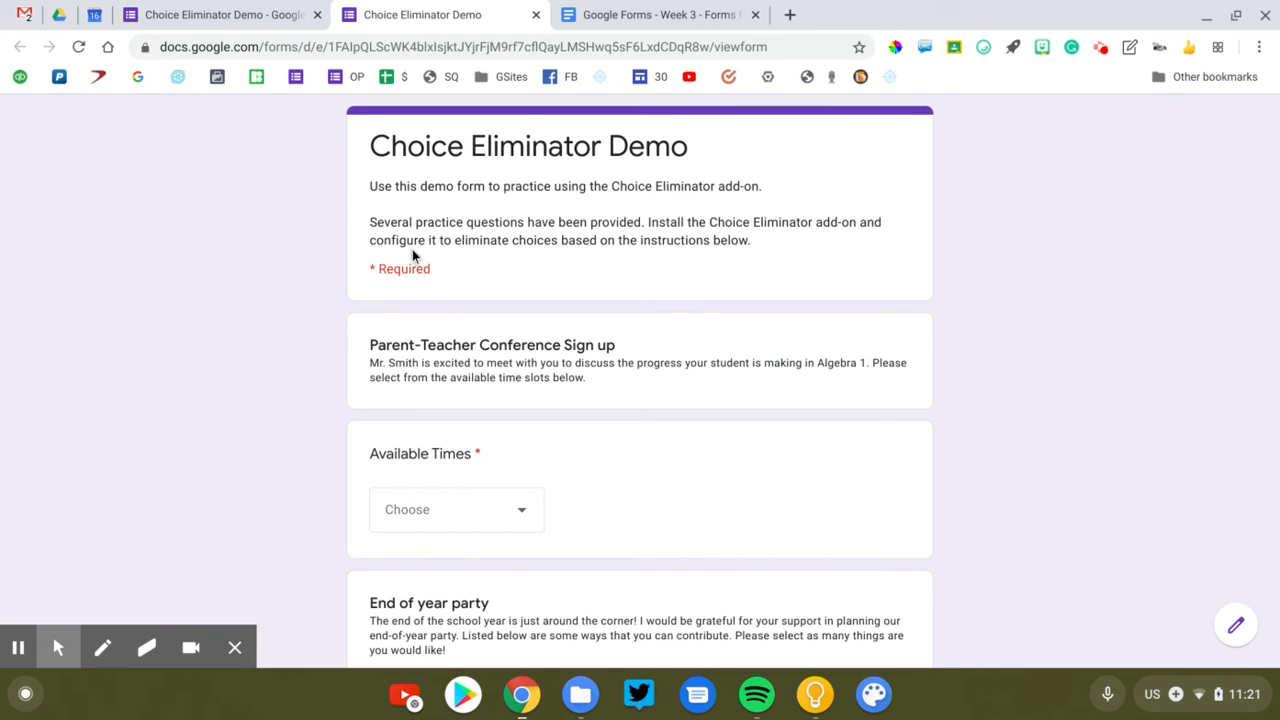
# Step: Pick a time slot, Juice boxes as party supply and XSmall as shirt size, then submit the response
pyautogui.click(456, 509)
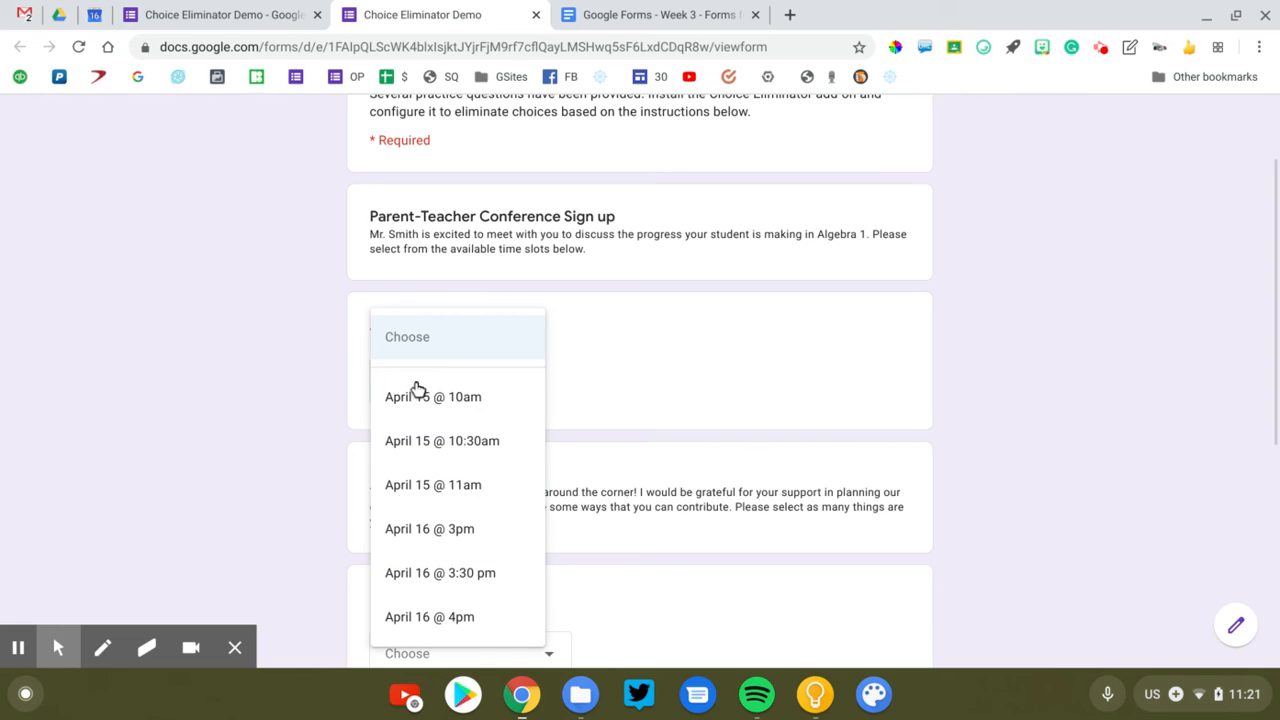
pyautogui.click(433, 396)
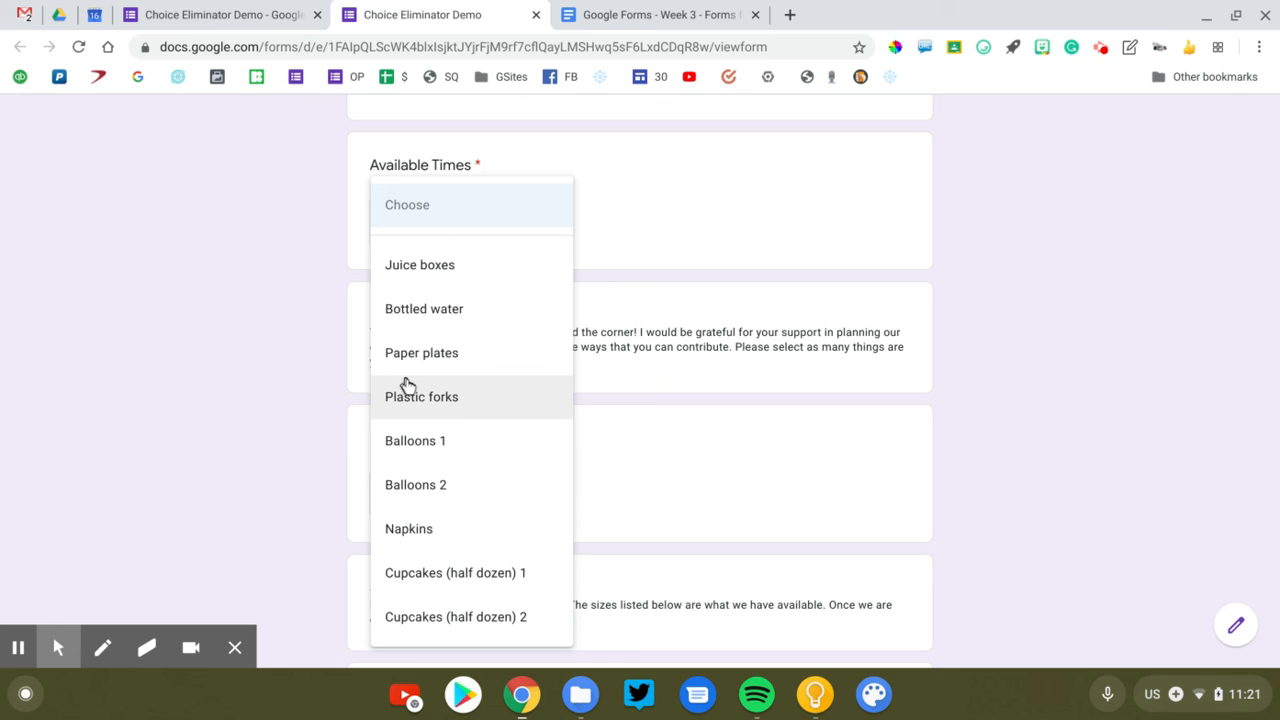
pyautogui.click(419, 264)
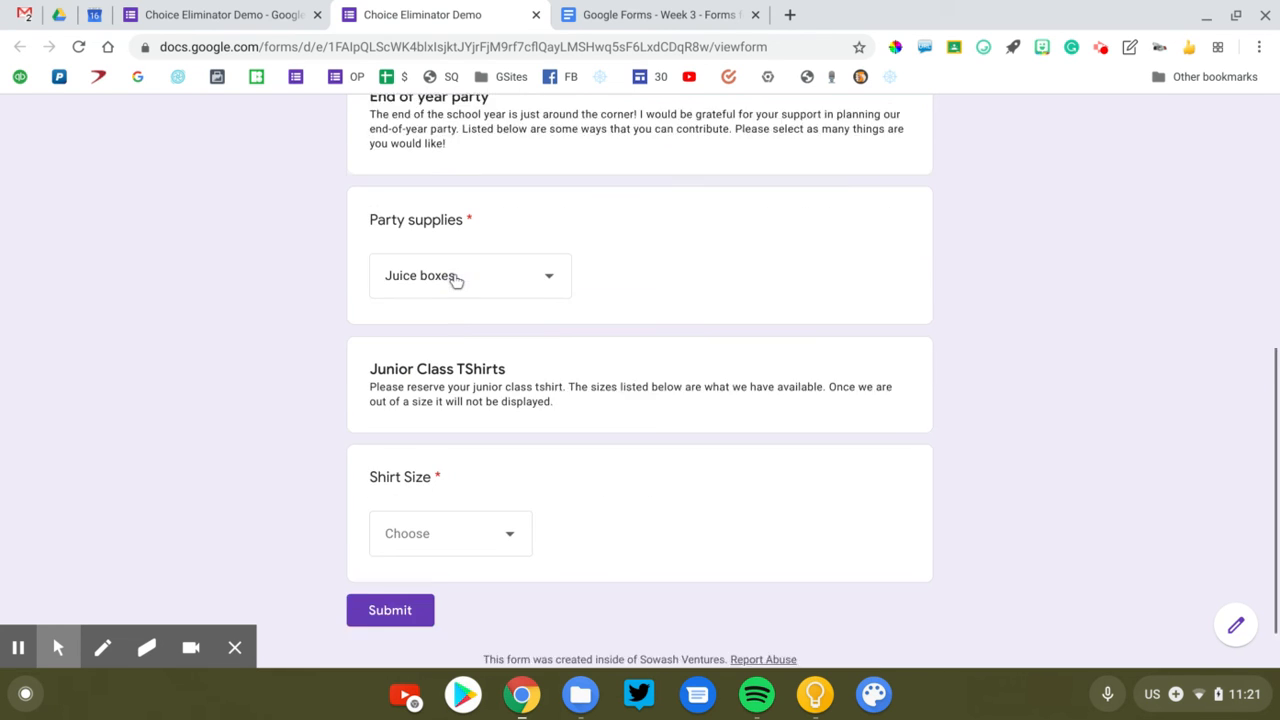
pyautogui.click(450, 533)
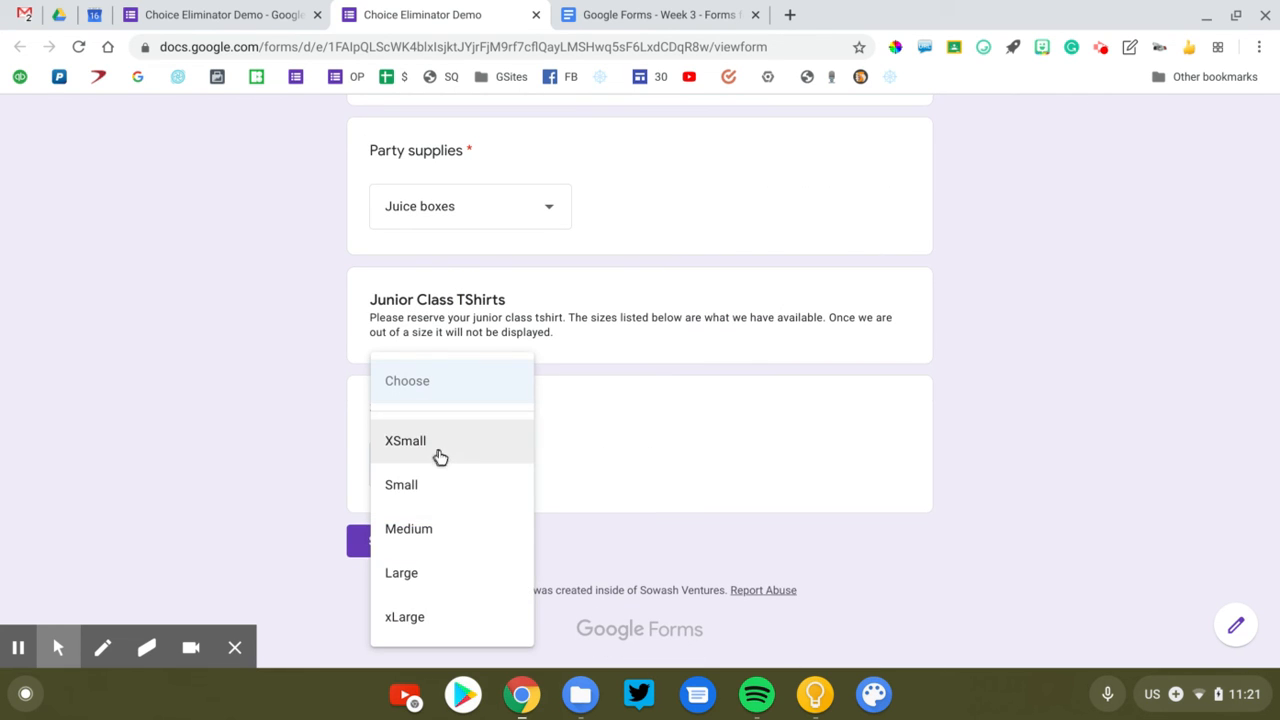
pyautogui.click(405, 440)
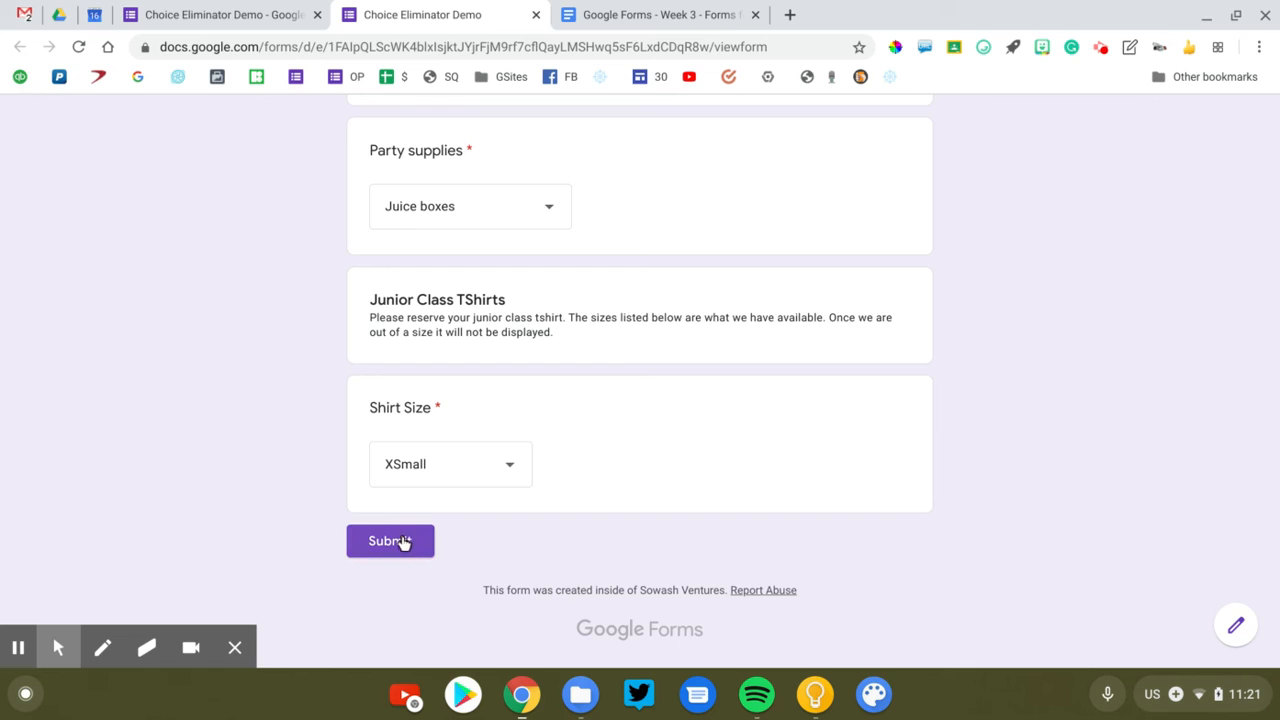
pyautogui.click(390, 540)
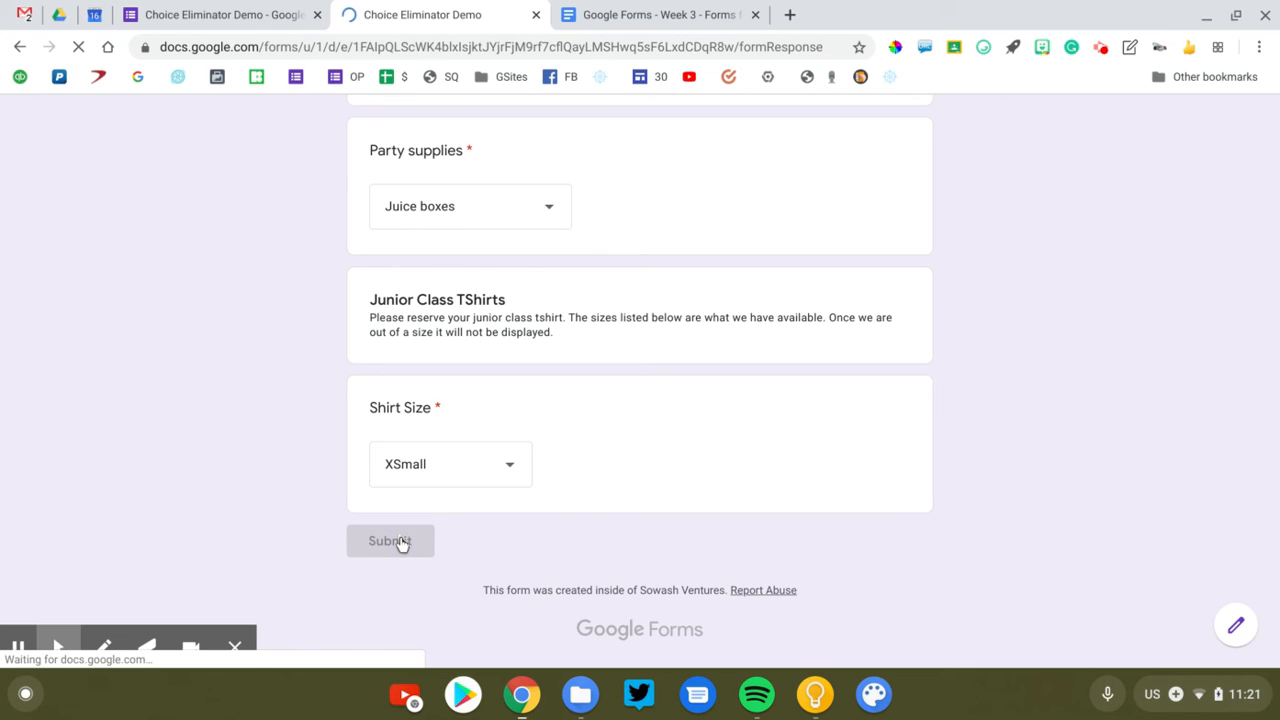
pyautogui.click(390, 541)
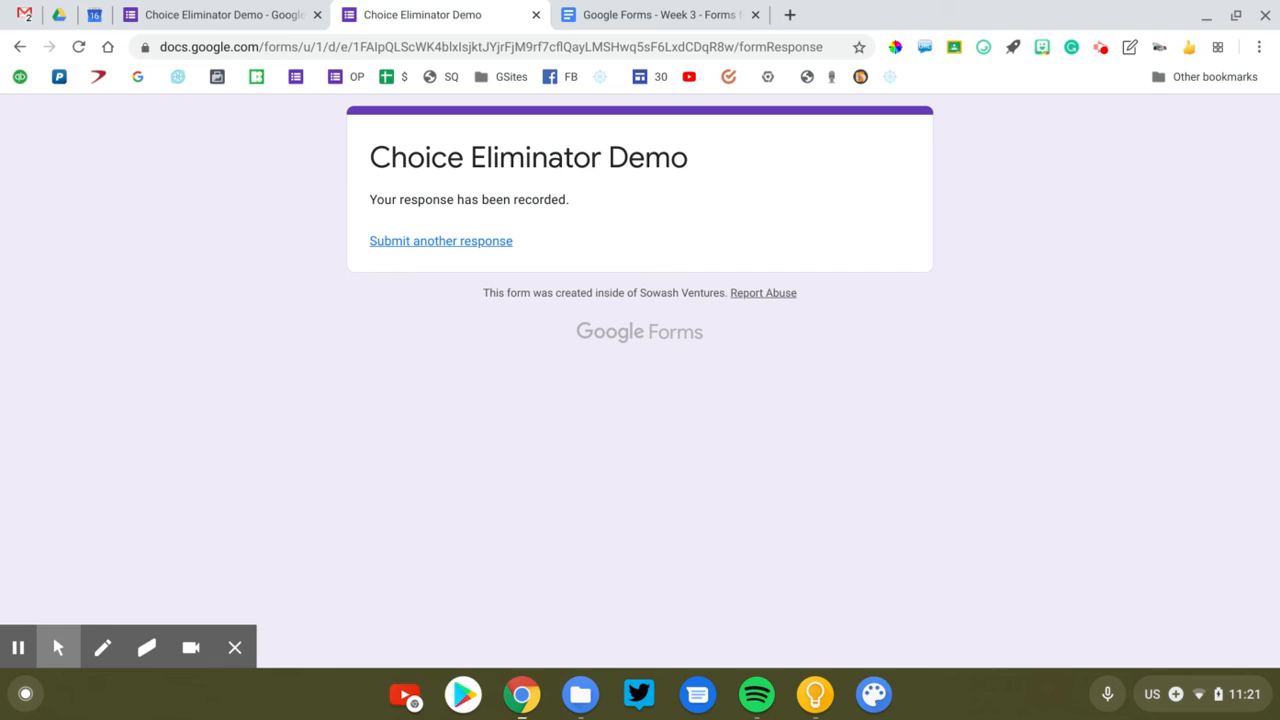
pyautogui.moveTo(500, 401)
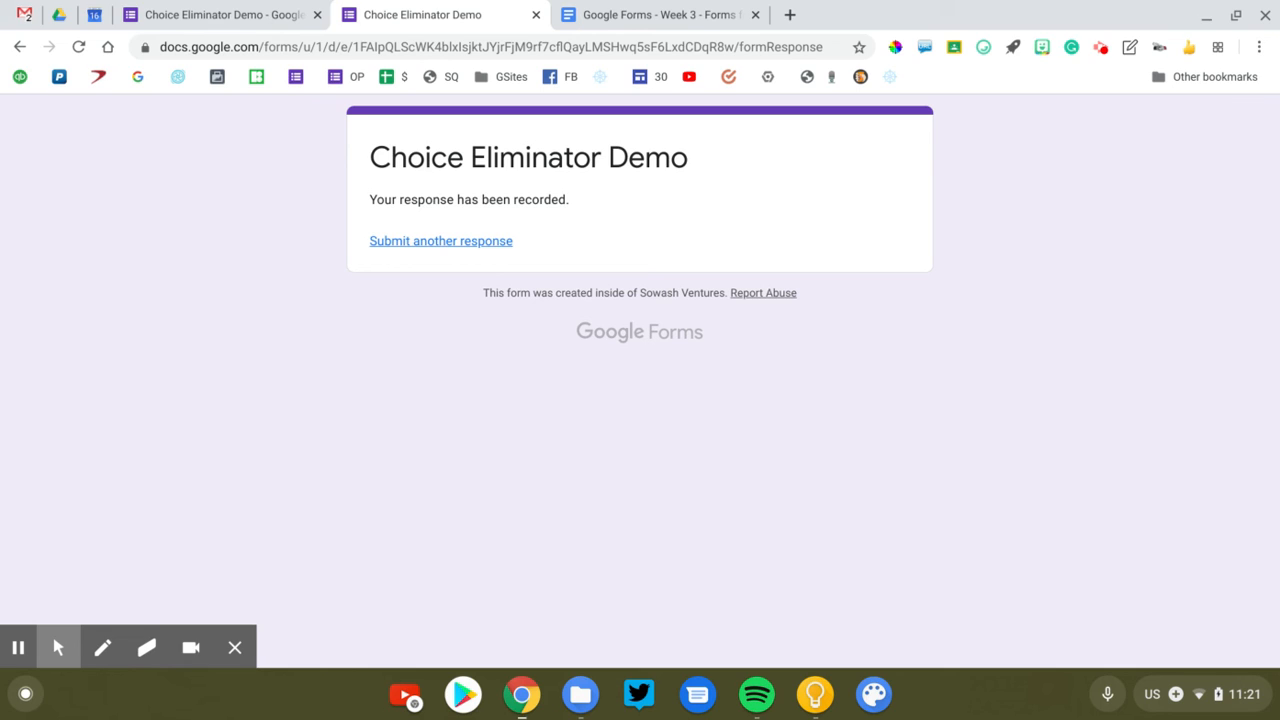
pyautogui.moveTo(363, 279)
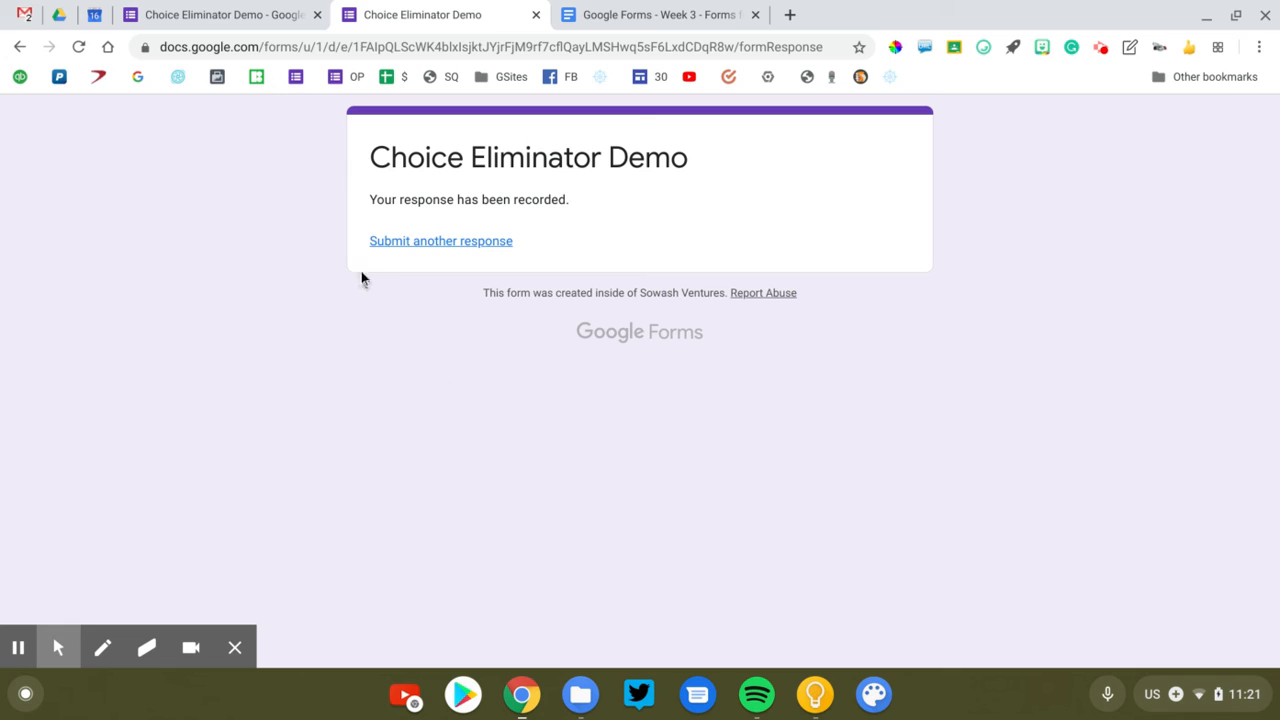
pyautogui.moveTo(464, 263)
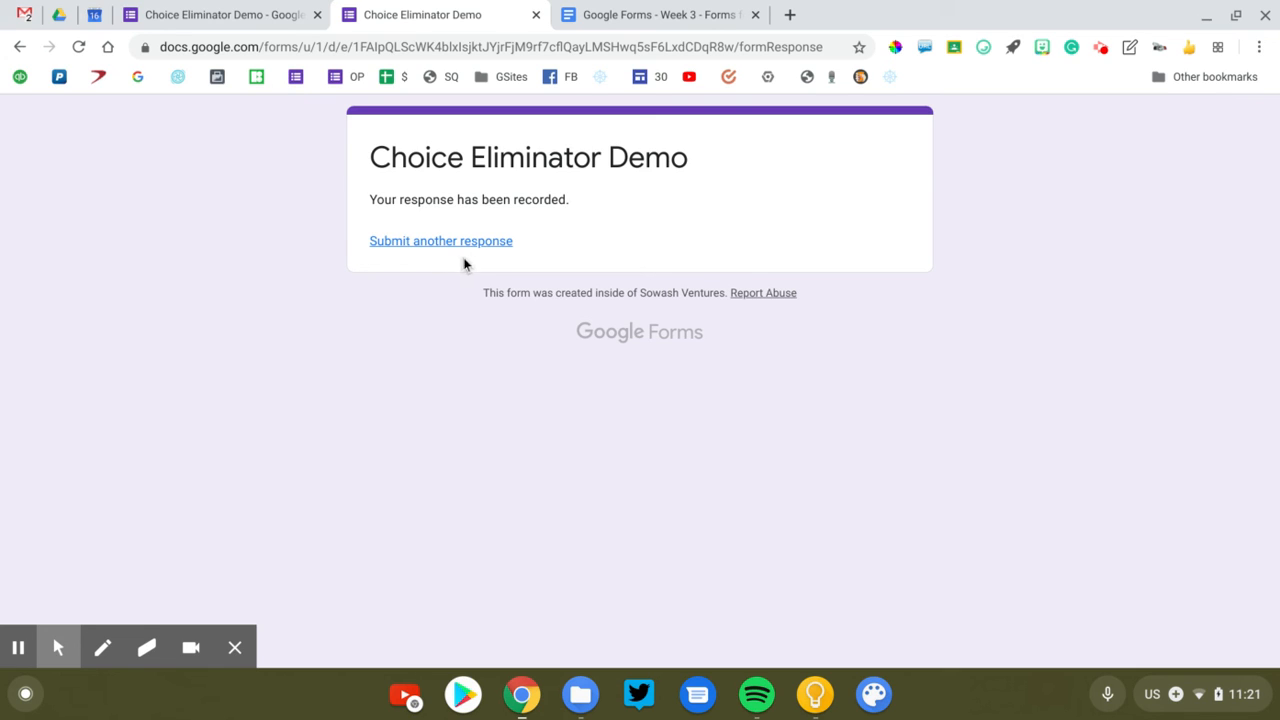
pyautogui.moveTo(489, 268)
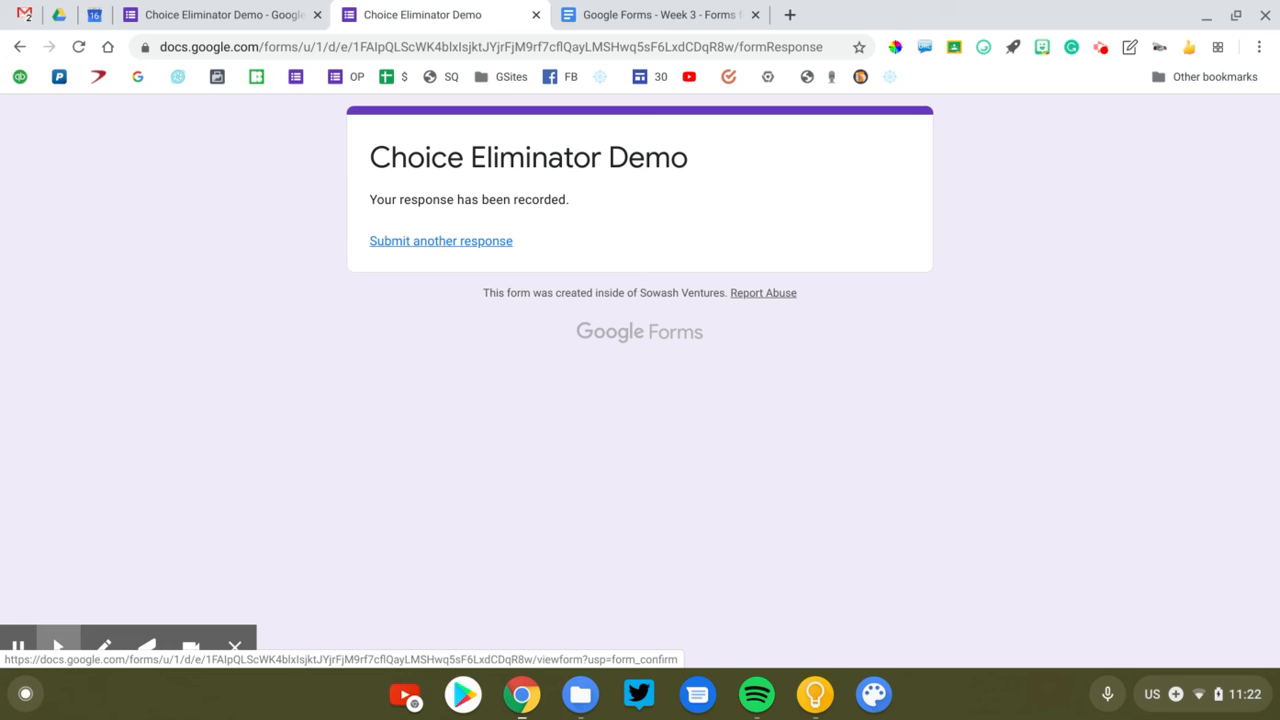
# Step: In Settings > Presentation, turn off 'Show link to submit another response' and save
pyautogui.click(200, 14)
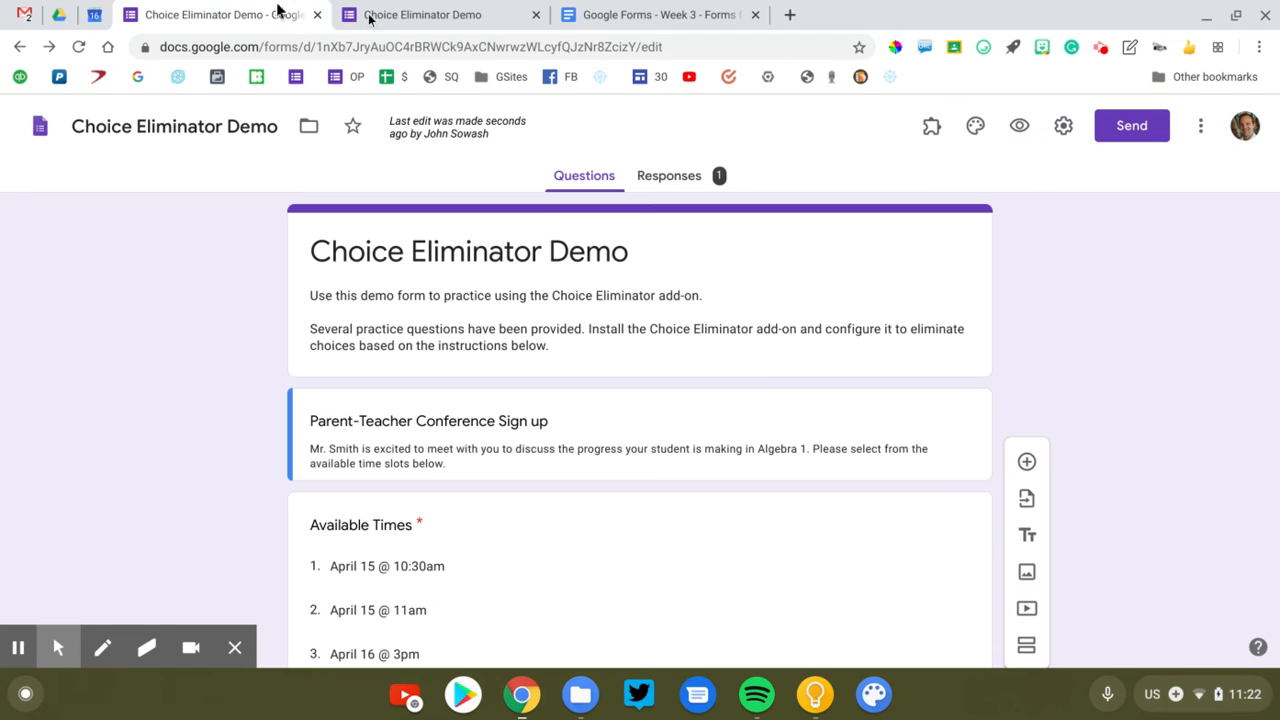
pyautogui.moveTo(1063, 125)
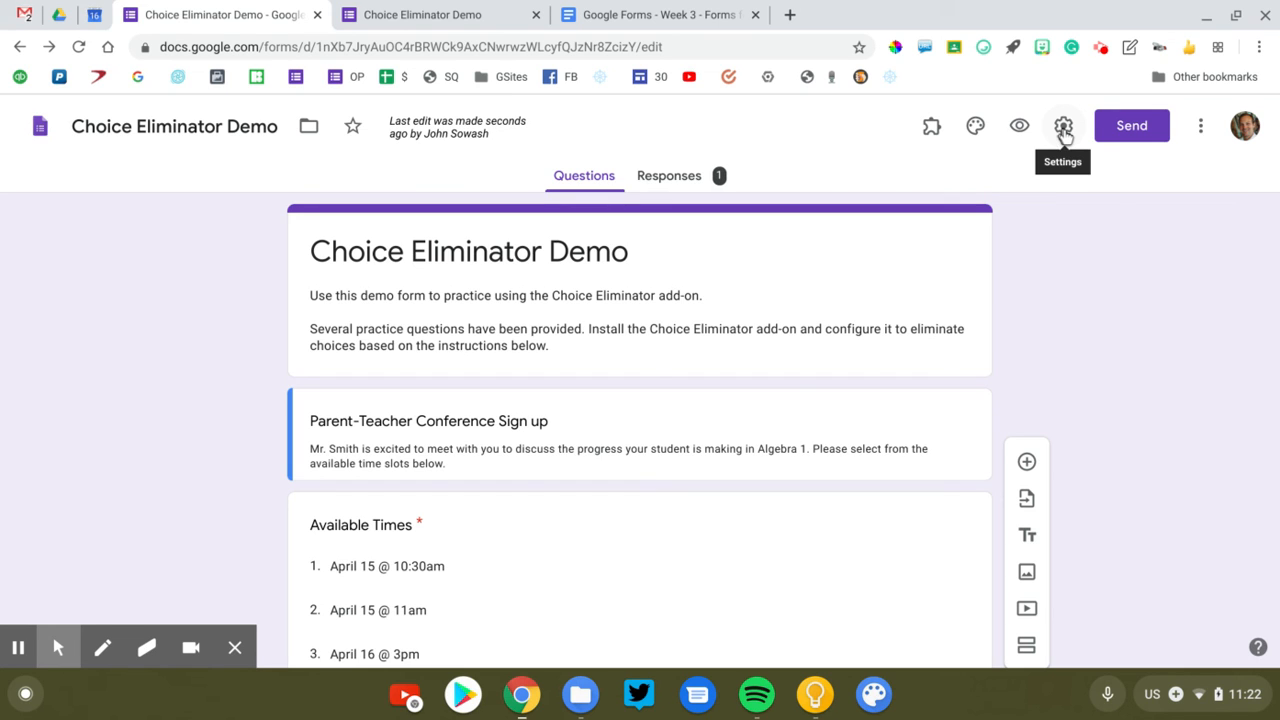
pyautogui.click(1062, 125)
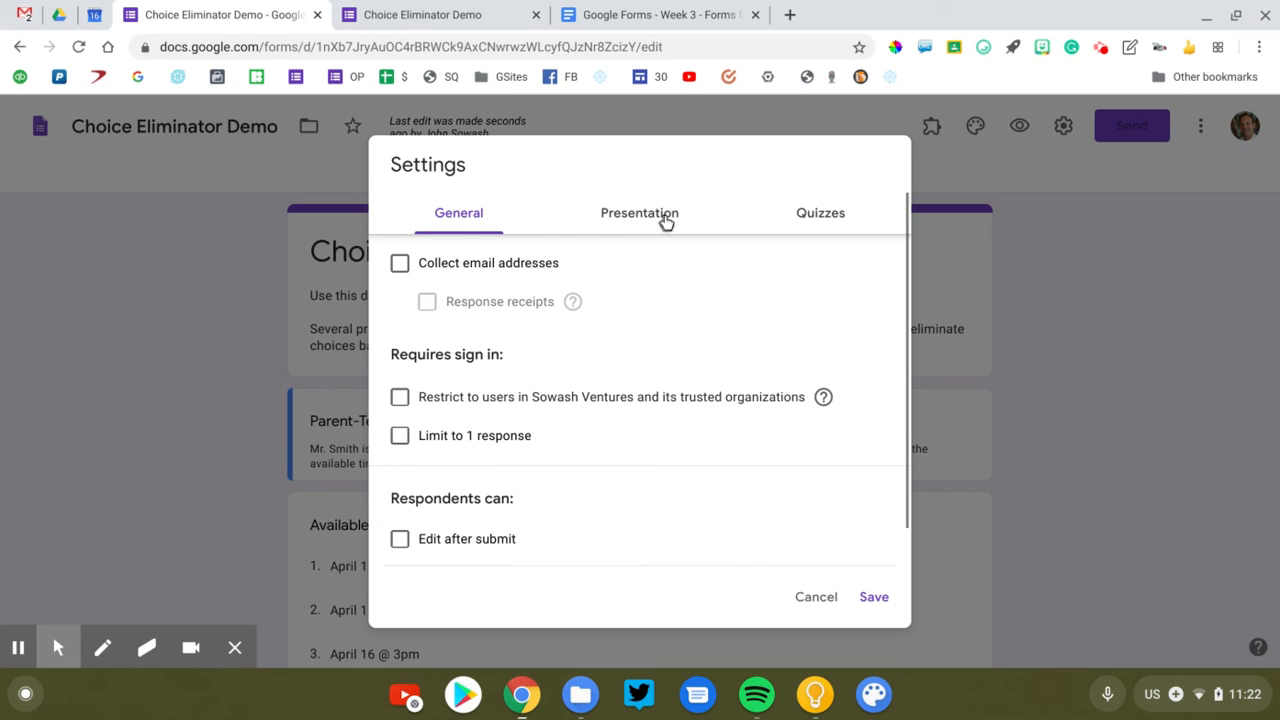
pyautogui.click(639, 213)
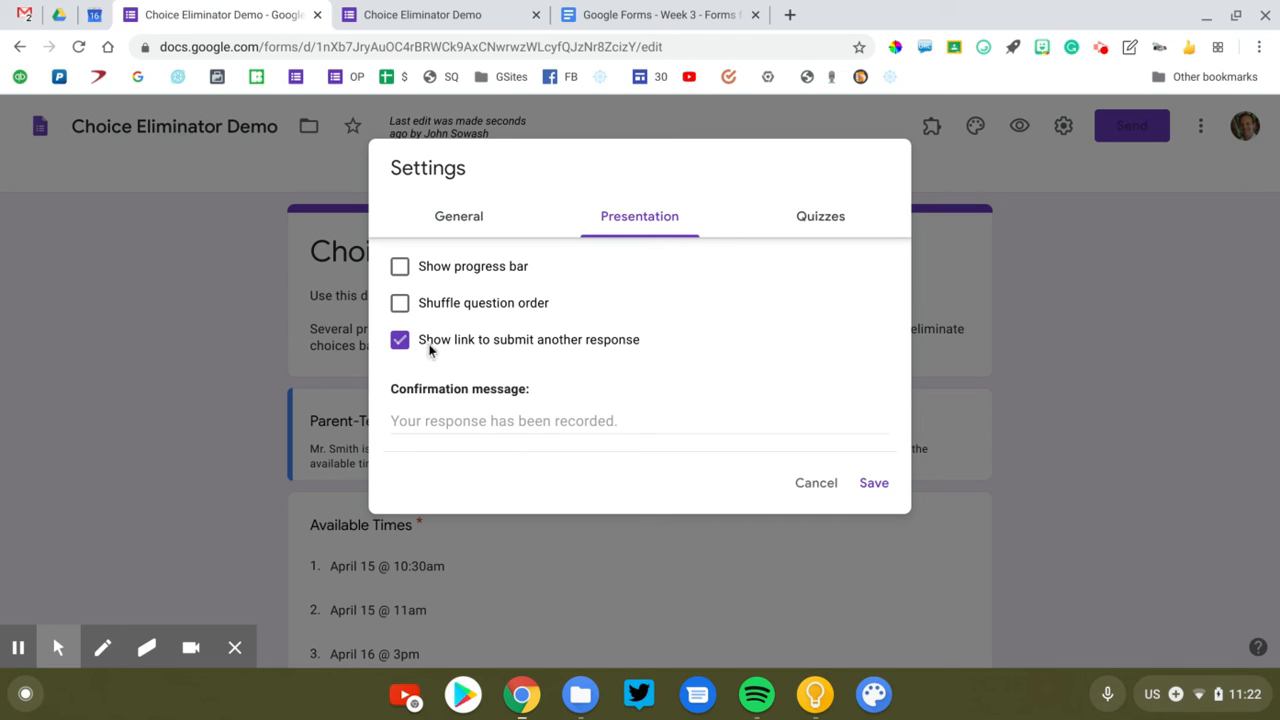
pyautogui.click(399, 339)
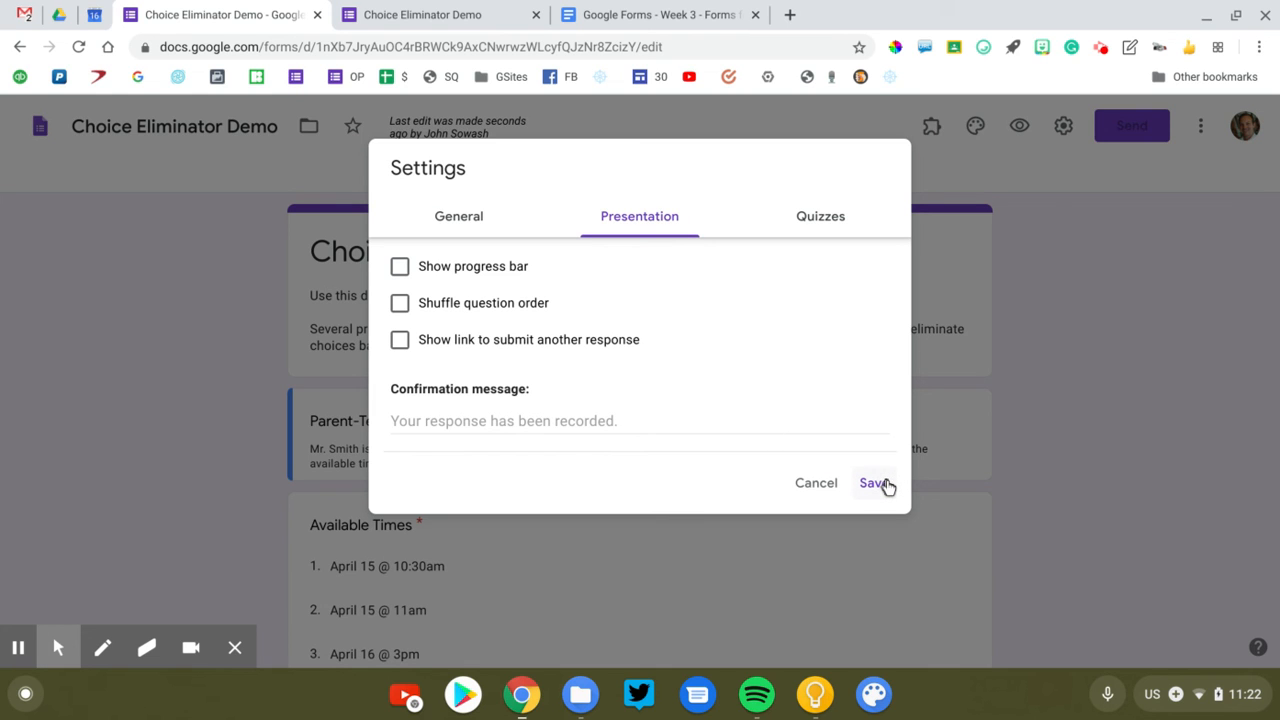
pyautogui.click(873, 483)
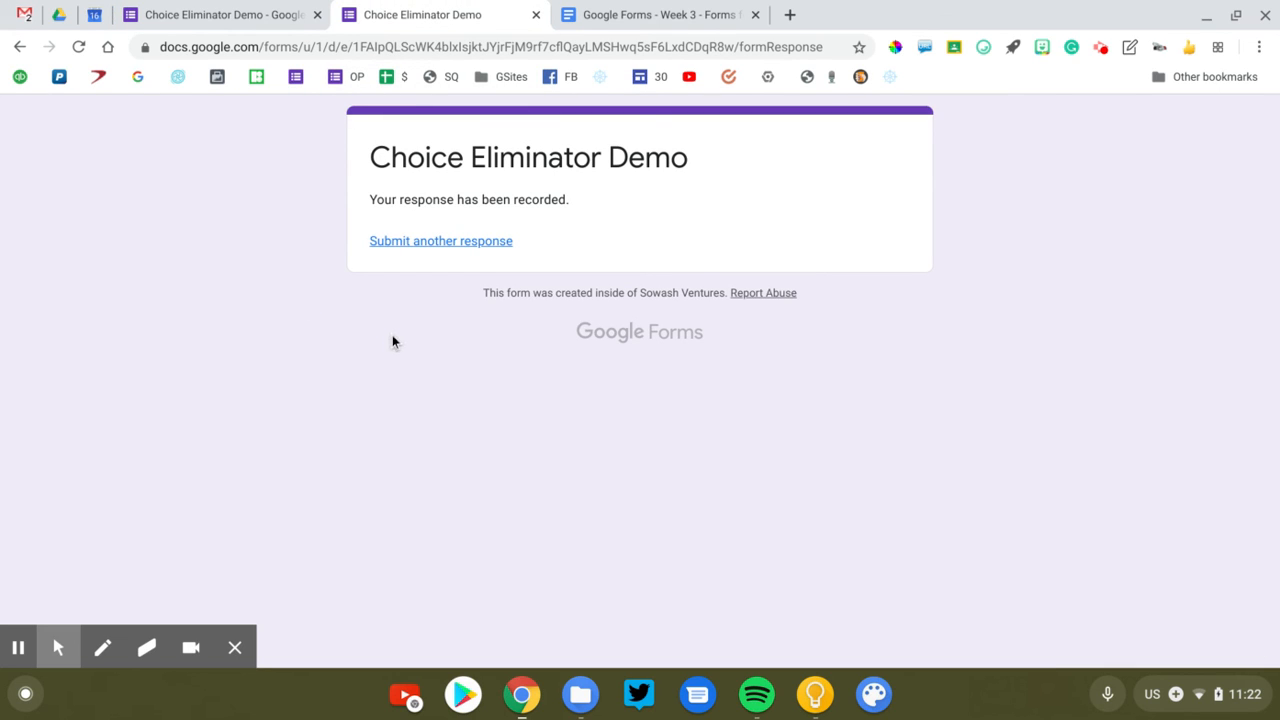
pyautogui.moveTo(425, 290)
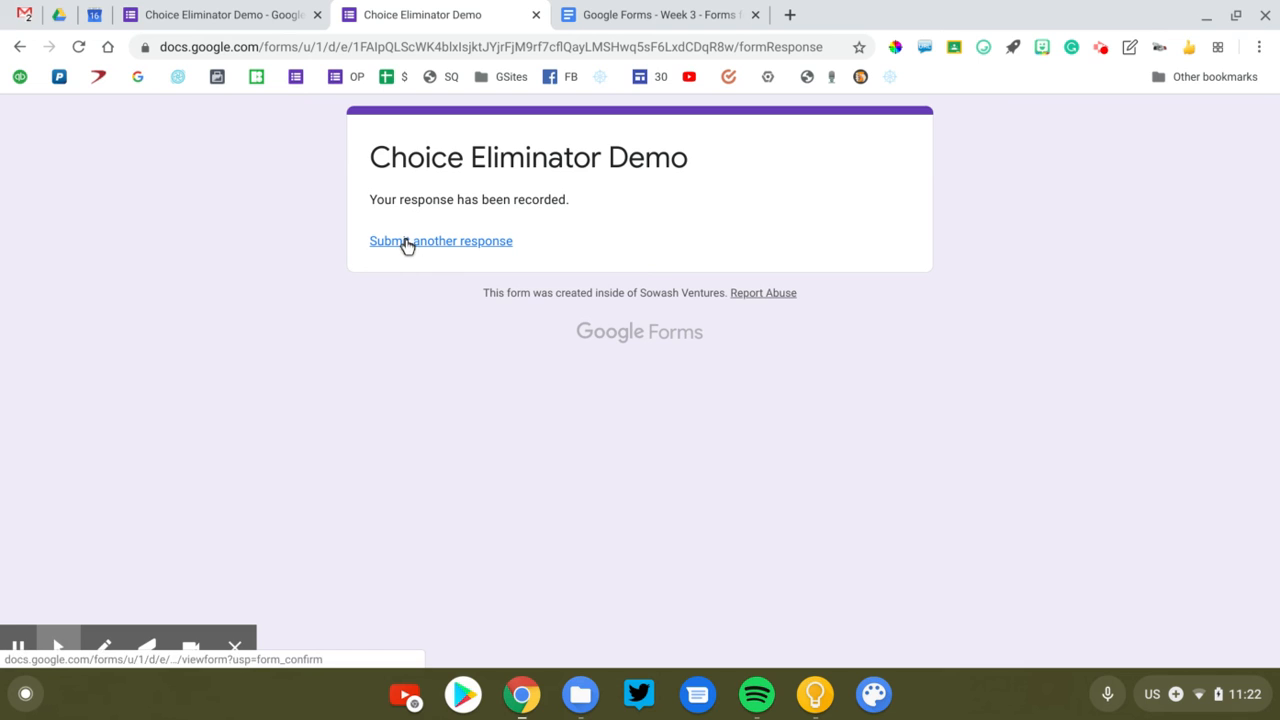
# Step: Start a new blank response and confirm Juice boxes is gone from the Party supplies choices
pyautogui.click(440, 241)
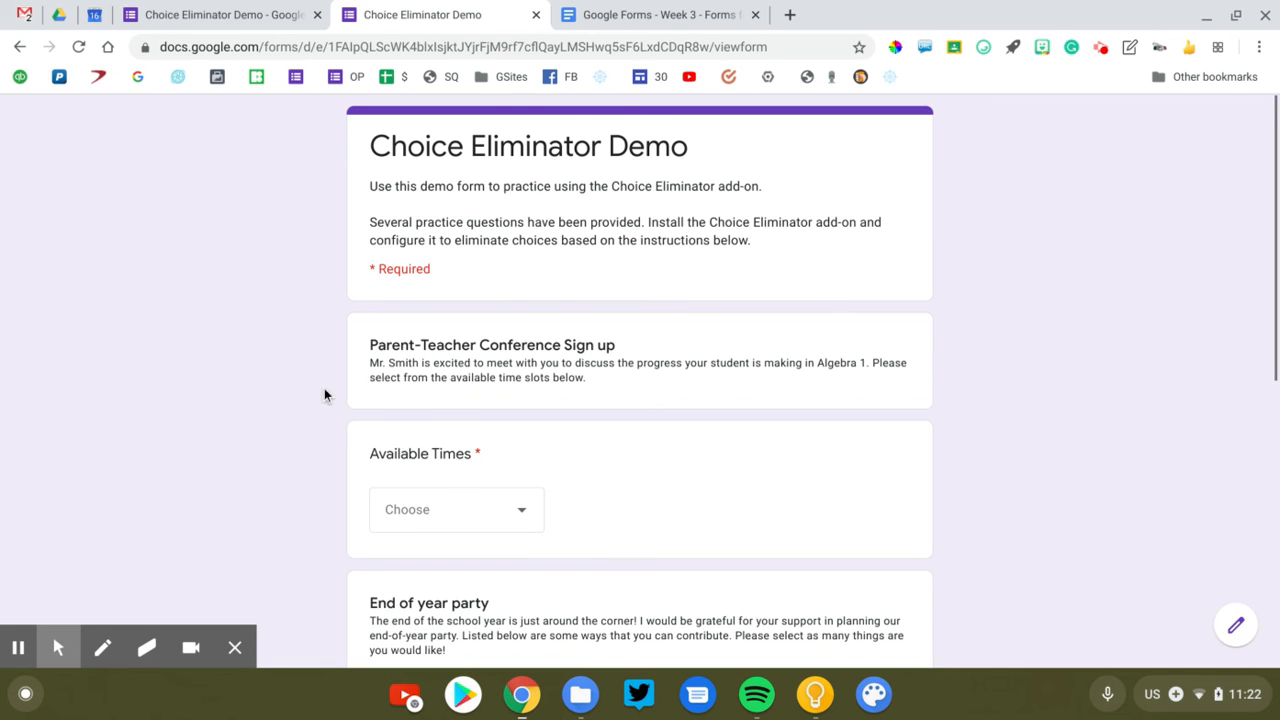
pyautogui.scroll(-3)
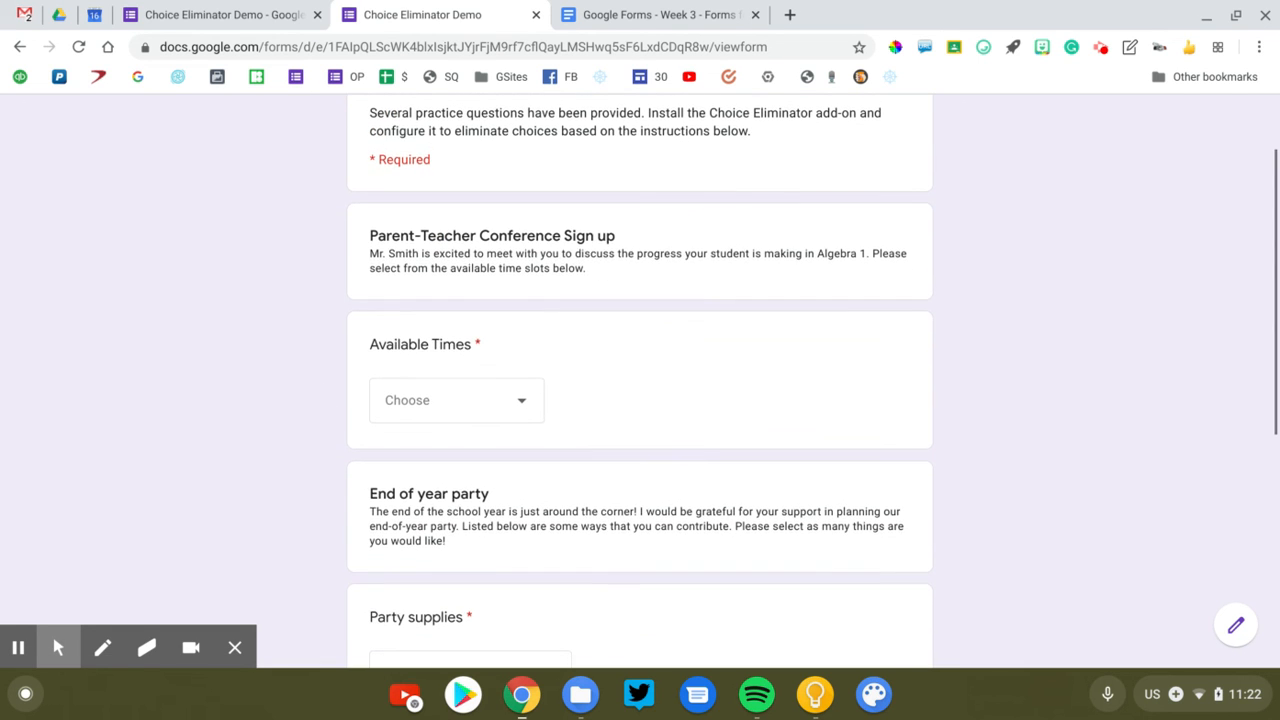
pyautogui.scroll(-3)
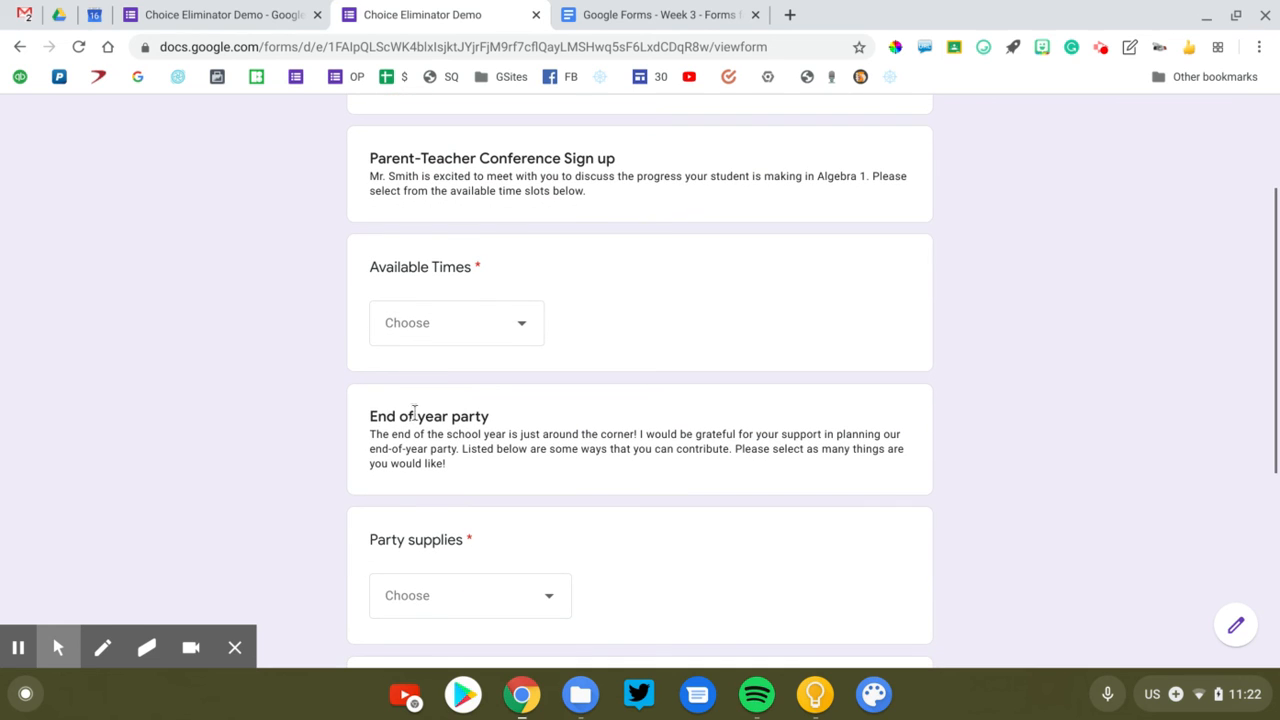
pyautogui.click(456, 322)
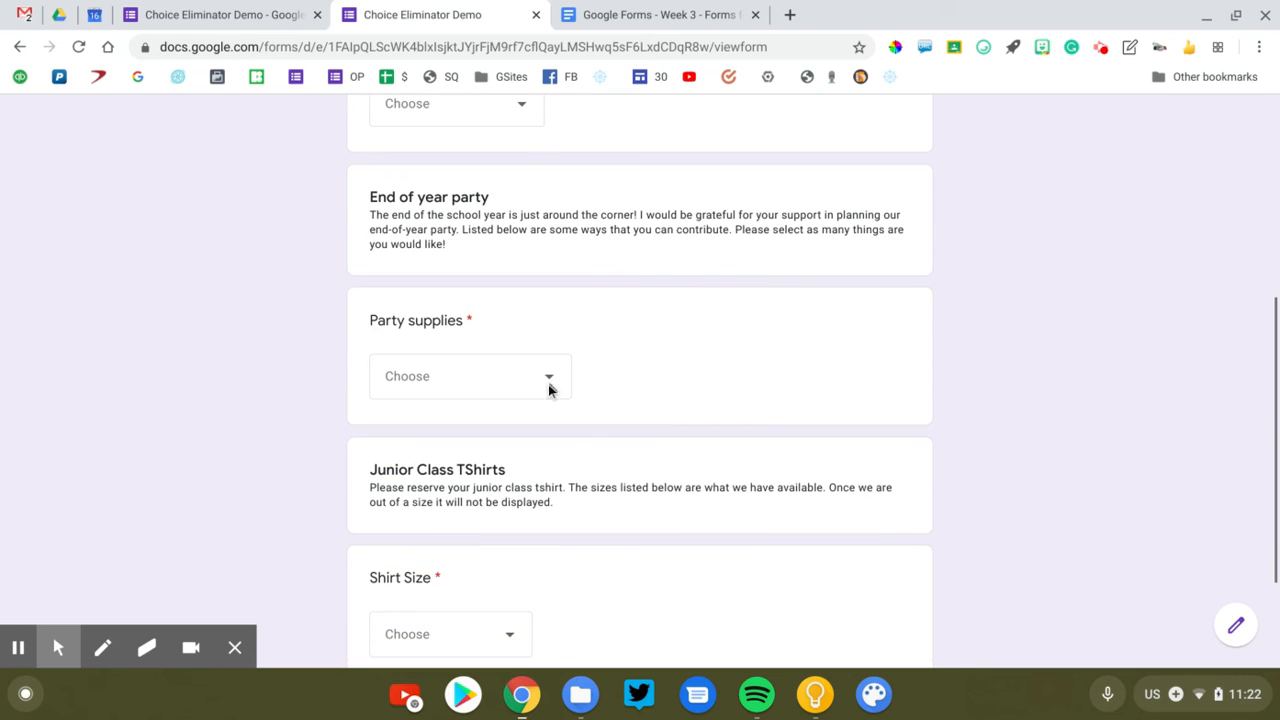
pyautogui.click(470, 376)
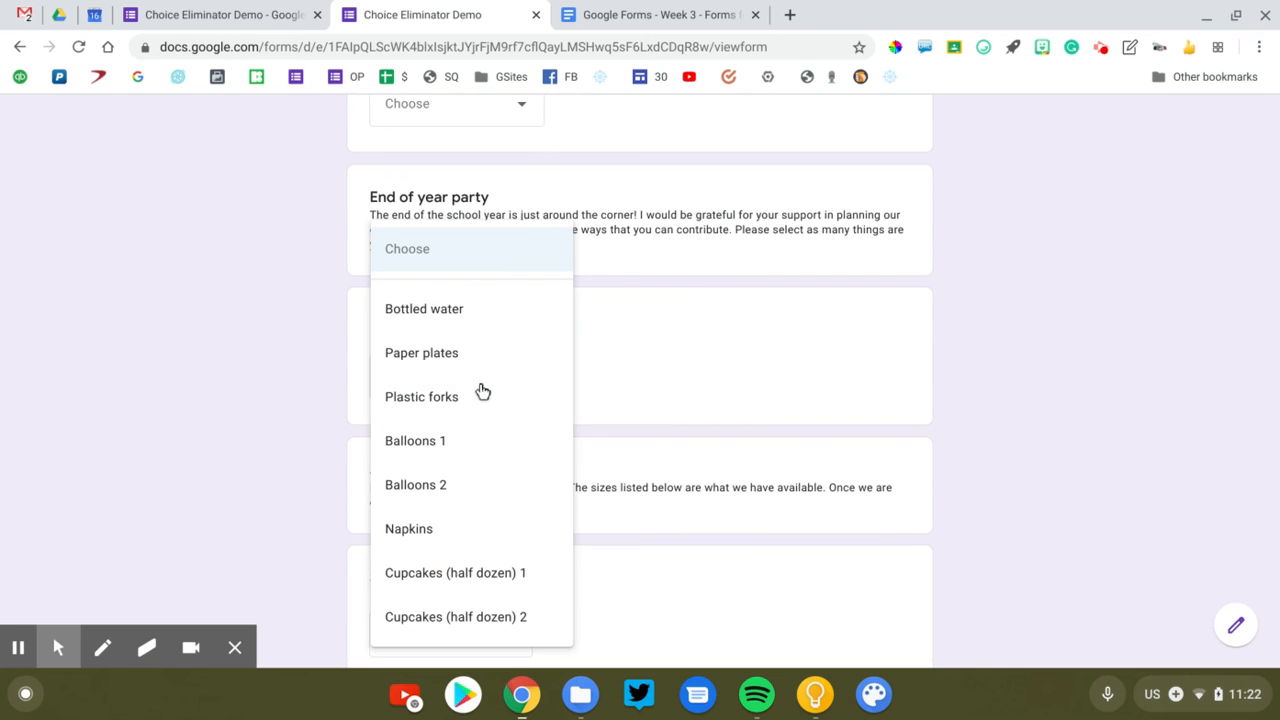
pyautogui.click(631, 376)
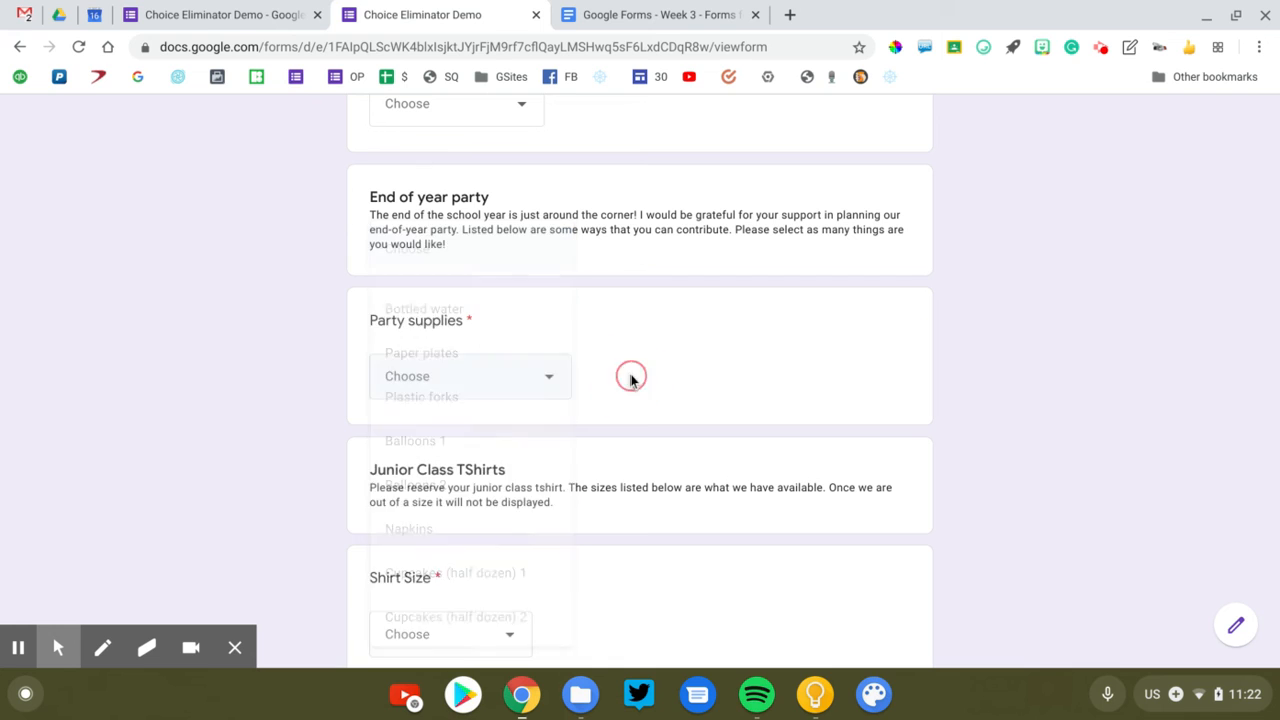
pyautogui.scroll(-3)
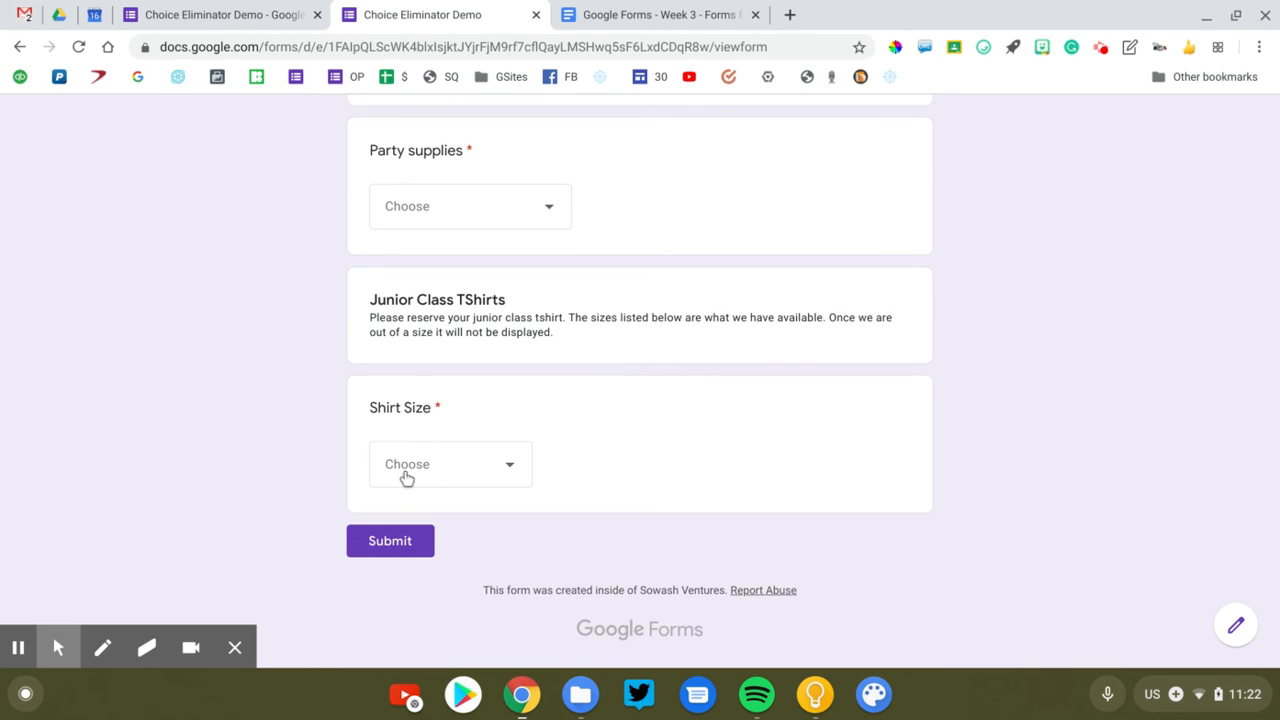
# Step: Confirm XSmall is gone from the Shirt Size choices, then return to the form editor
pyautogui.click(449, 463)
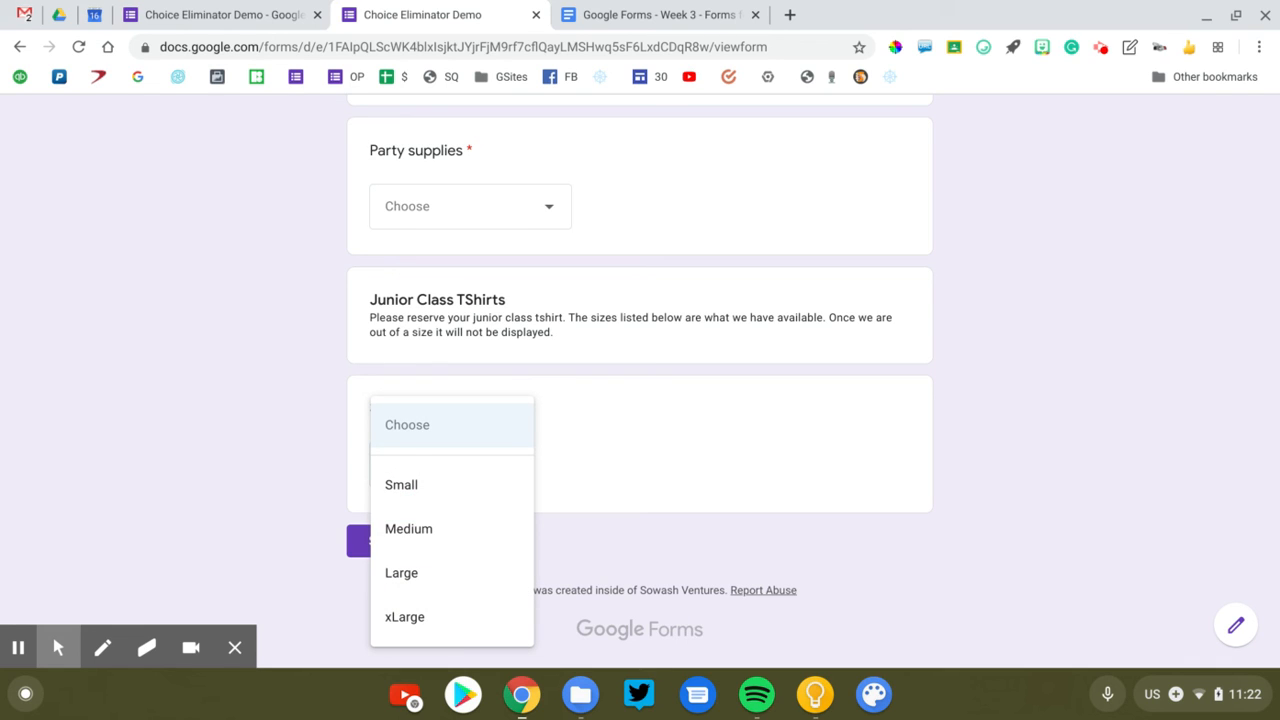
pyautogui.moveTo(464, 500)
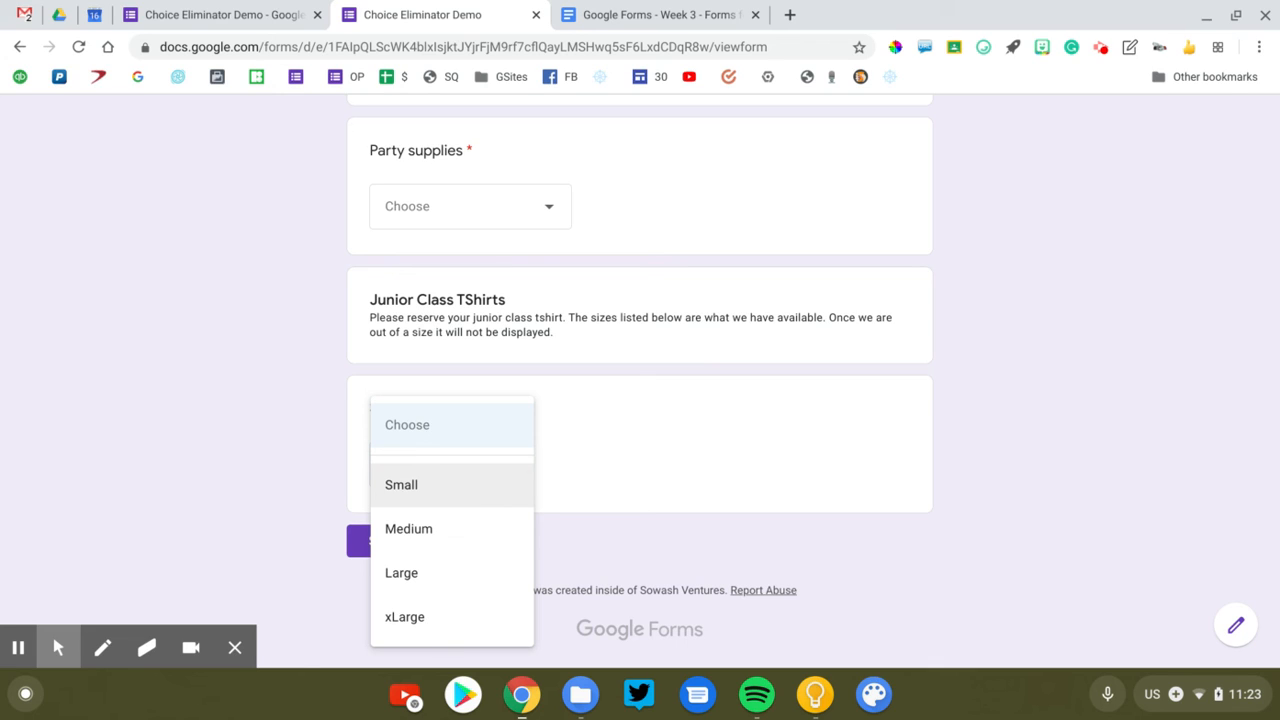
pyautogui.moveTo(462, 502)
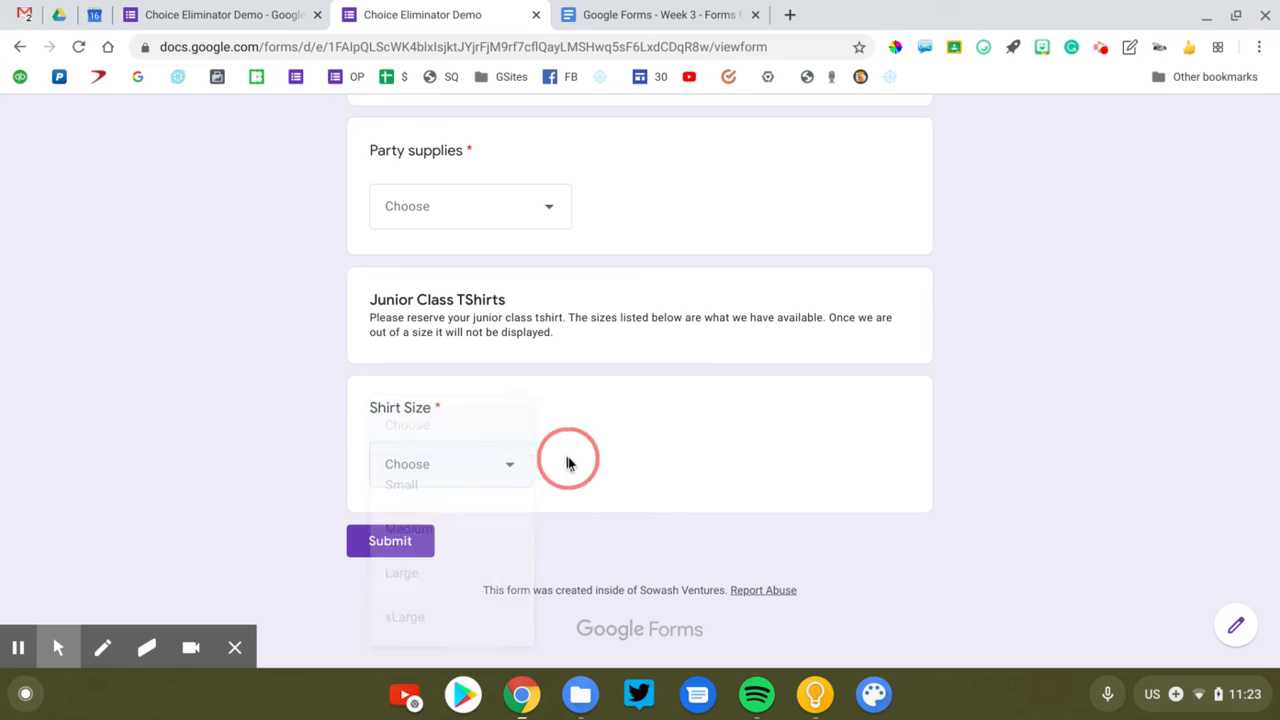
pyautogui.click(450, 463)
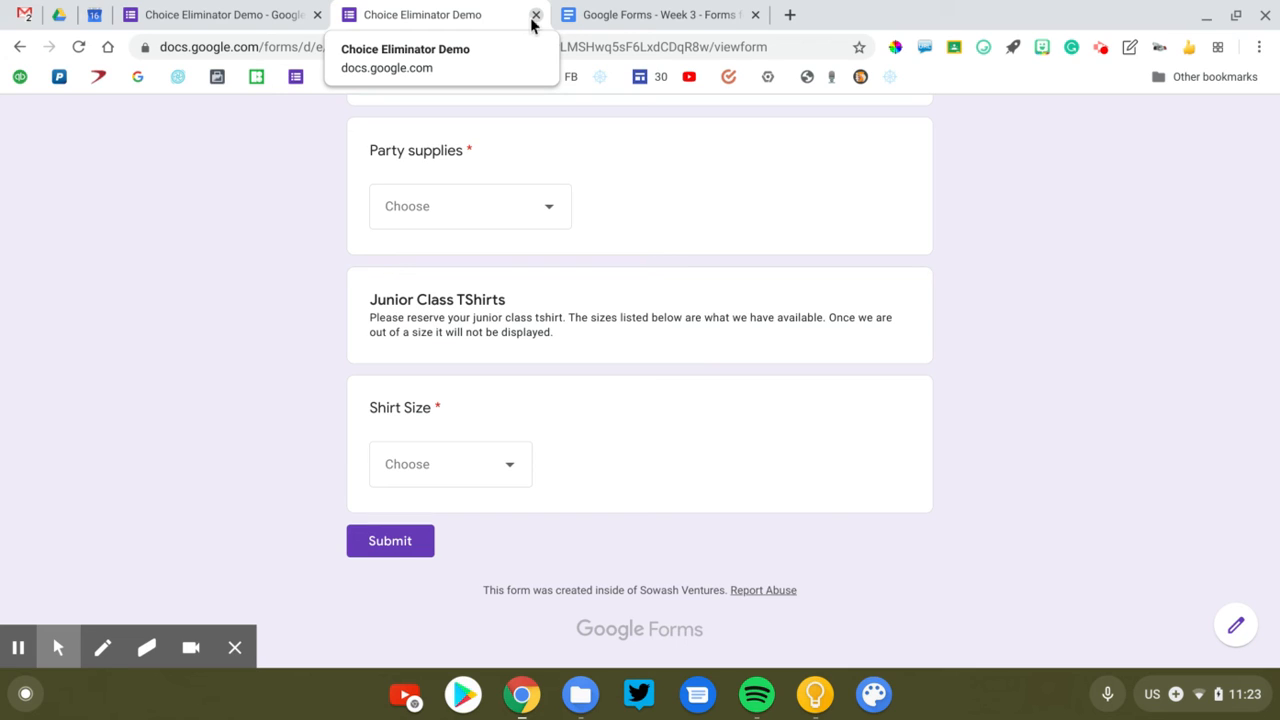
pyautogui.moveTo(405, 8)
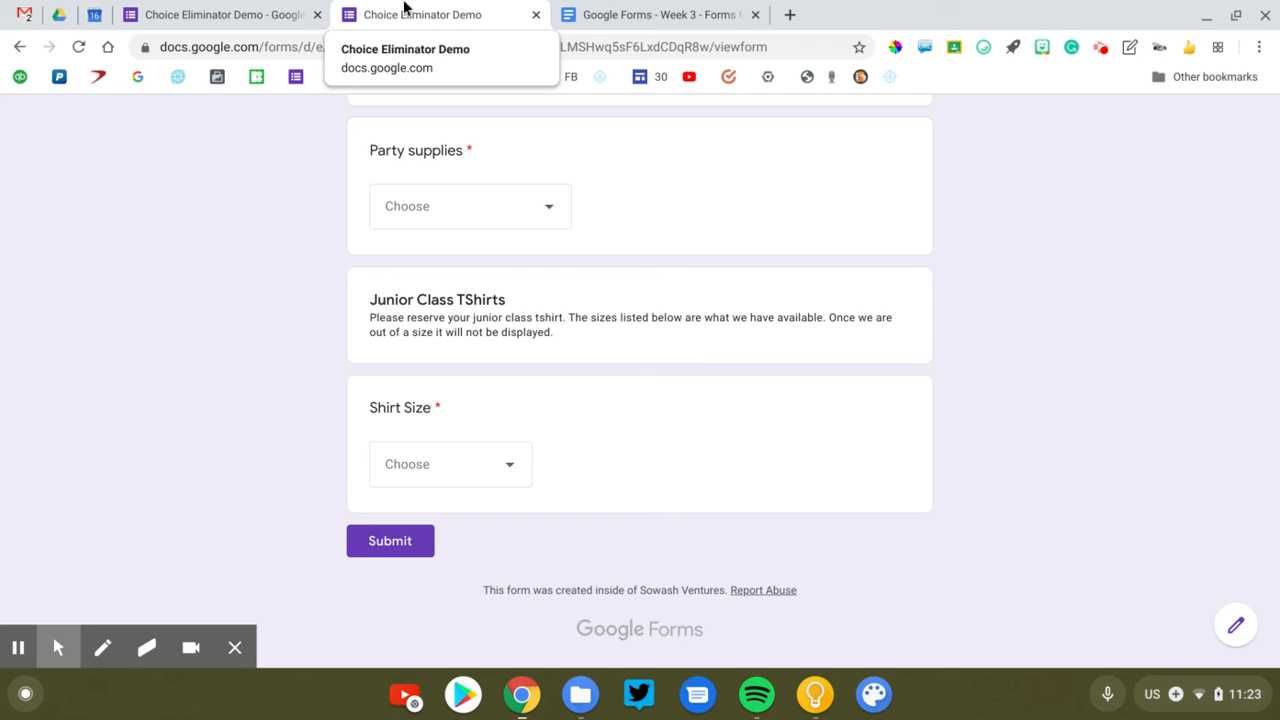
pyautogui.click(215, 14)
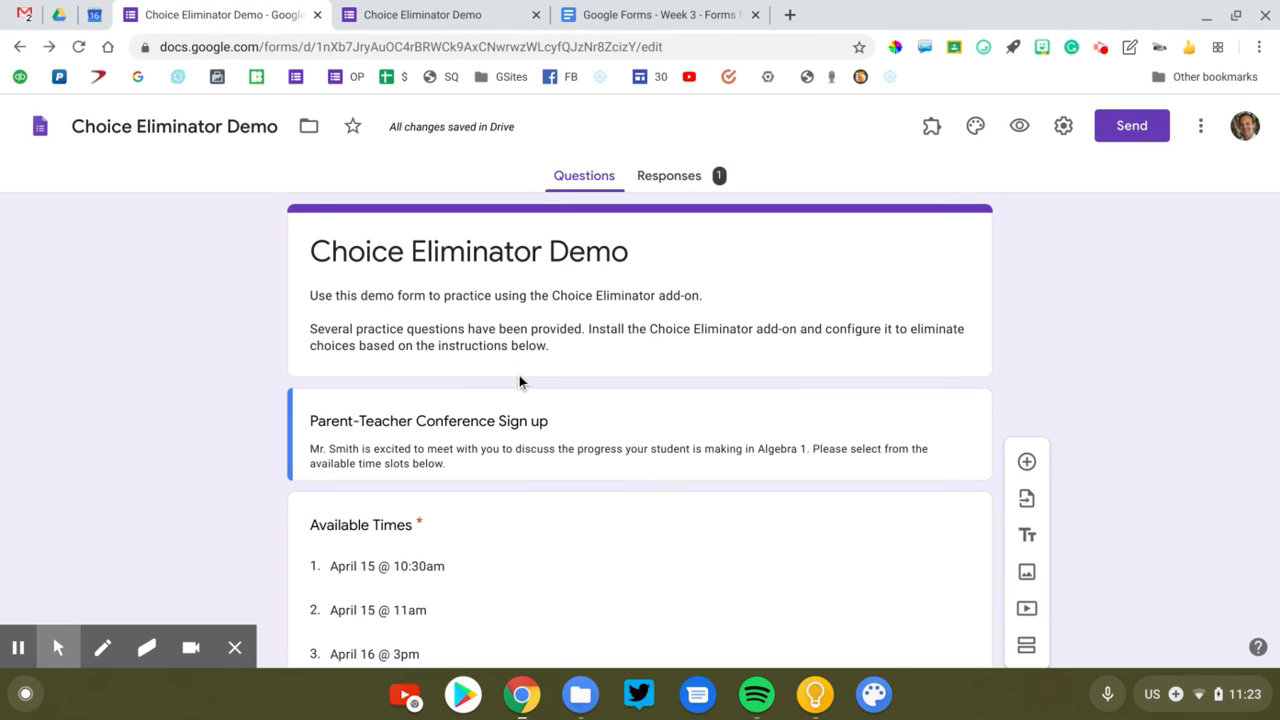